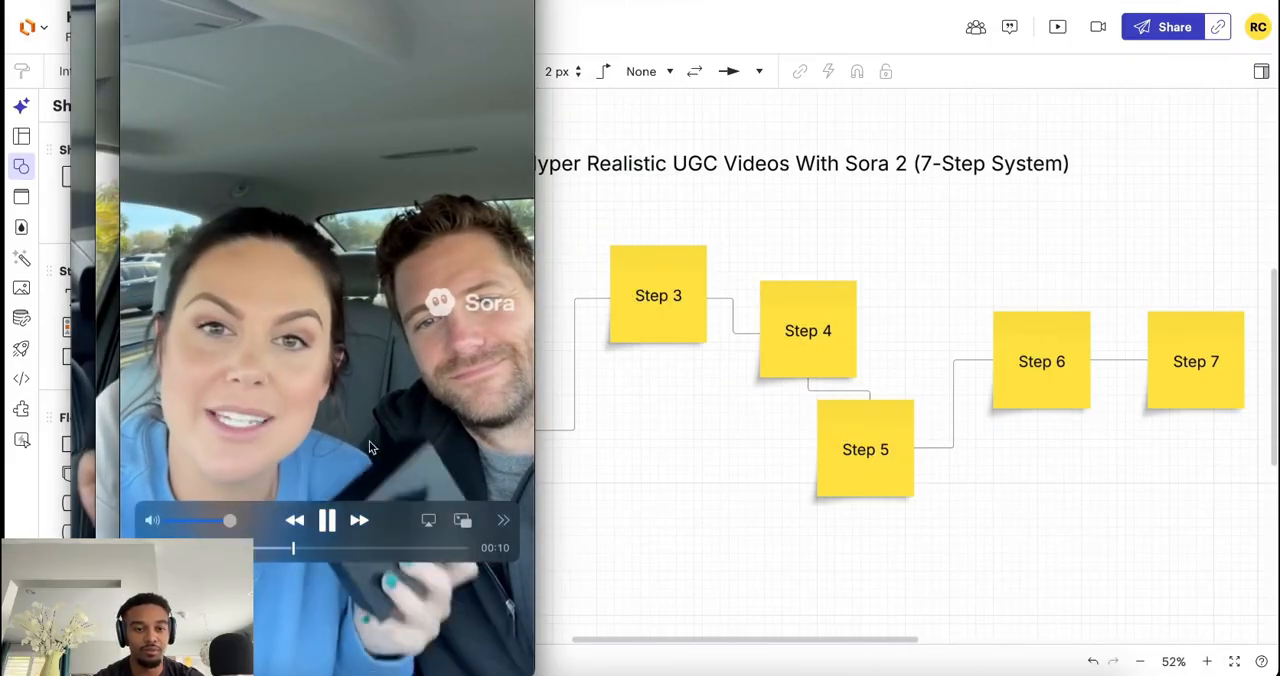
- Dismiss the example Sora video previews to reveal the Step 1–7 sticky-note flowchart
{"action": "left_click", "coordinate": [327, 519]}
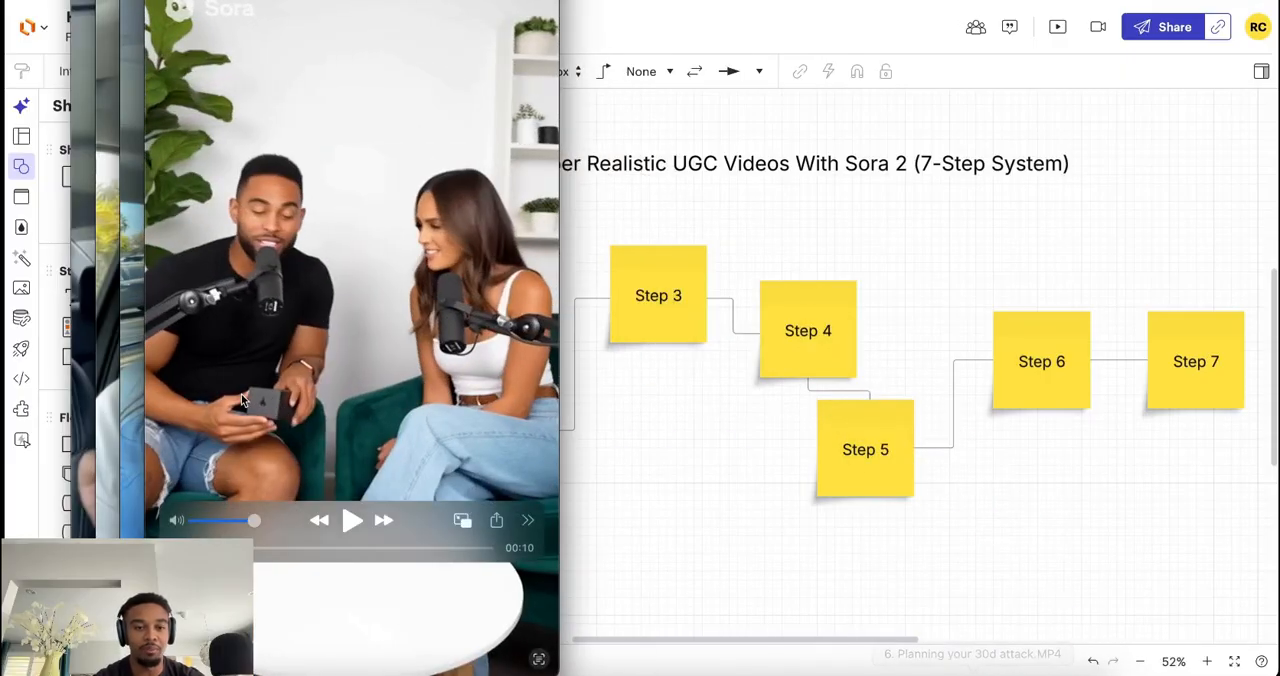
{"action": "left_click", "coordinate": [352, 520]}
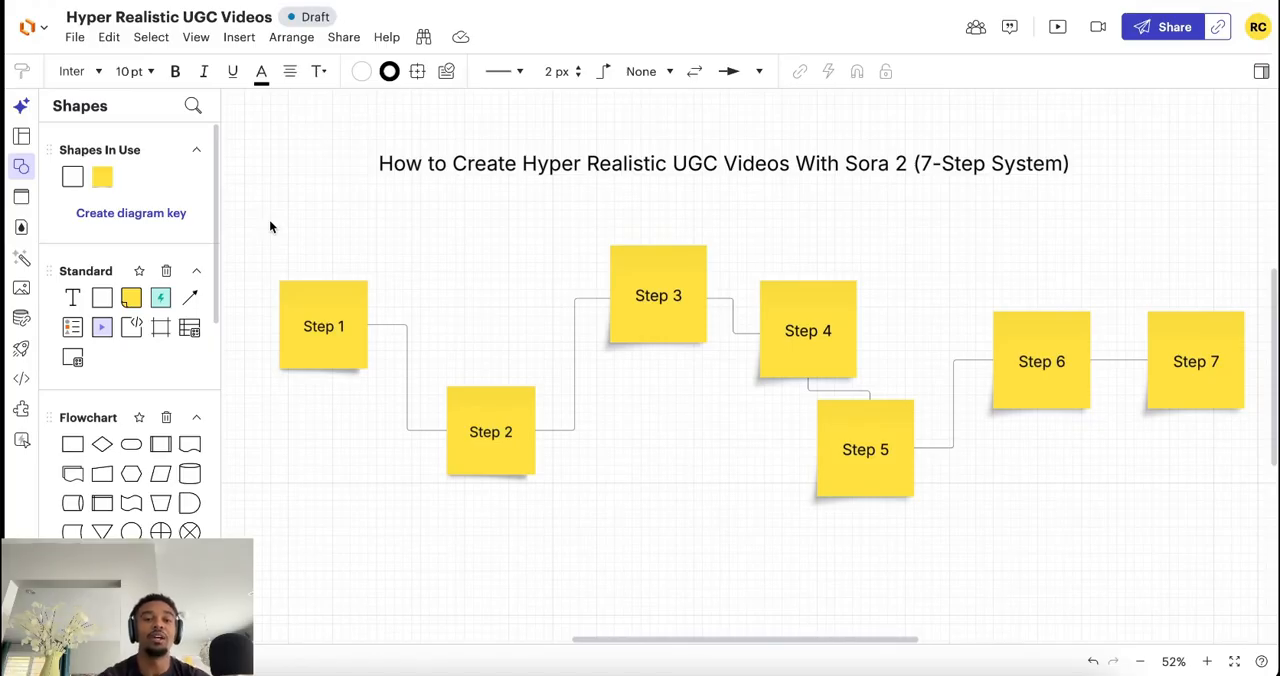
{"action": "mouse_move", "coordinate": [334, 306]}
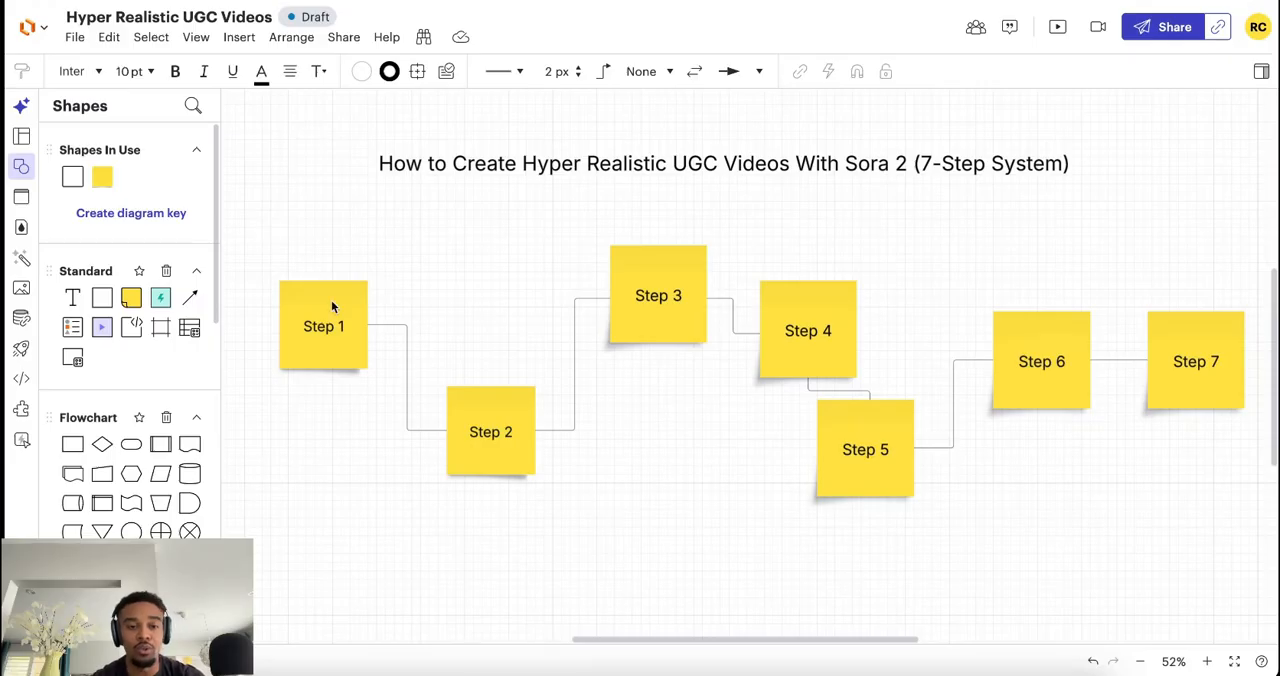
- Drag the Step 1 note aside to expose 'Find a Viral Video/Winning Ad' and 'Analyze the Ad Via Gemini'
{"action": "left_click_drag", "start_coordinate": [323, 325], "coordinate": [288, 210]}
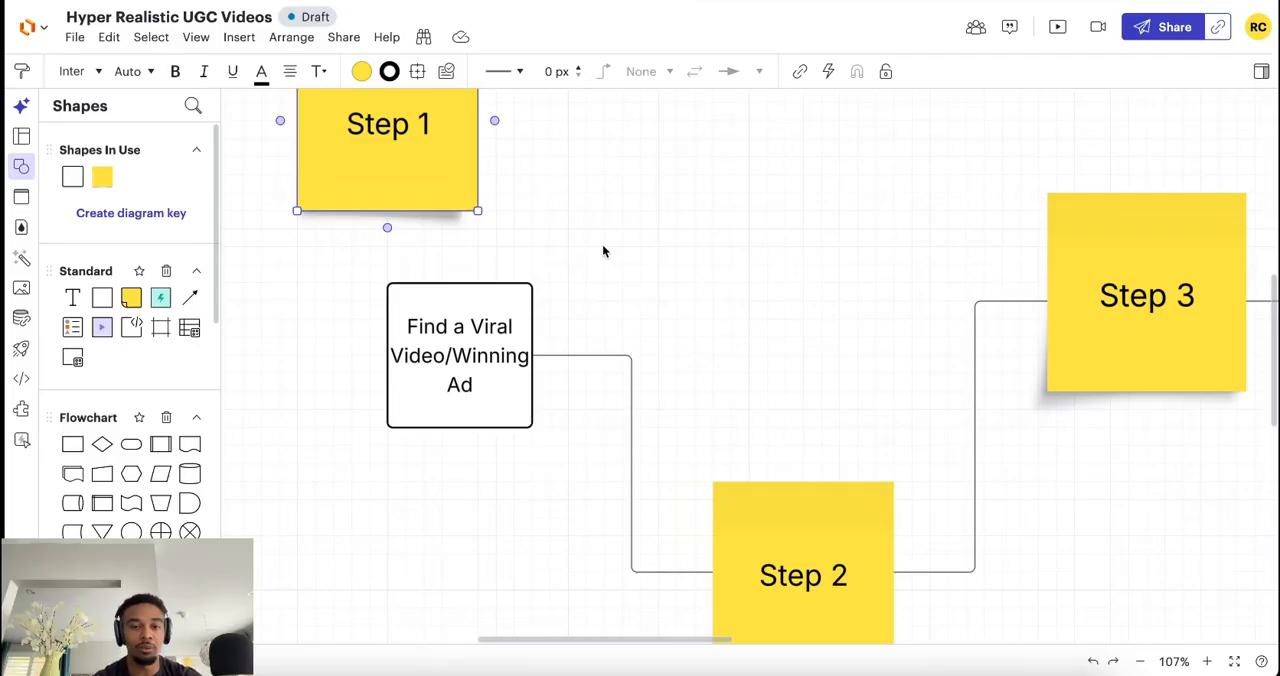
{"action": "mouse_move", "coordinate": [303, 308]}
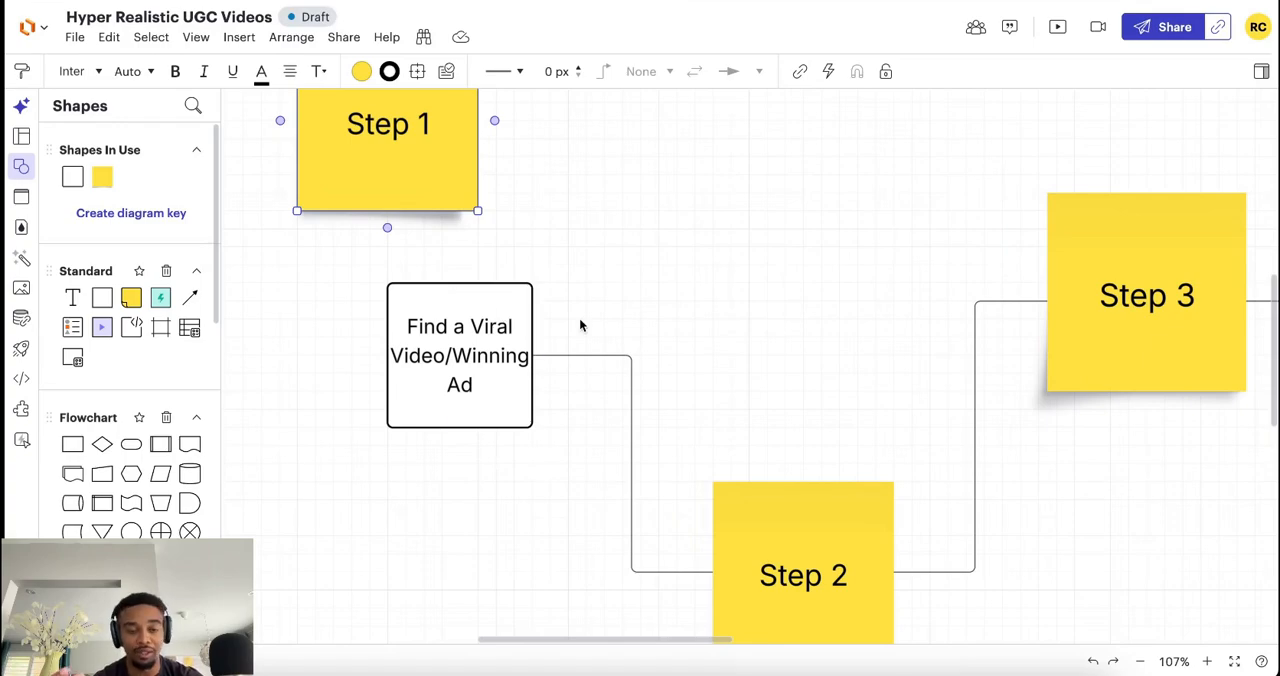
{"action": "mouse_move", "coordinate": [404, 267]}
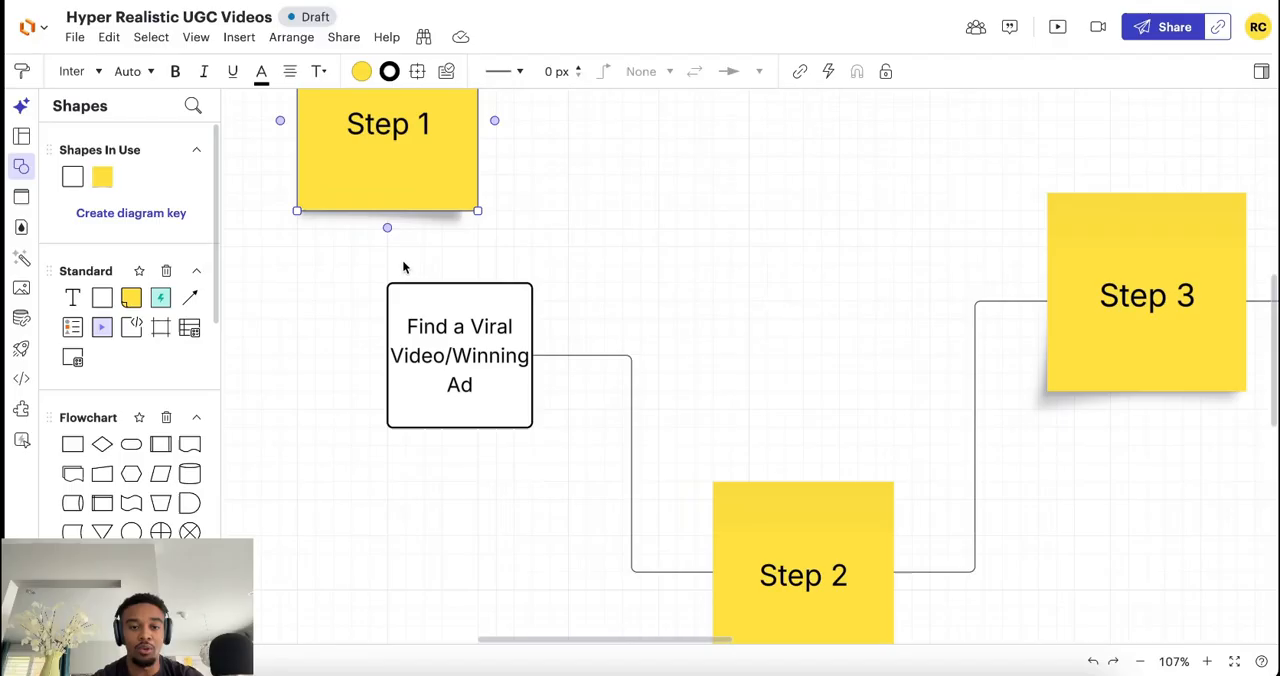
{"action": "mouse_move", "coordinate": [1003, 118]}
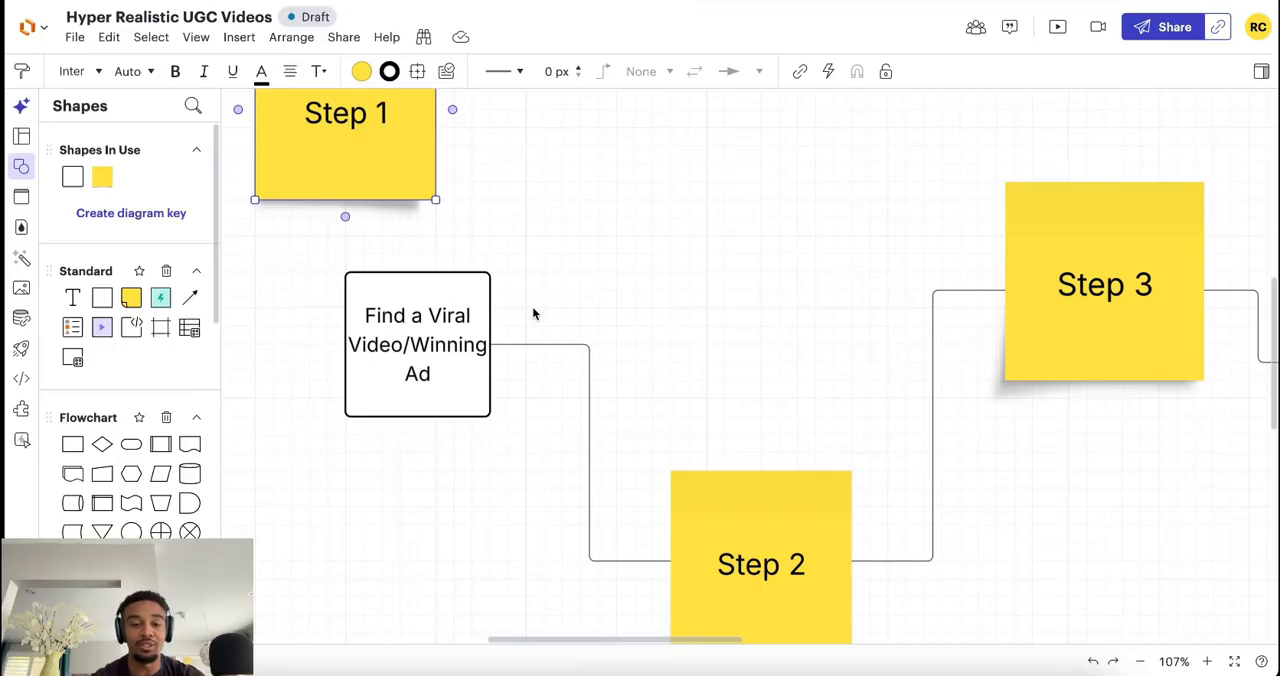
{"action": "scroll", "scroll_direction": "down", "scroll_amount": 3}
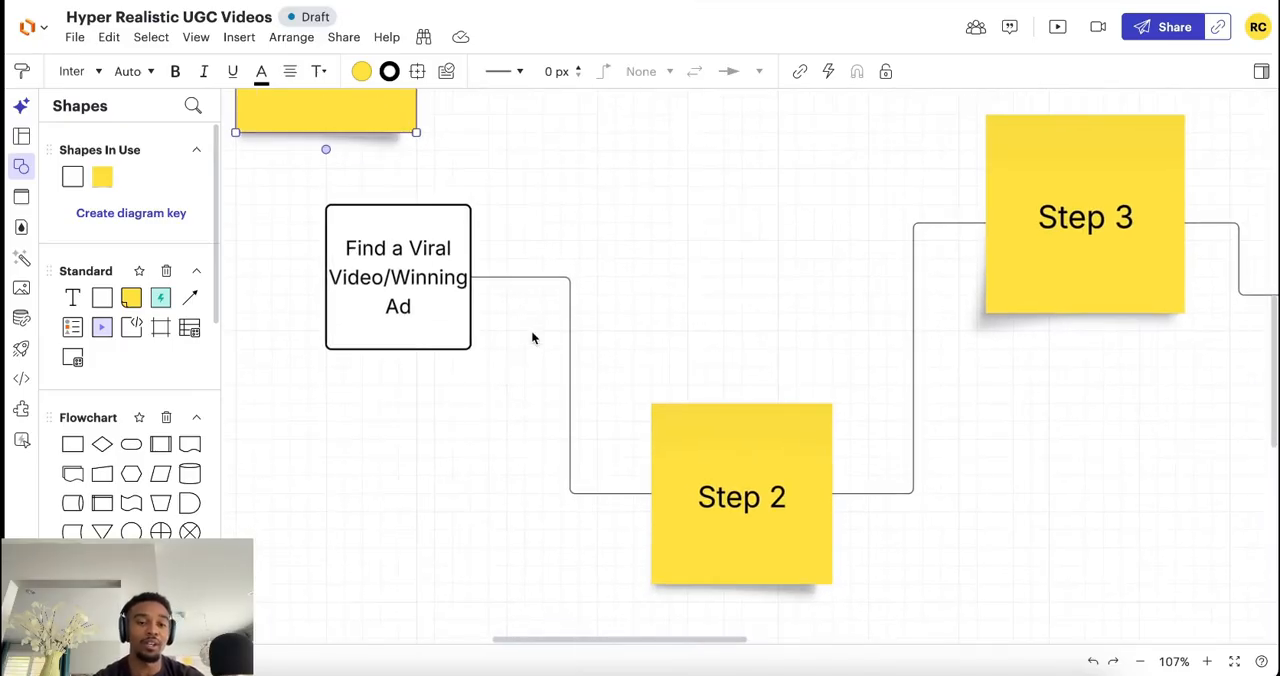
{"action": "scroll", "scroll_direction": "down", "scroll_amount": 3}
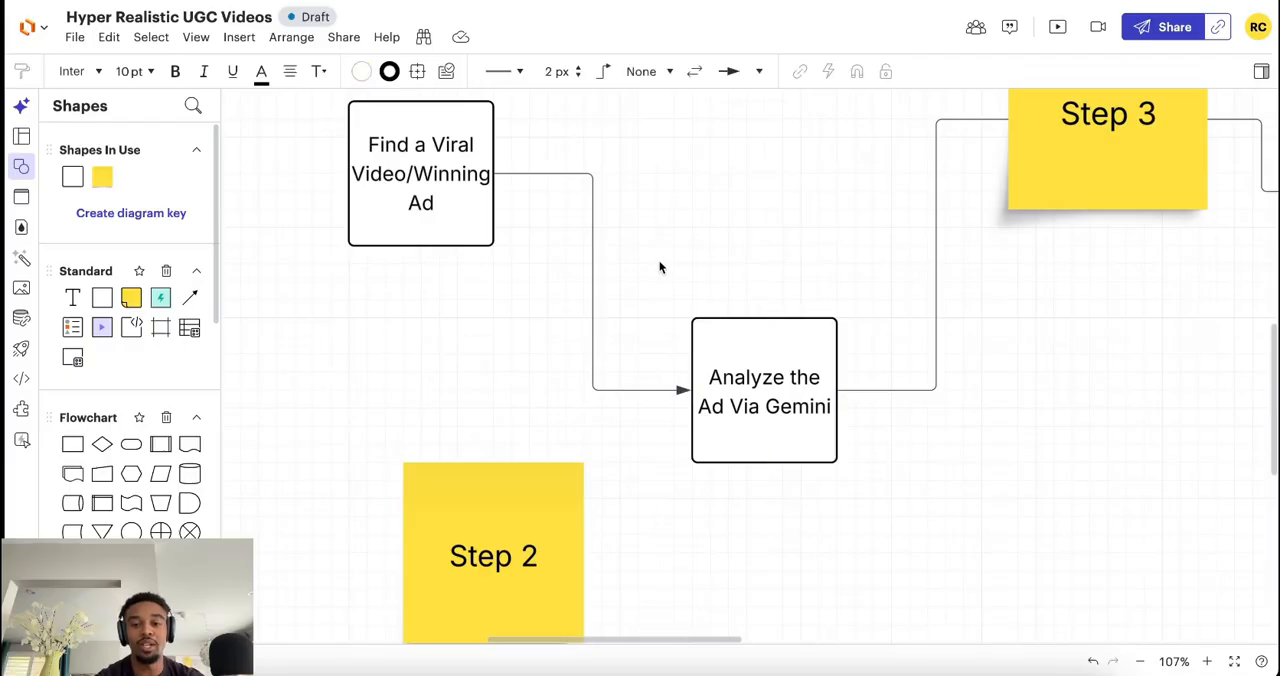
- Uncover the Step 3–7 boxes, 'Optimize in our GPT' through 'Post on TikTok/Upload to Ads Manager'
{"action": "scroll", "scroll_direction": "down", "scroll_amount": 3}
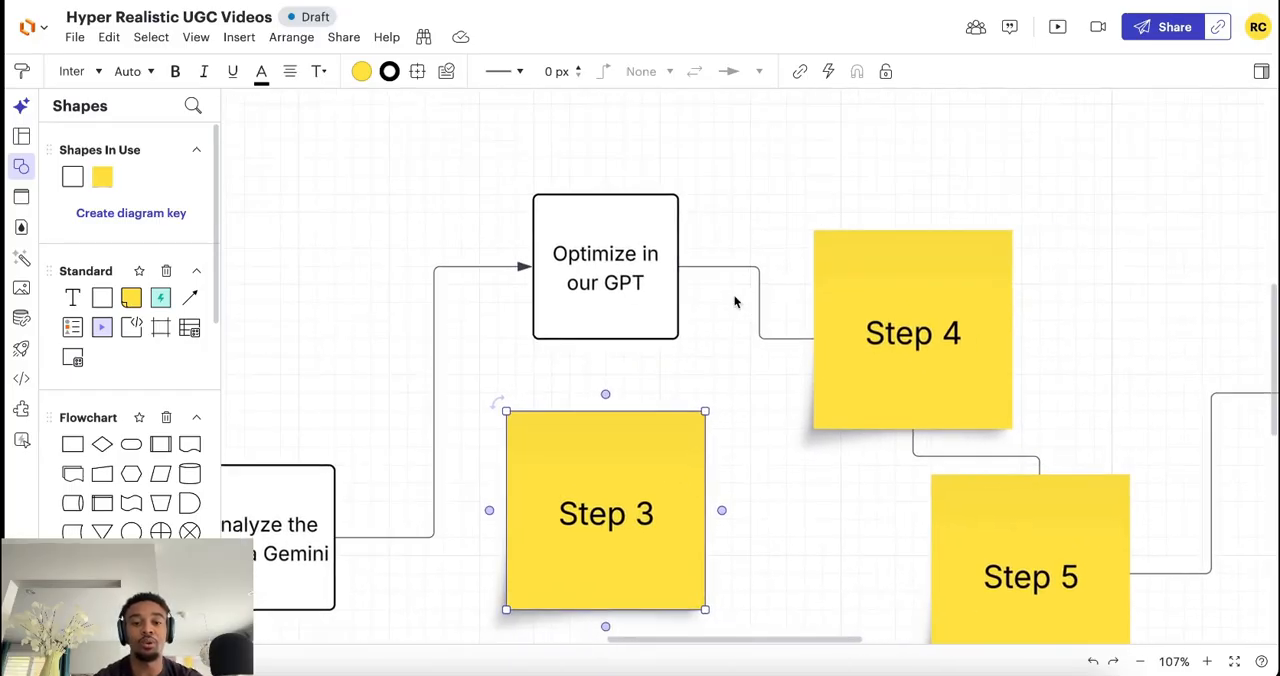
{"action": "scroll", "scroll_direction": "down", "scroll_amount": 3}
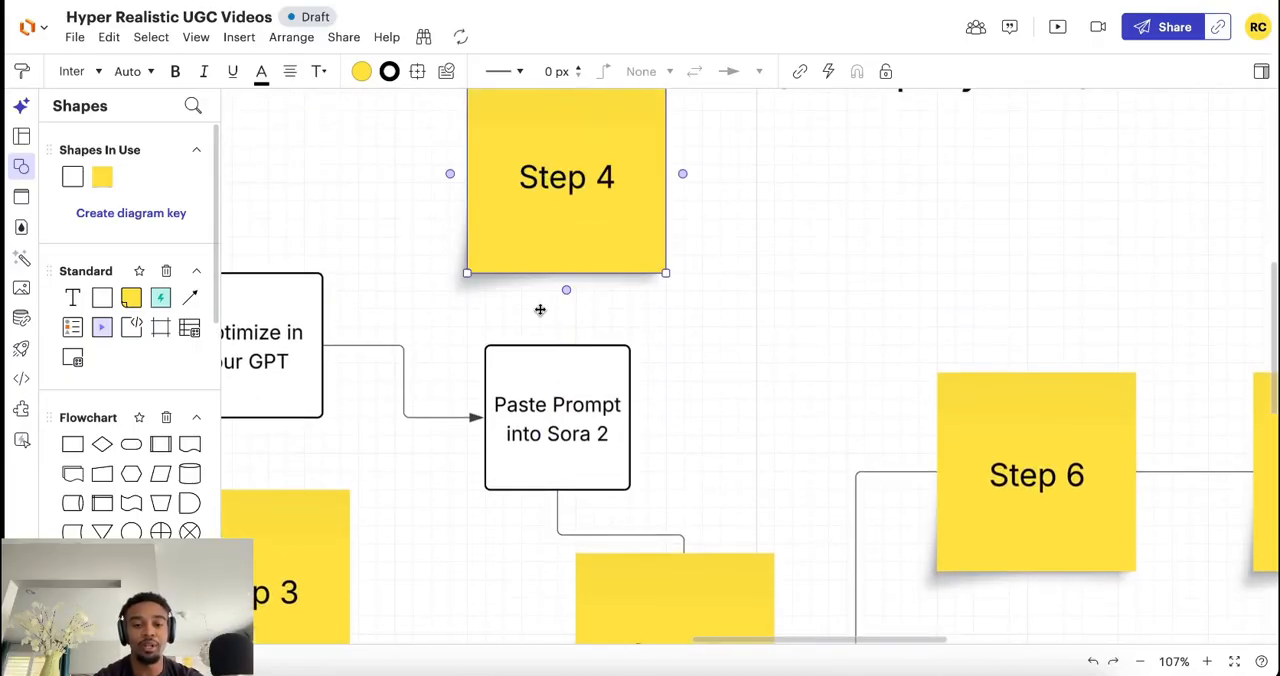
{"action": "scroll", "scroll_direction": "down", "scroll_amount": 3}
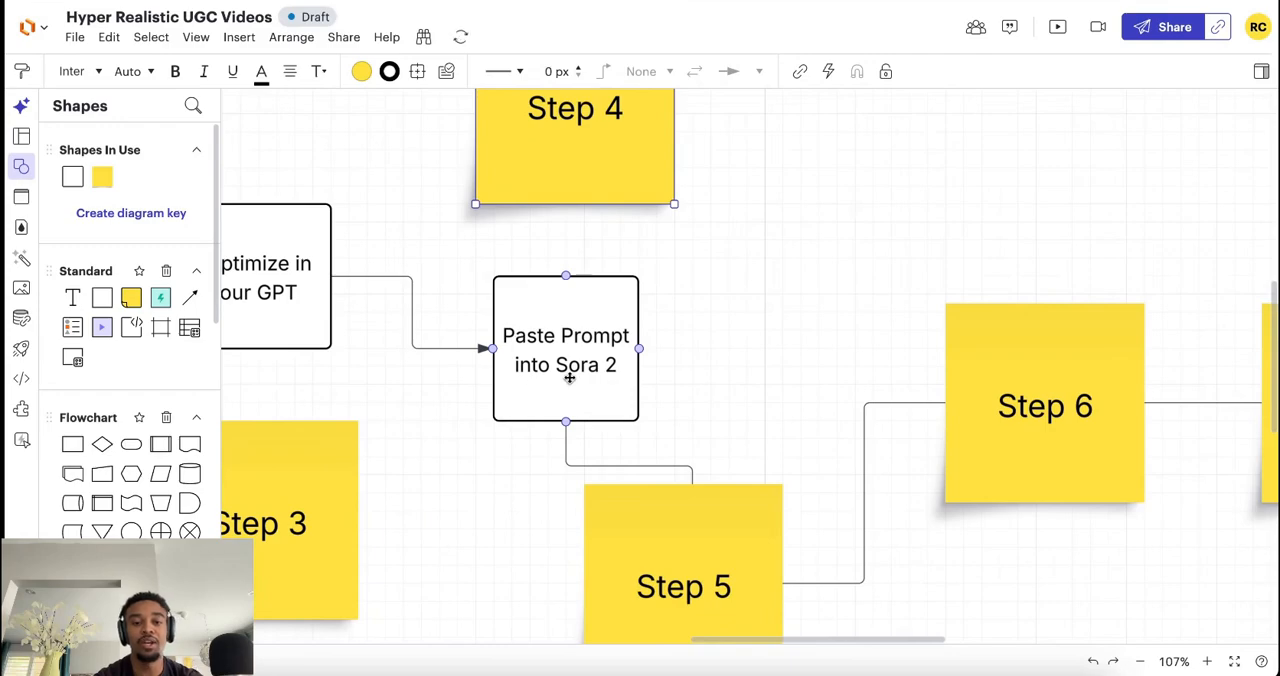
{"action": "scroll", "scroll_direction": "down", "scroll_amount": 3}
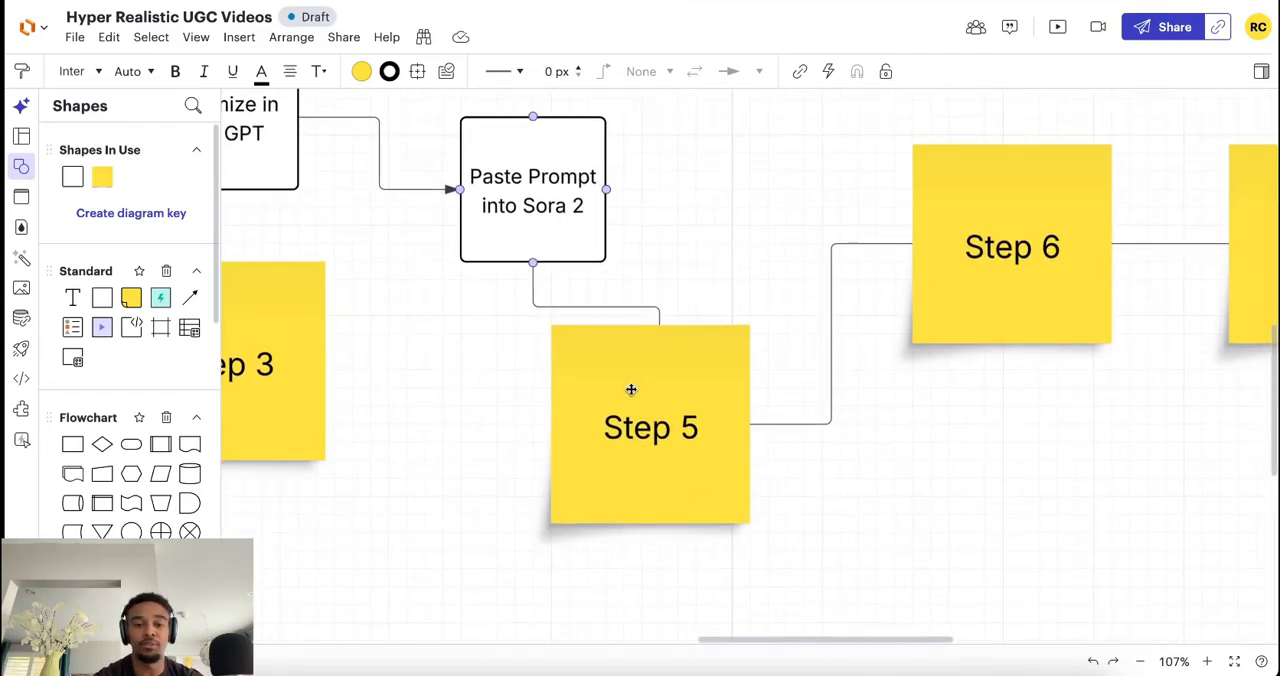
{"action": "scroll", "scroll_direction": "down", "scroll_amount": 3}
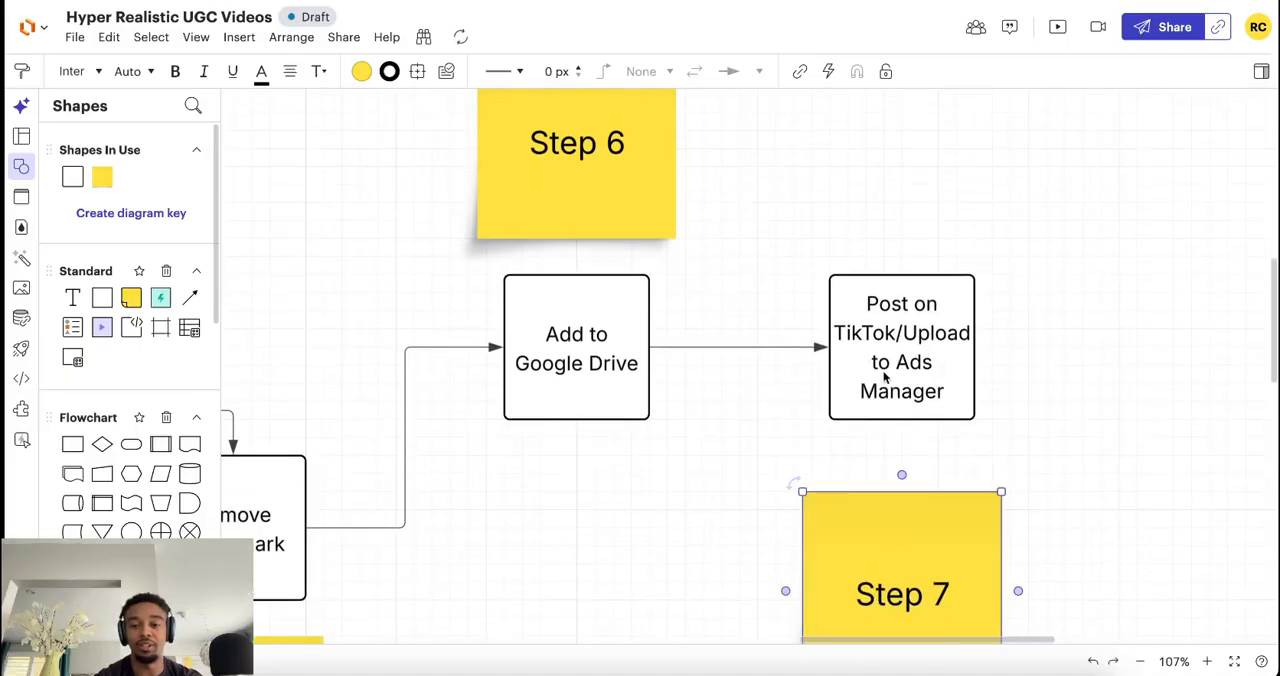
{"action": "left_click", "coordinate": [901, 347]}
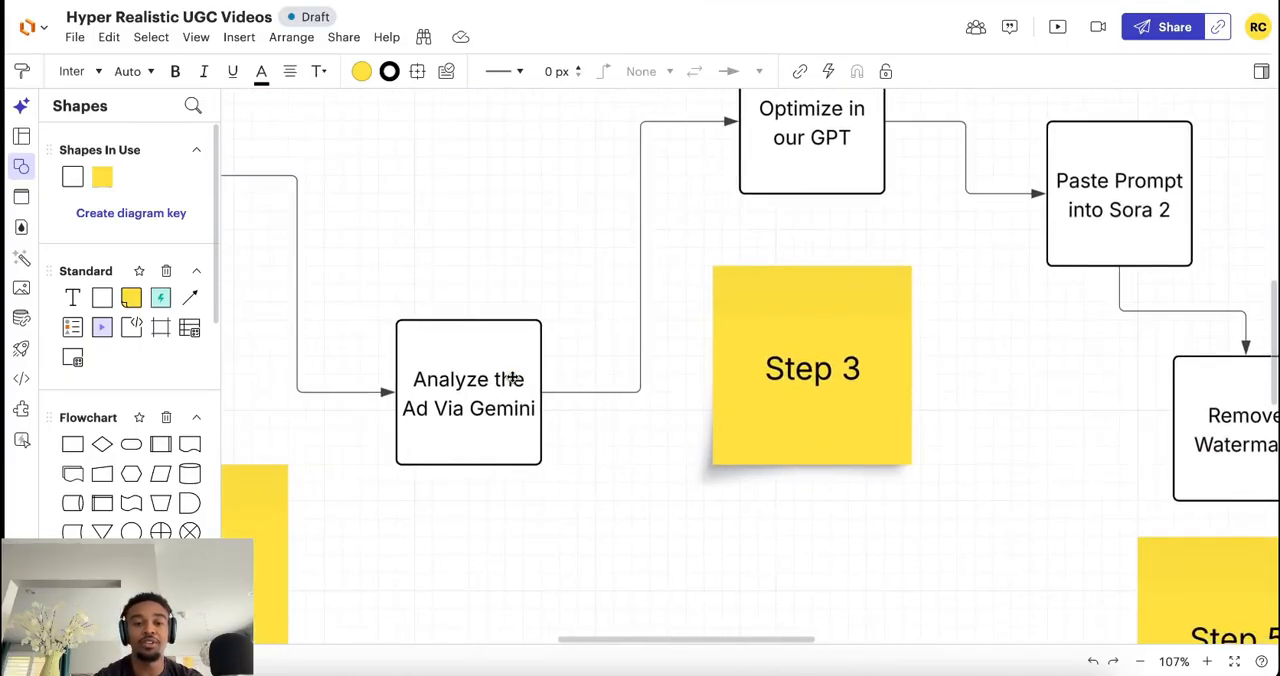
{"action": "scroll", "scroll_direction": "down", "scroll_amount": 3}
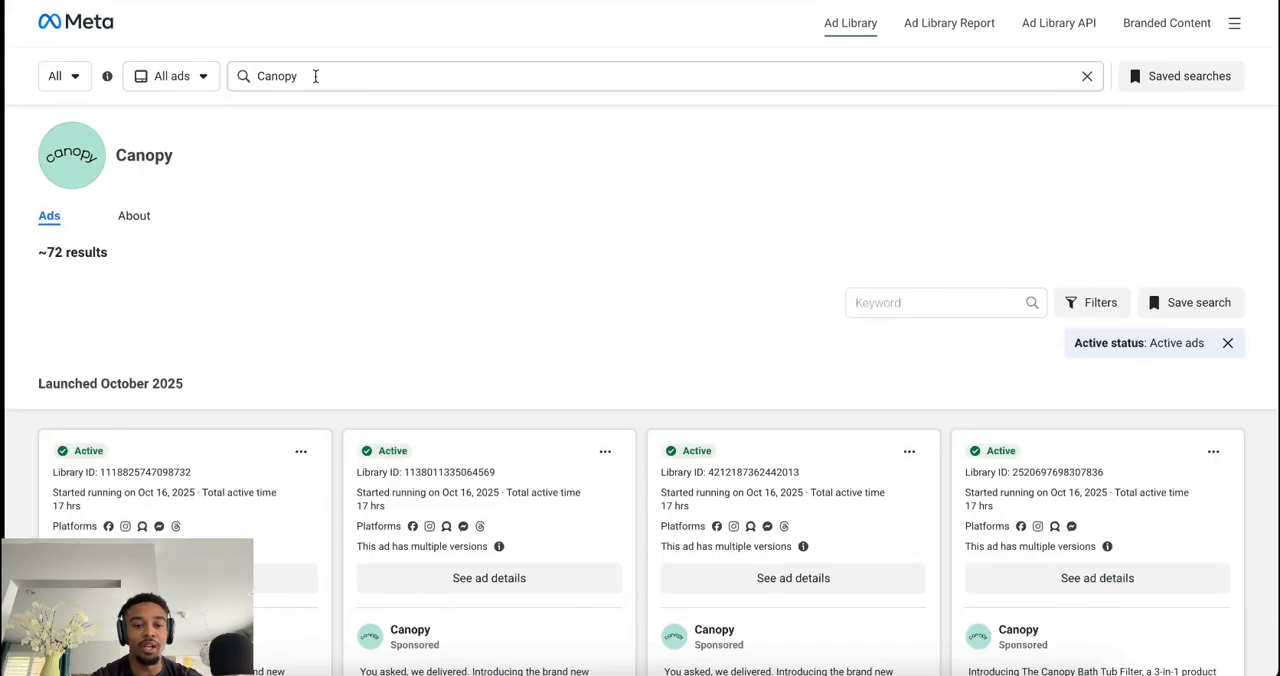
- Search 'life cykel', open the Life Cykel advertiser, and scroll to its house-cleaning video ad
{"action": "type", "text": "life cykel"}
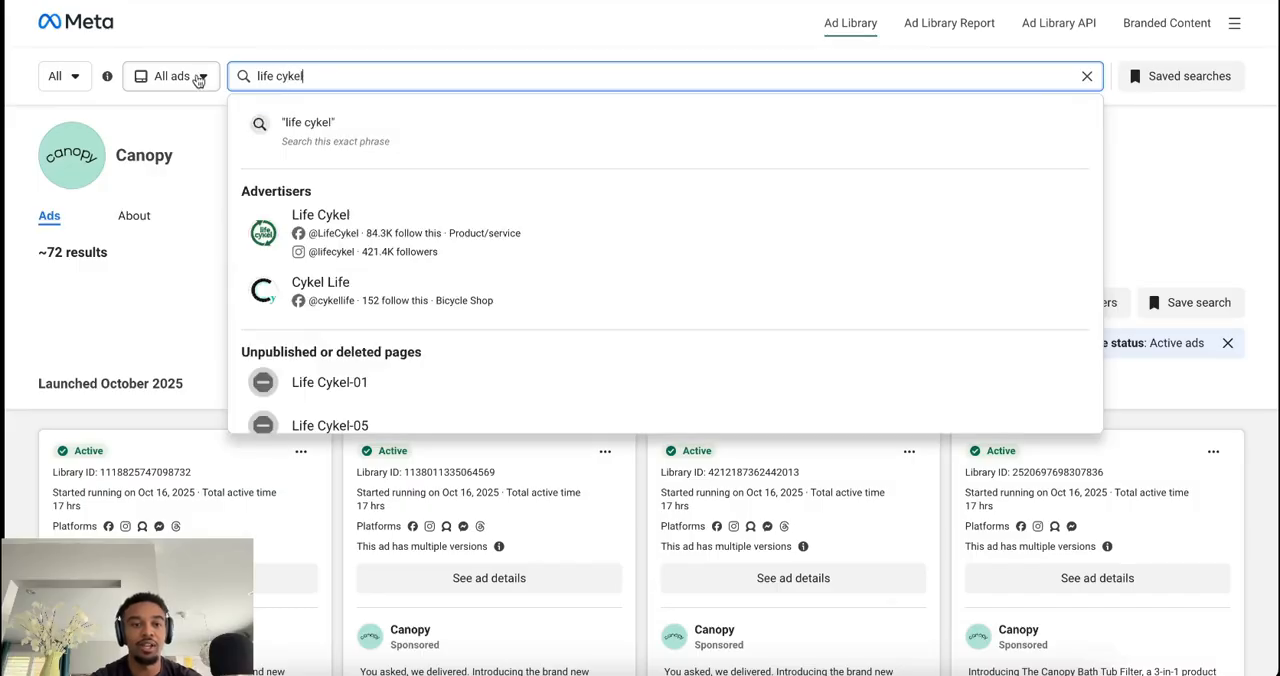
{"action": "left_click", "coordinate": [320, 214]}
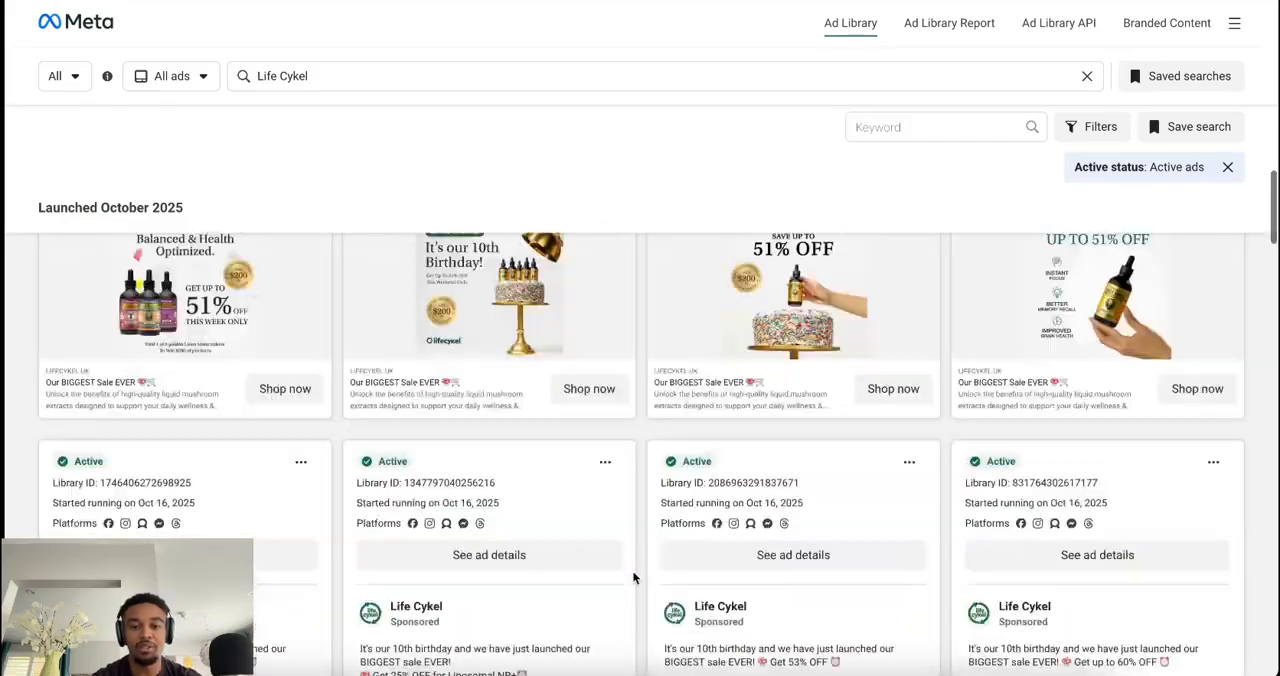
{"action": "scroll", "scroll_direction": "down", "scroll_amount": 3}
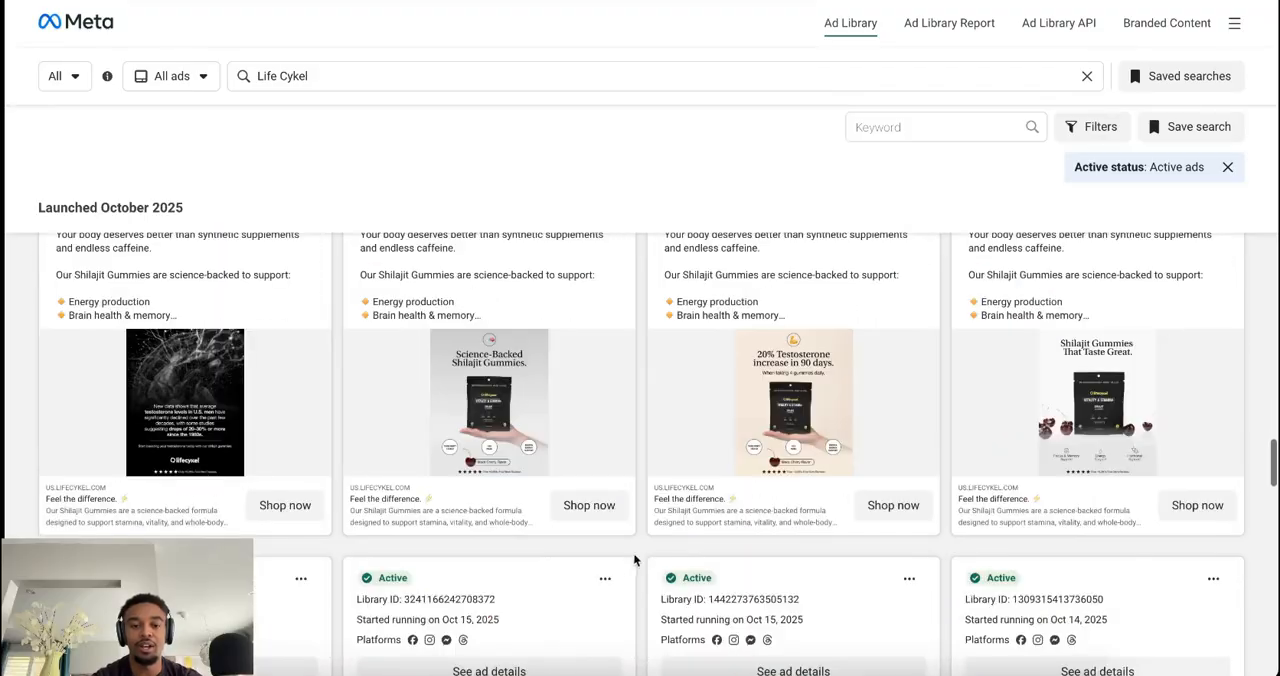
{"action": "scroll", "scroll_direction": "down", "scroll_amount": 3}
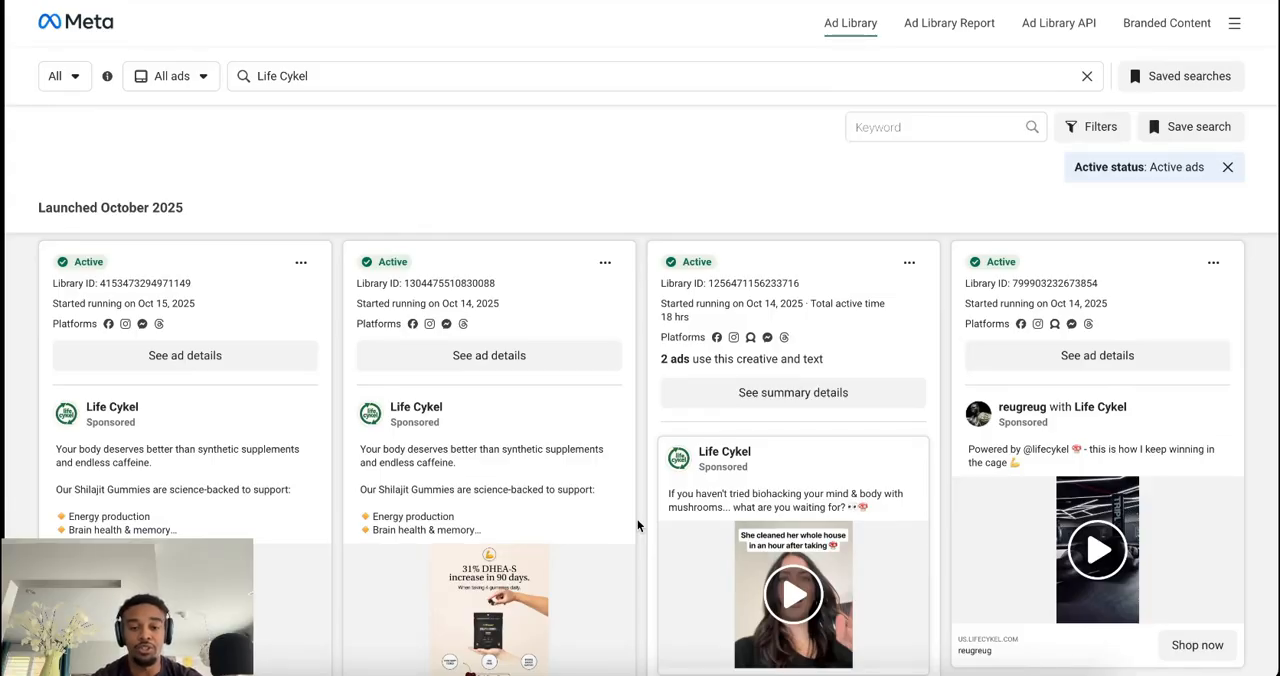
{"action": "scroll", "scroll_direction": "down", "scroll_amount": 3}
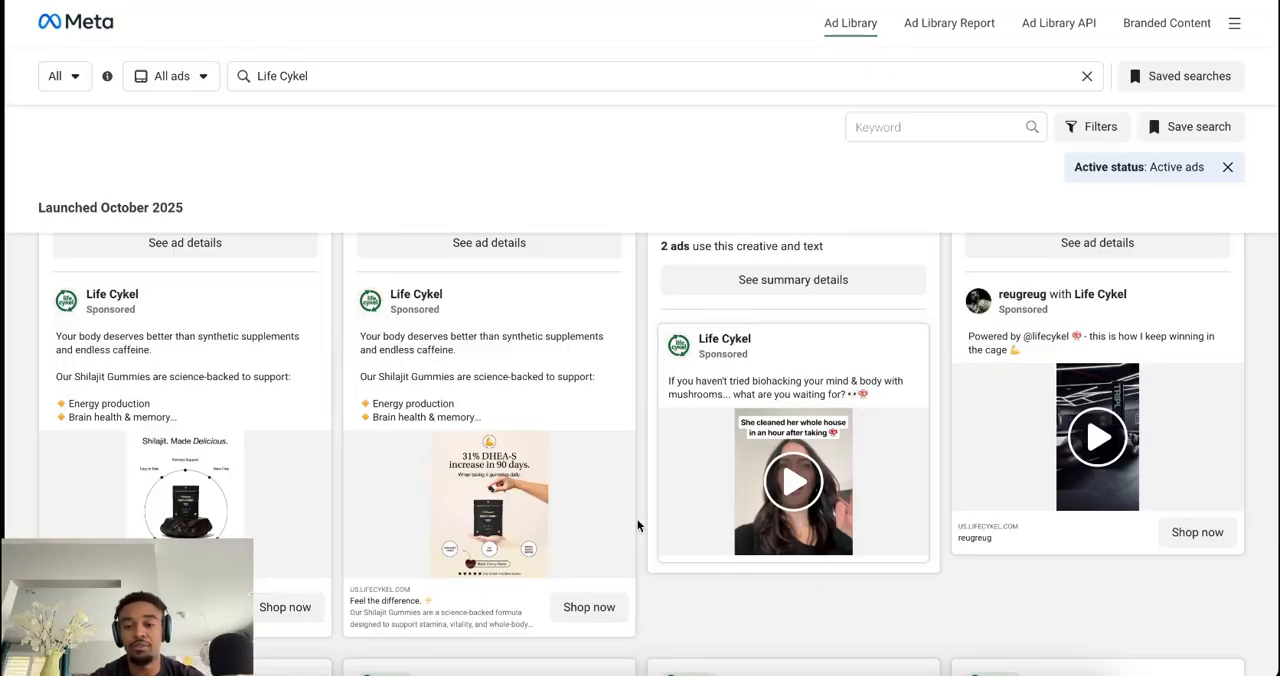
{"action": "mouse_move", "coordinate": [793, 483]}
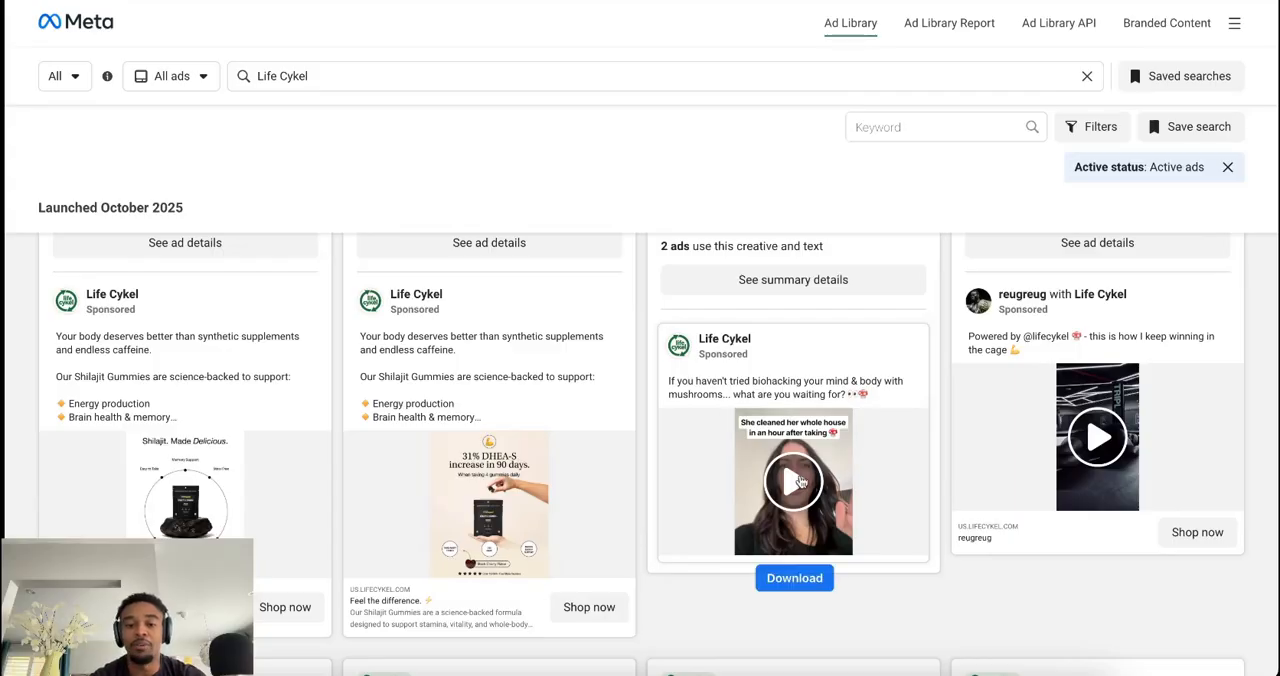
{"action": "scroll", "scroll_direction": "down", "scroll_amount": 3}
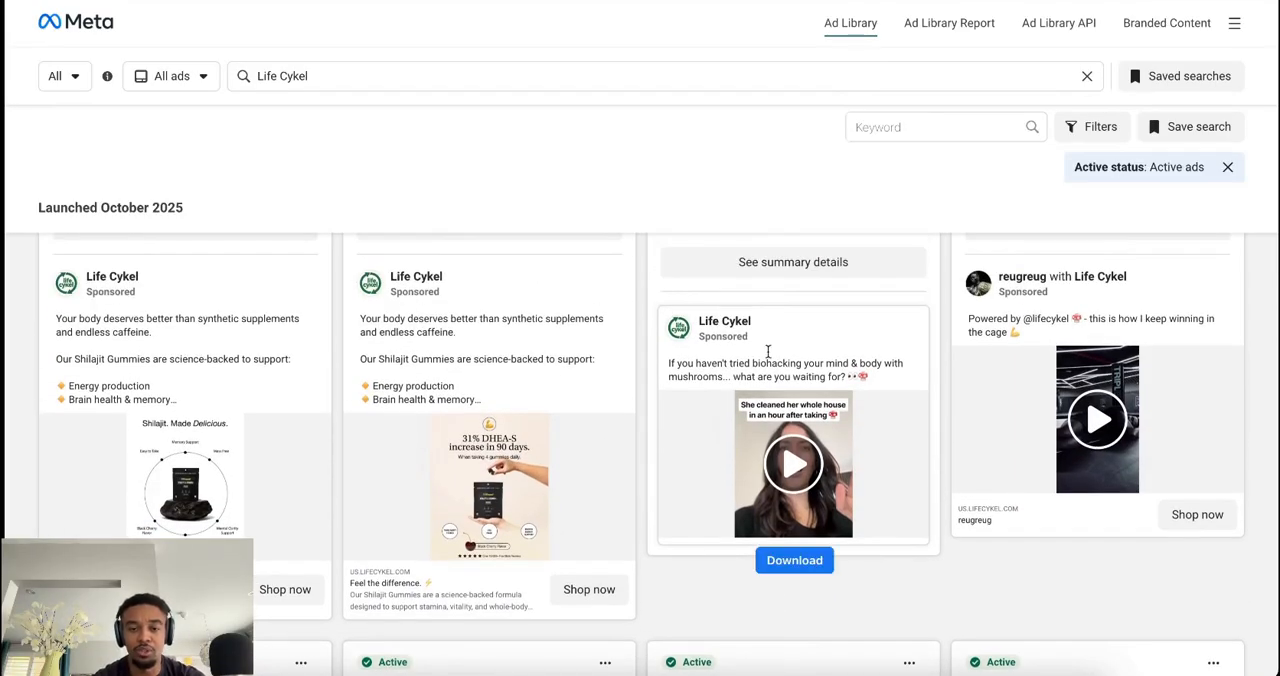
{"action": "scroll", "scroll_direction": "down", "scroll_amount": 3}
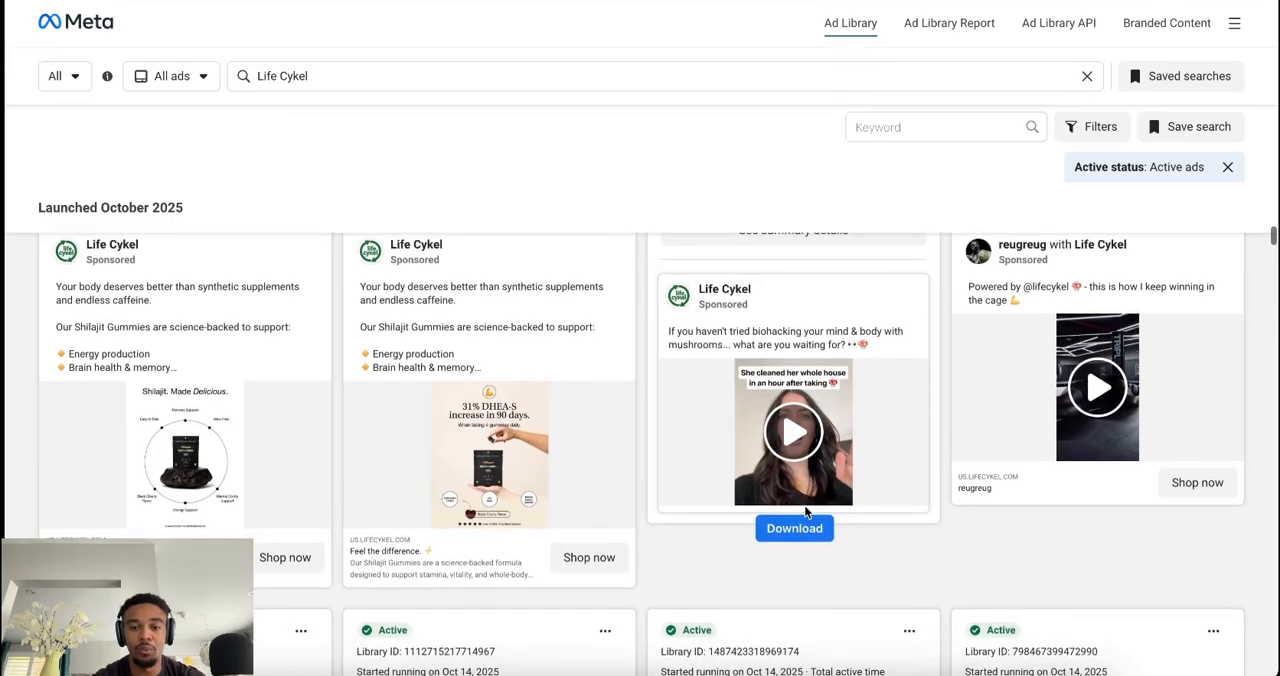
{"action": "scroll", "scroll_direction": "down", "scroll_amount": 3}
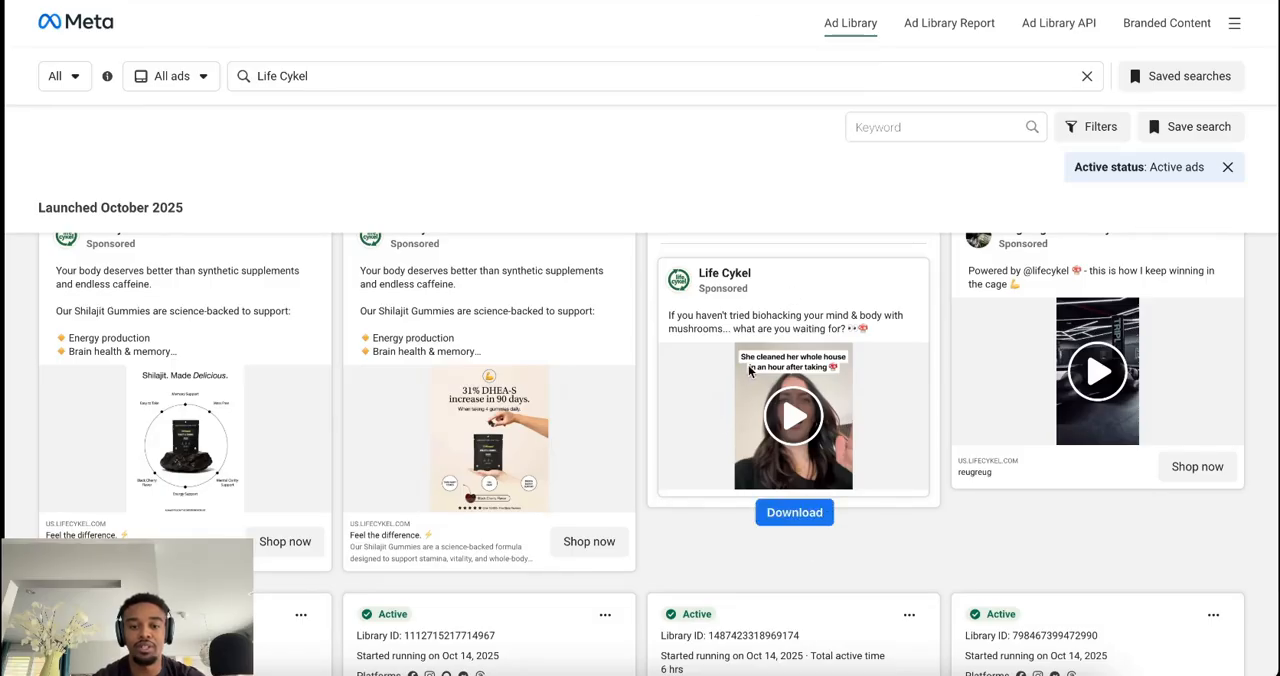
{"action": "left_click", "coordinate": [794, 512]}
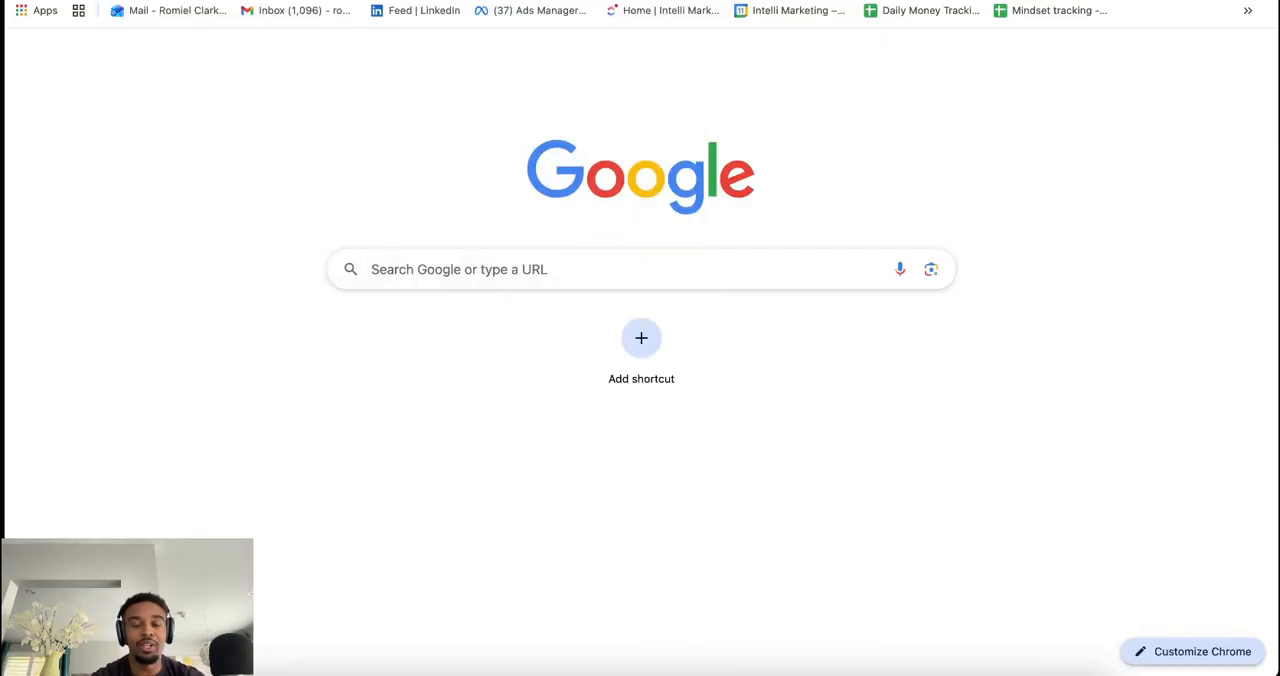
- Search Google for 'facebook video downloader'
{"action": "type", "text": "facebook video downloader"}
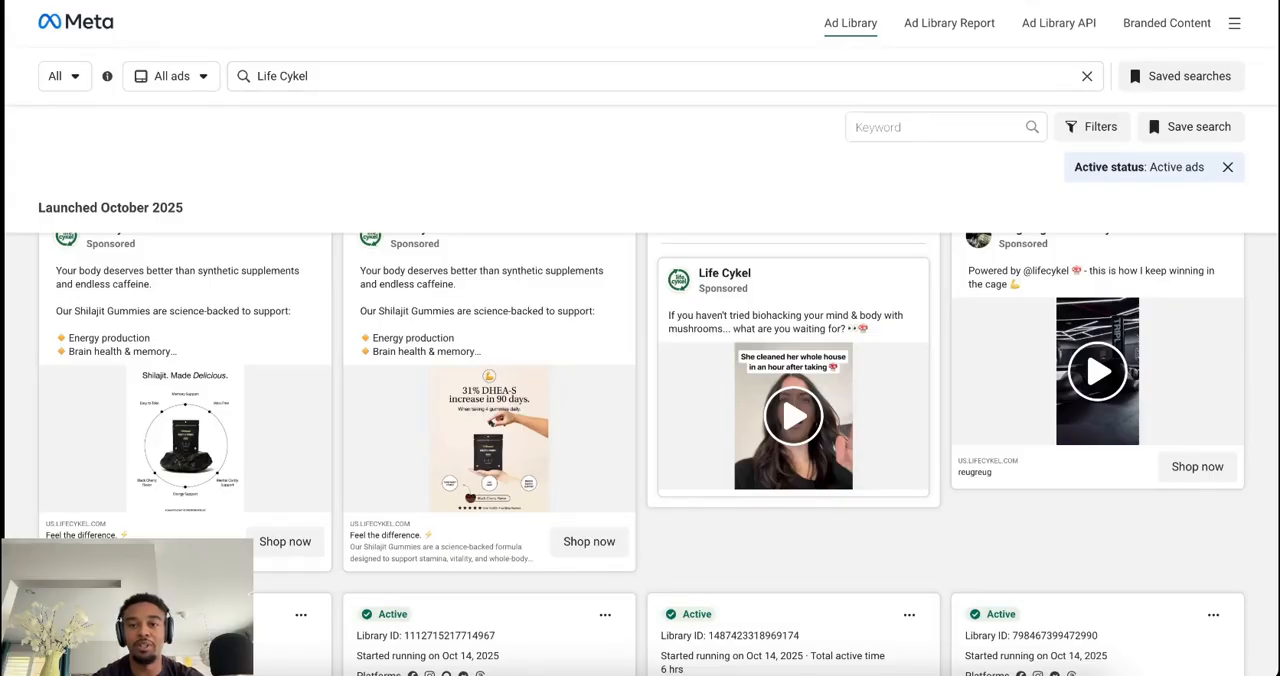
{"action": "mouse_move", "coordinate": [770, 555]}
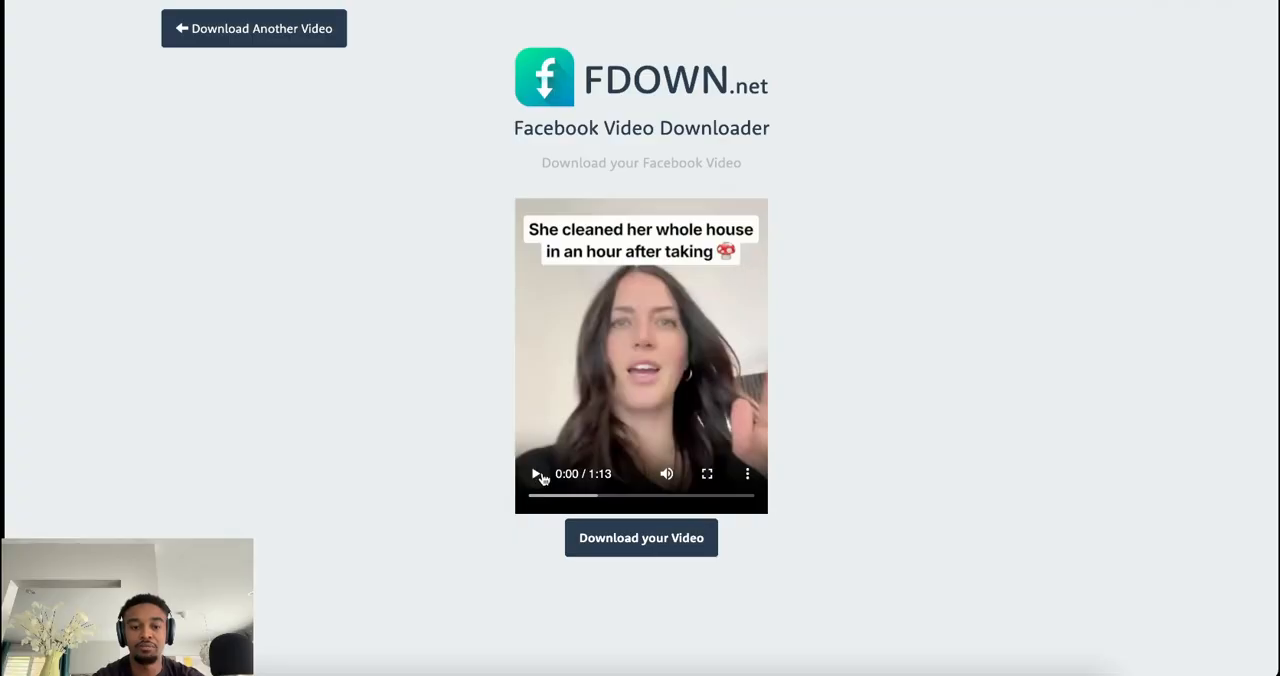
- Play and pause the 1:13 Life Cykel house-cleaning video preview on FDOWN.net, then scroll down
{"action": "left_click", "coordinate": [535, 473]}
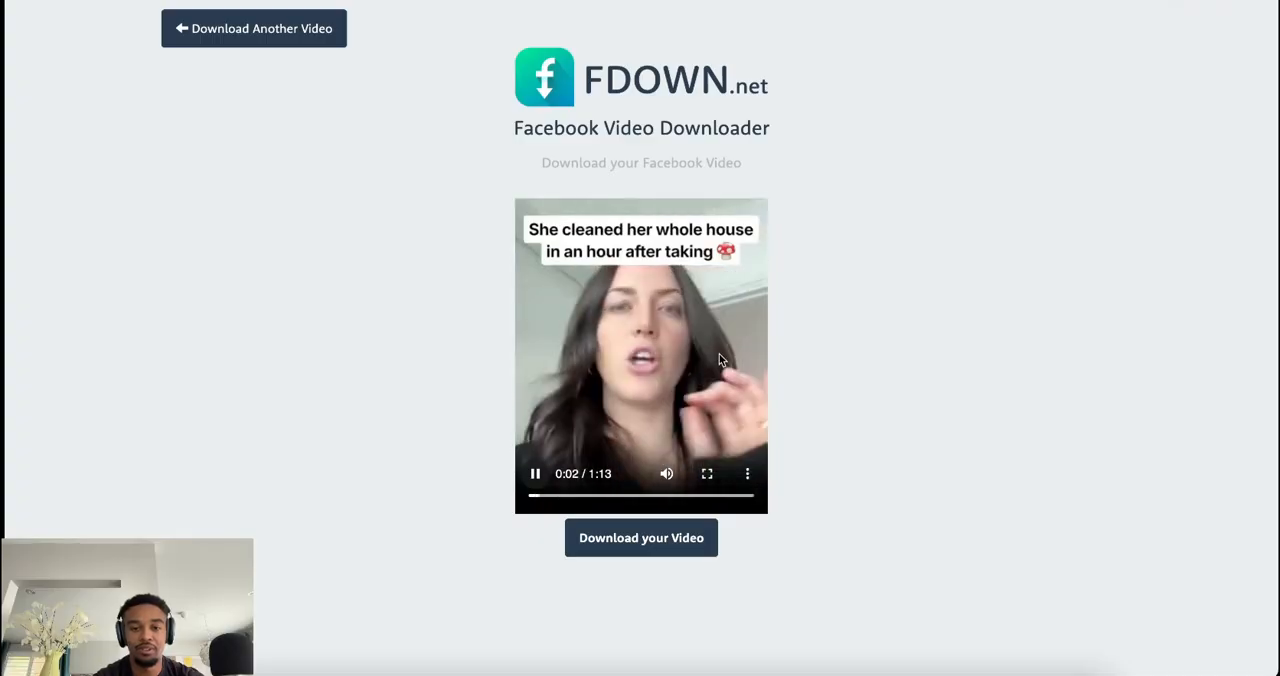
{"action": "left_click", "coordinate": [535, 473]}
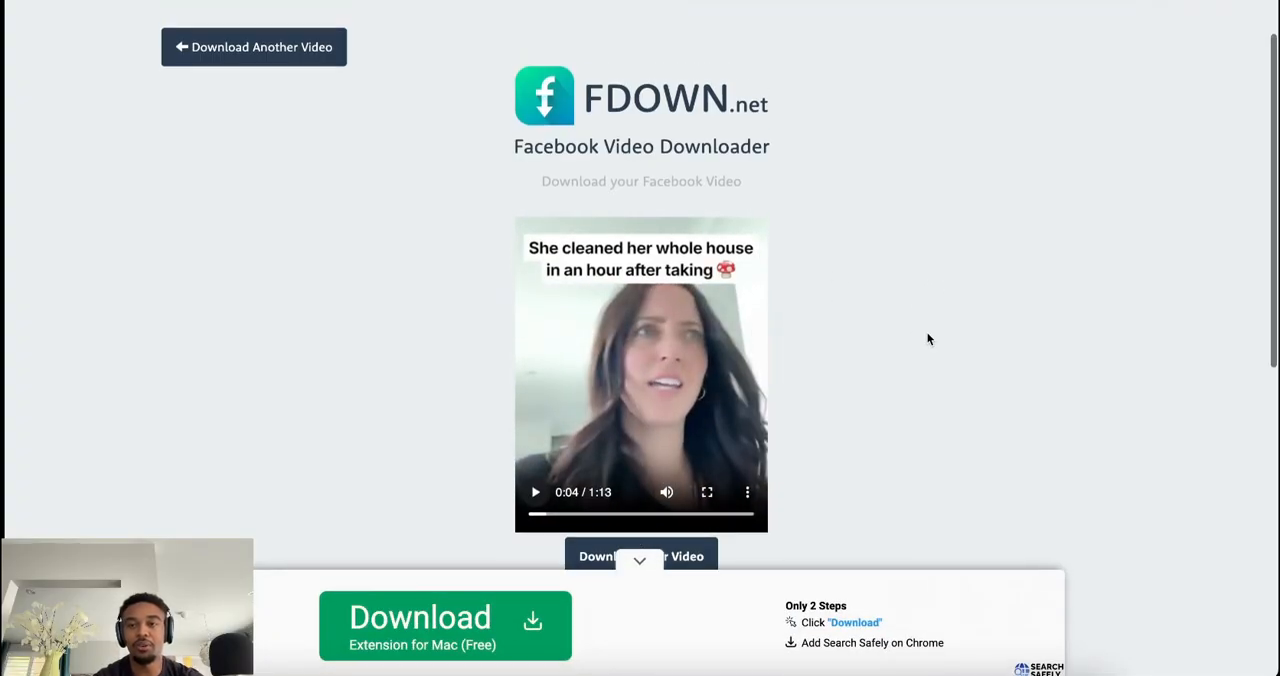
{"action": "scroll", "scroll_direction": "down", "scroll_amount": 3}
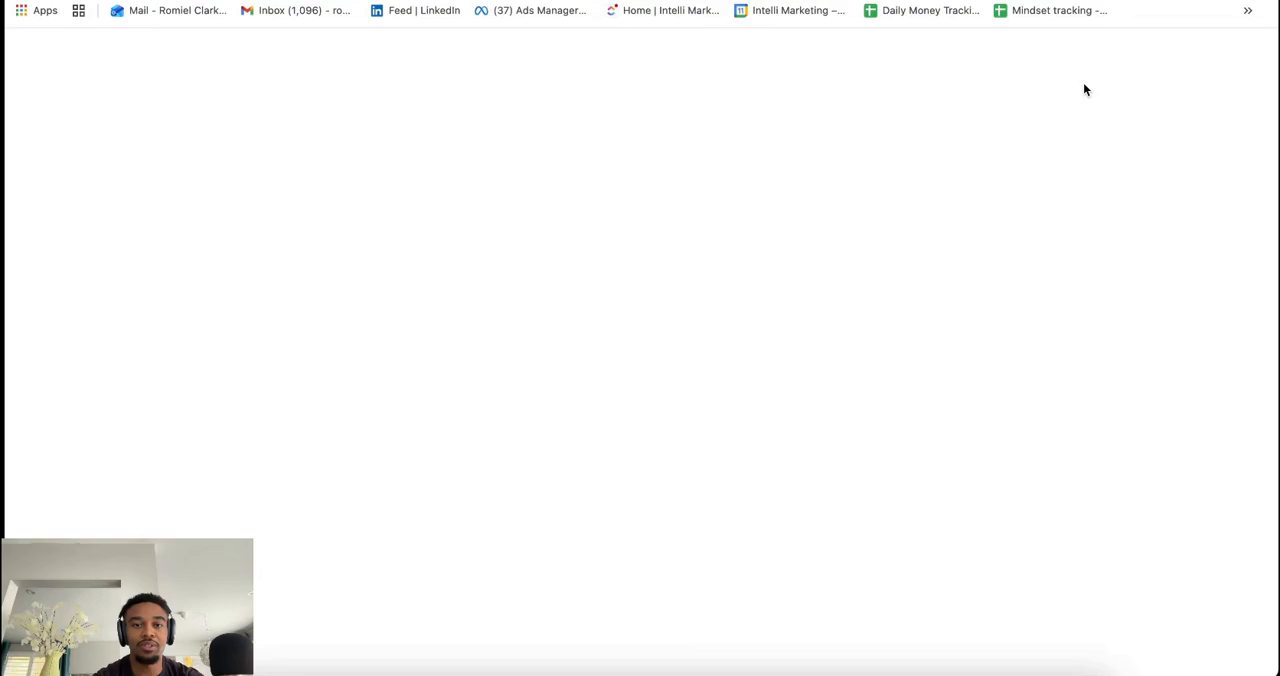
{"action": "mouse_move", "coordinate": [101, 151]}
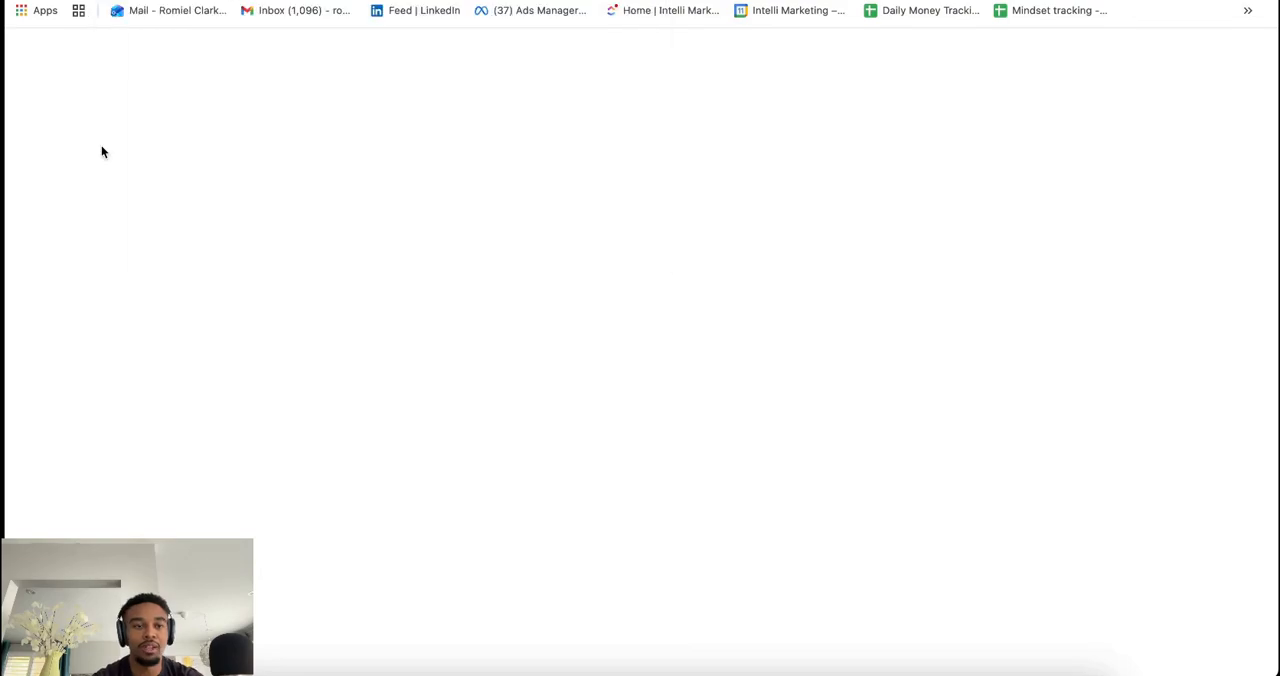
{"action": "mouse_move", "coordinate": [354, 161]}
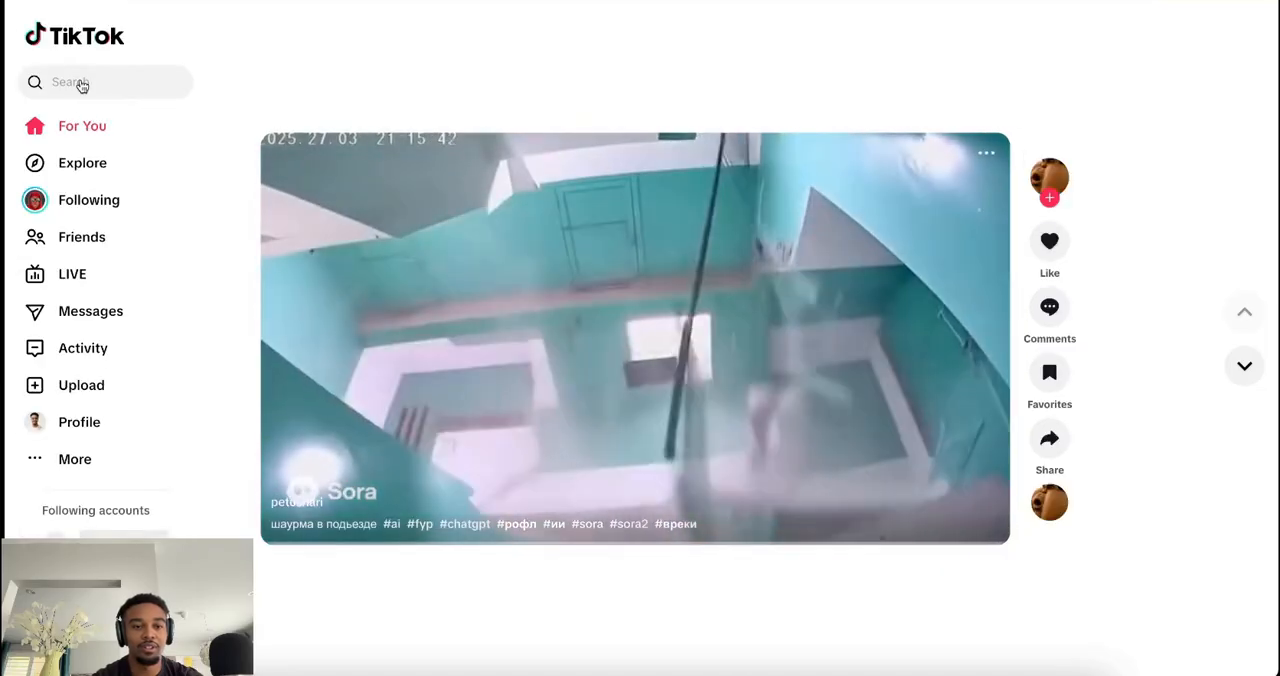
- Search TikTok for 'product review', browse the results, and open the split-end trimmer video
{"action": "left_click", "coordinate": [100, 82]}
{"action": "type", "text": "tiktok made me buy it"}
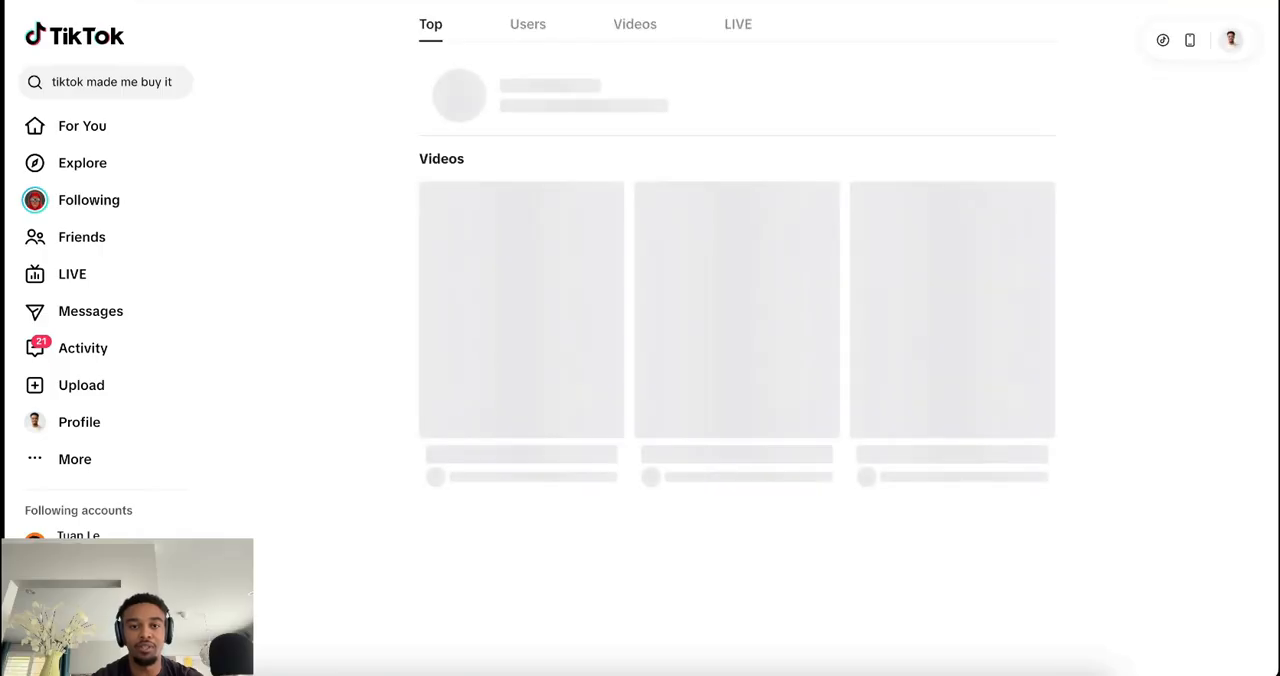
{"action": "mouse_move", "coordinate": [1113, 303]}
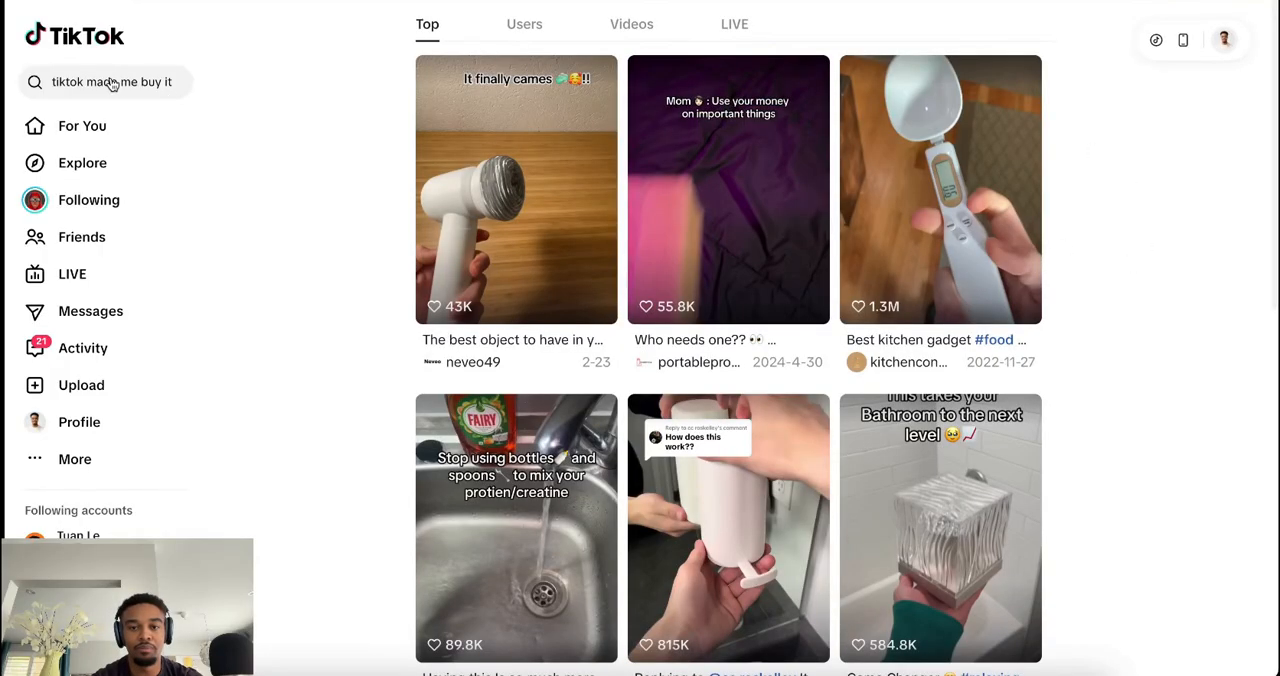
{"action": "scroll", "scroll_direction": "down", "scroll_amount": 3}
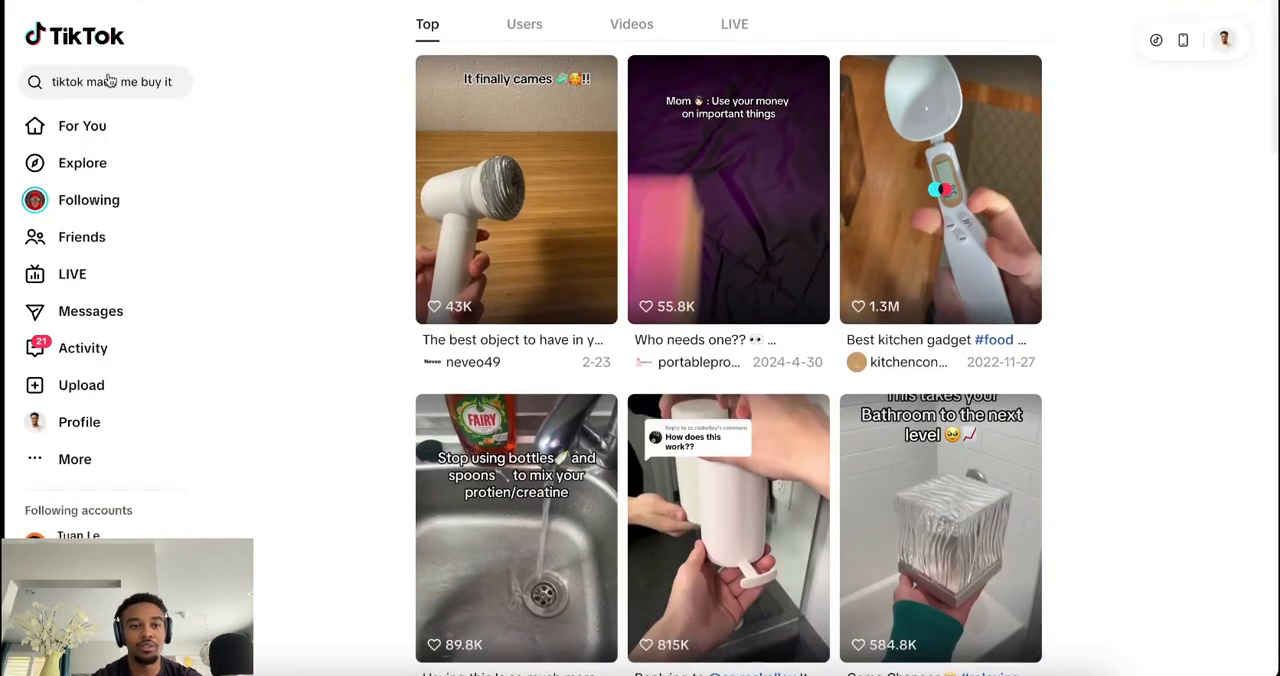
{"action": "left_click", "coordinate": [110, 82]}
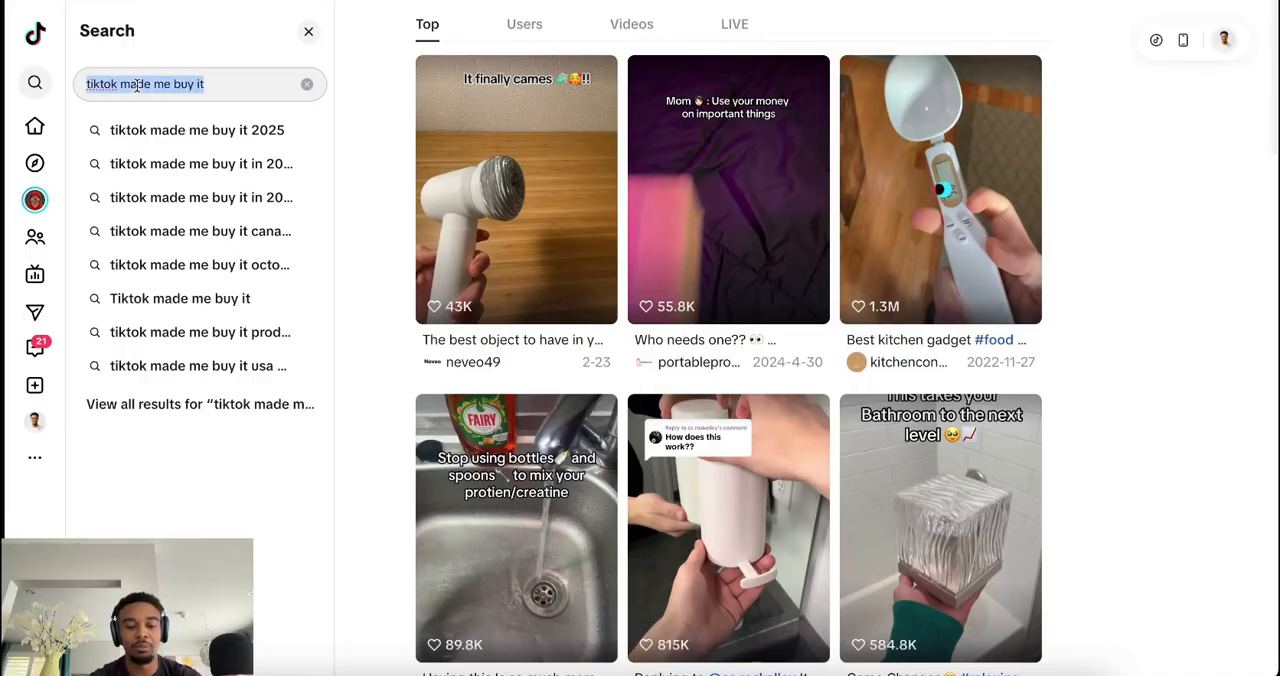
{"action": "type", "text": "product revi"}
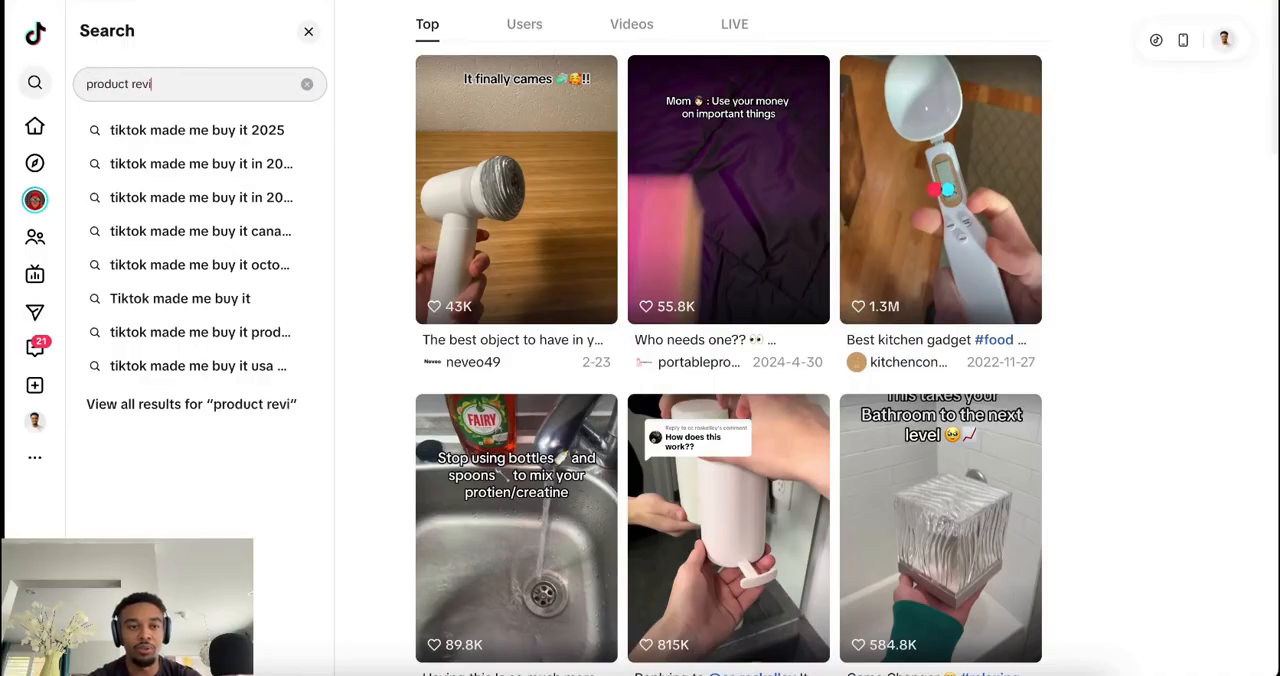
{"action": "type", "text": "ew"}
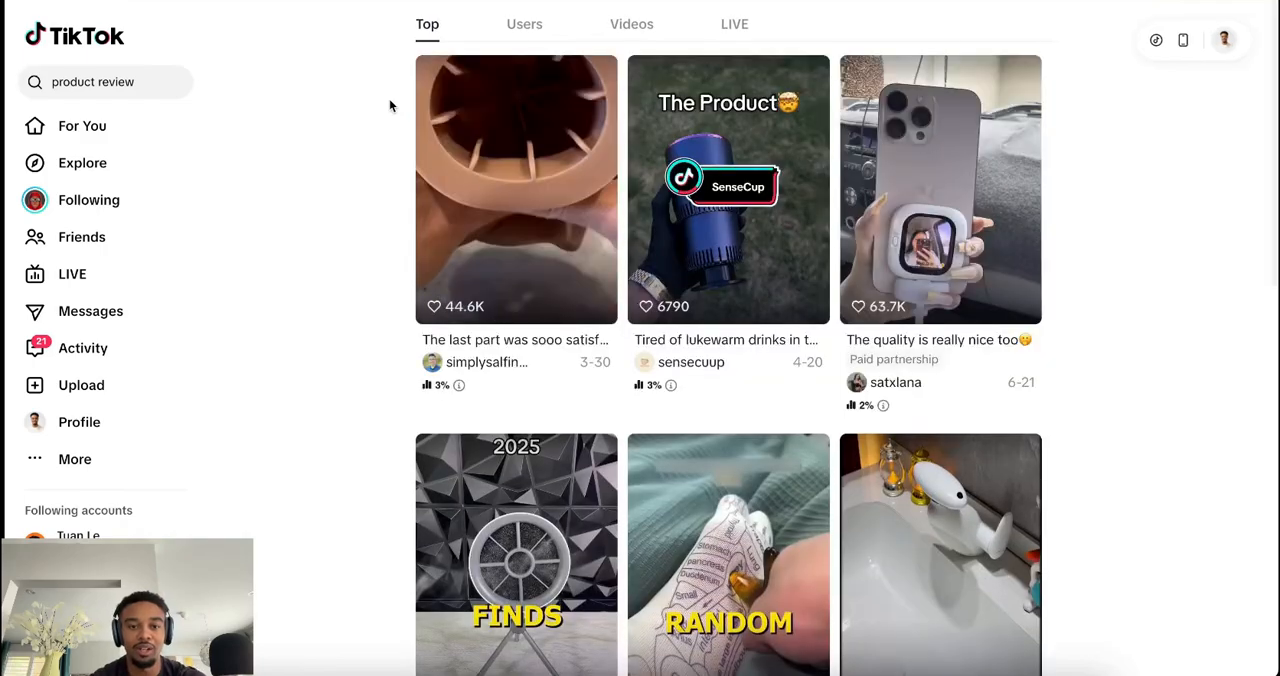
{"action": "scroll", "scroll_direction": "down", "scroll_amount": 3}
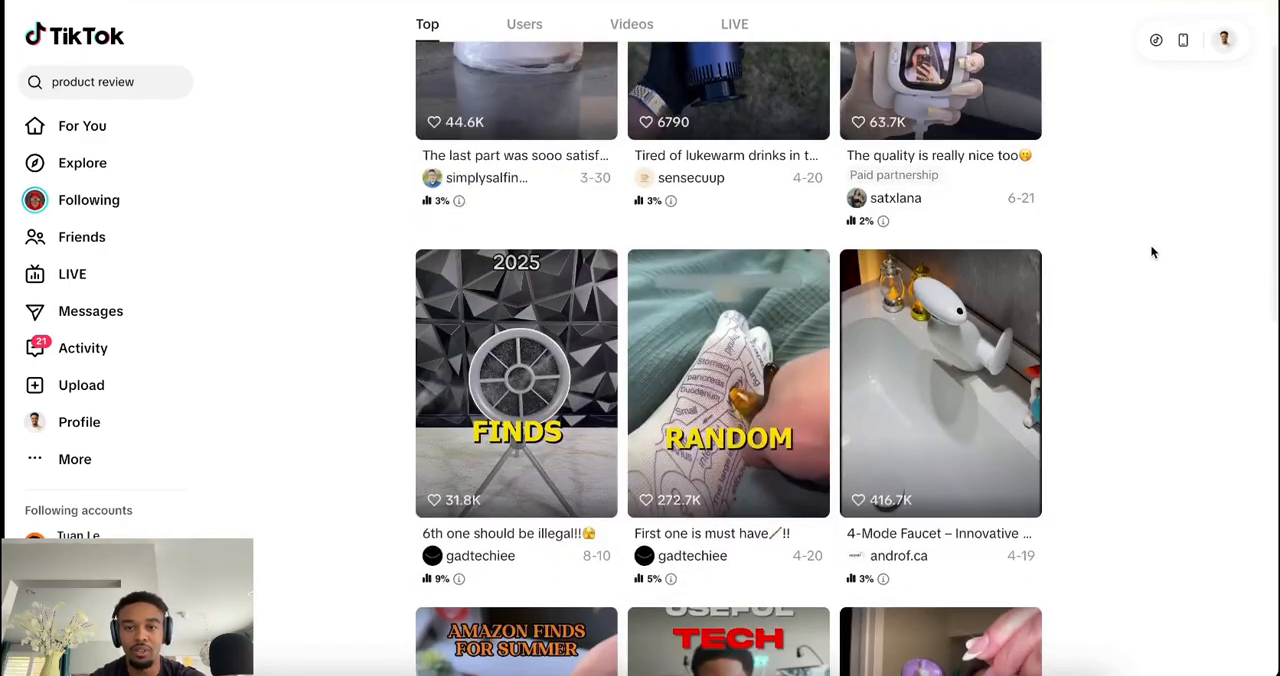
{"action": "scroll", "scroll_direction": "down", "scroll_amount": 3}
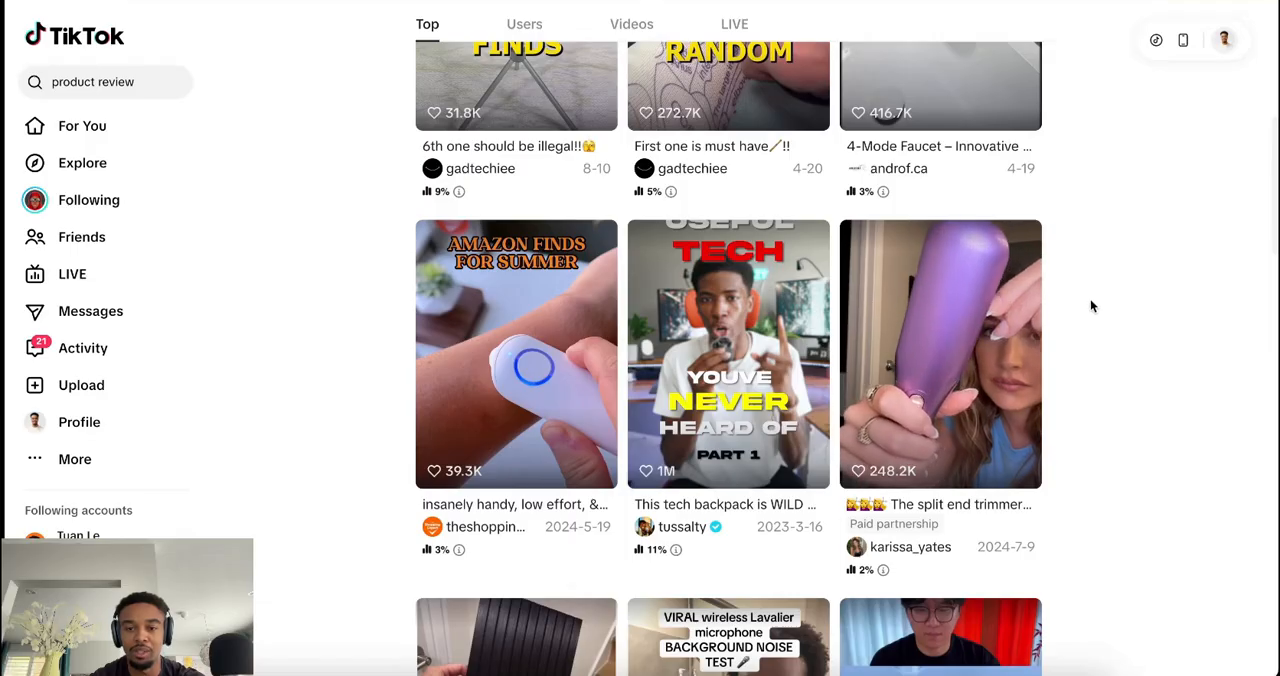
{"action": "scroll", "scroll_direction": "down", "scroll_amount": 3}
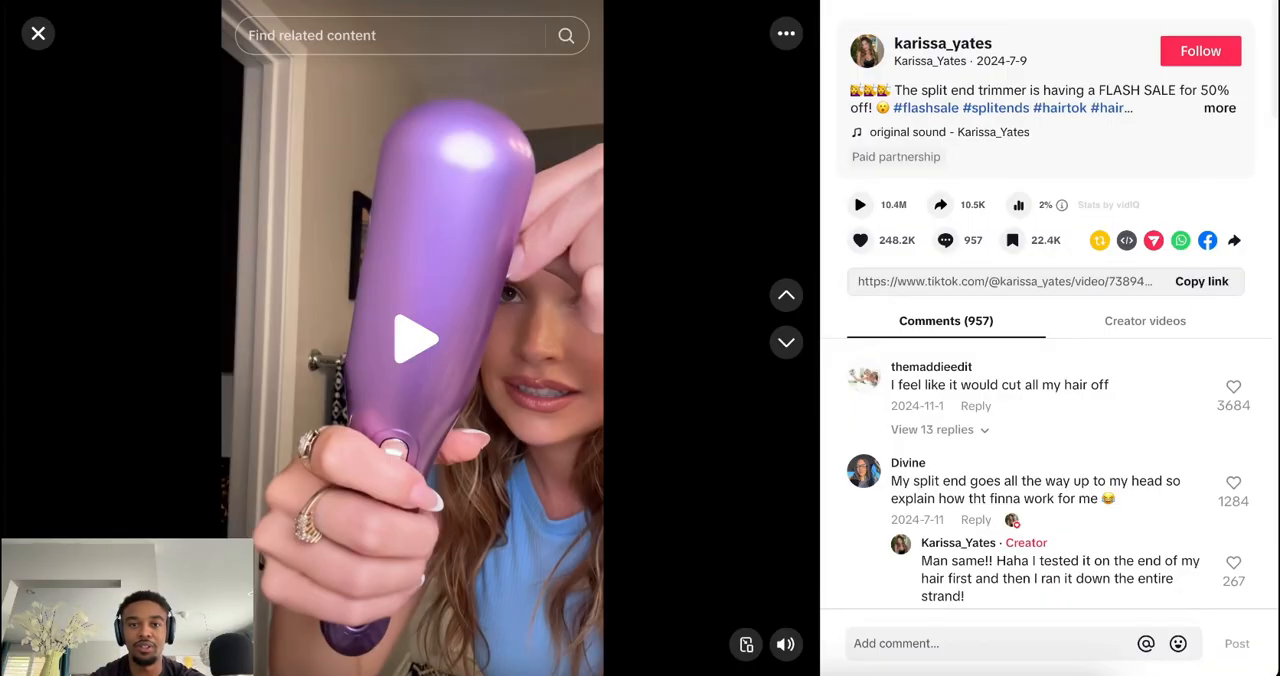
{"action": "left_click", "coordinate": [38, 33]}
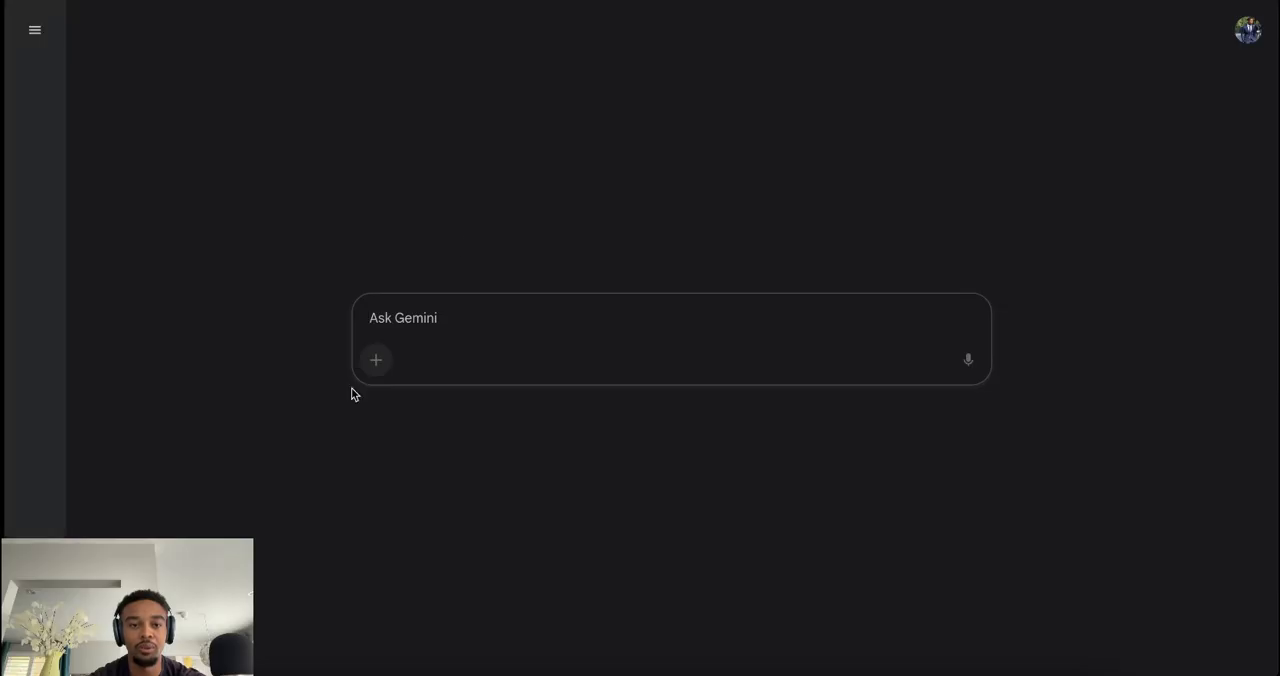
- Upload the downloaded AQNkd…(1).mp4 house-cleaning video from Downloads into a new Gemini chat
{"action": "left_click", "coordinate": [375, 360]}
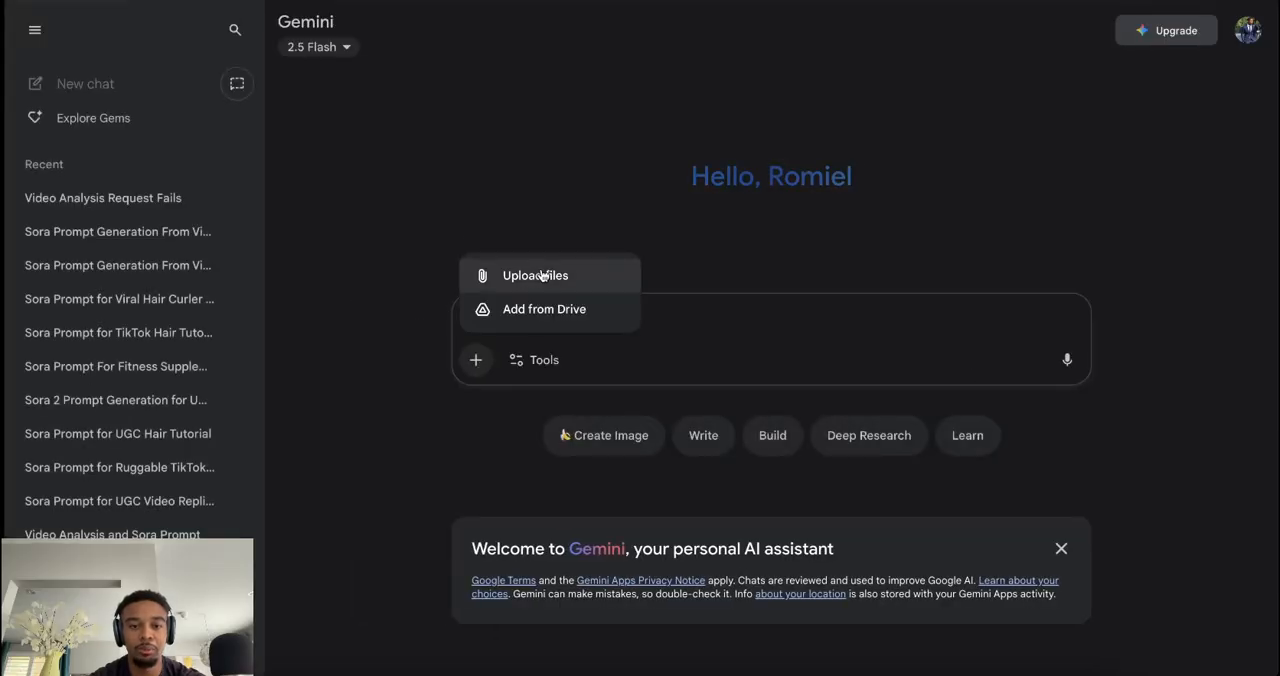
{"action": "left_click", "coordinate": [535, 275]}
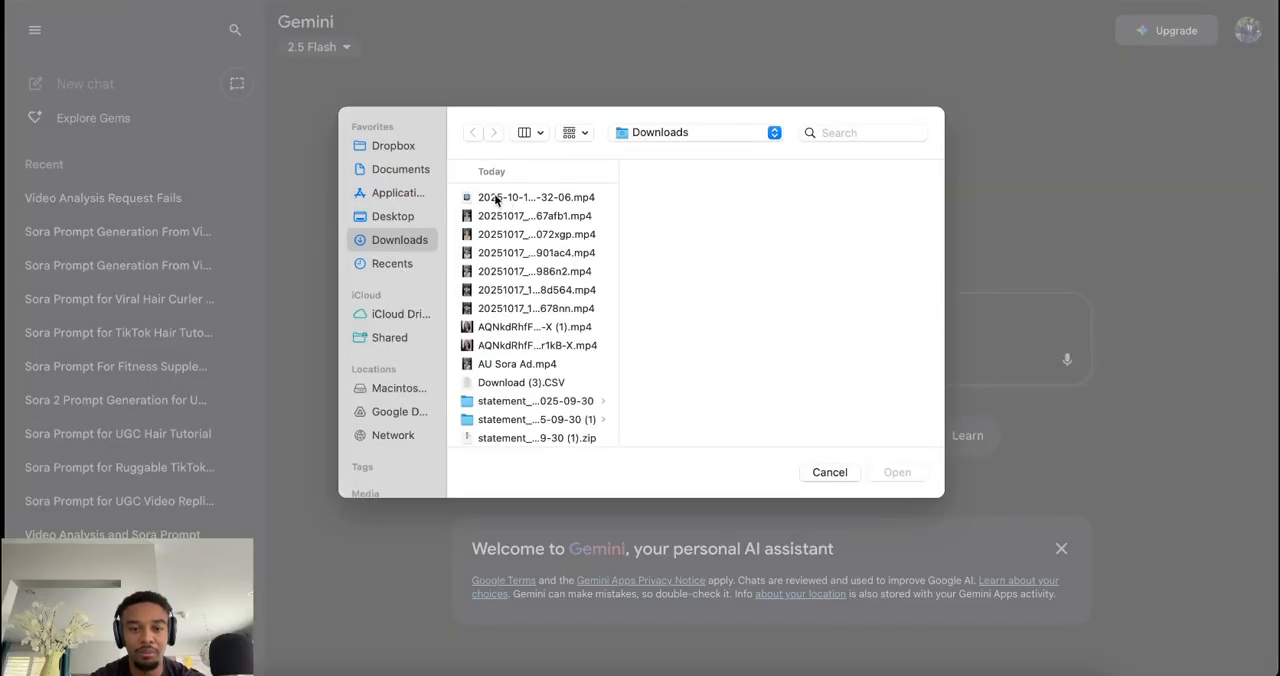
{"action": "left_click", "coordinate": [535, 329]}
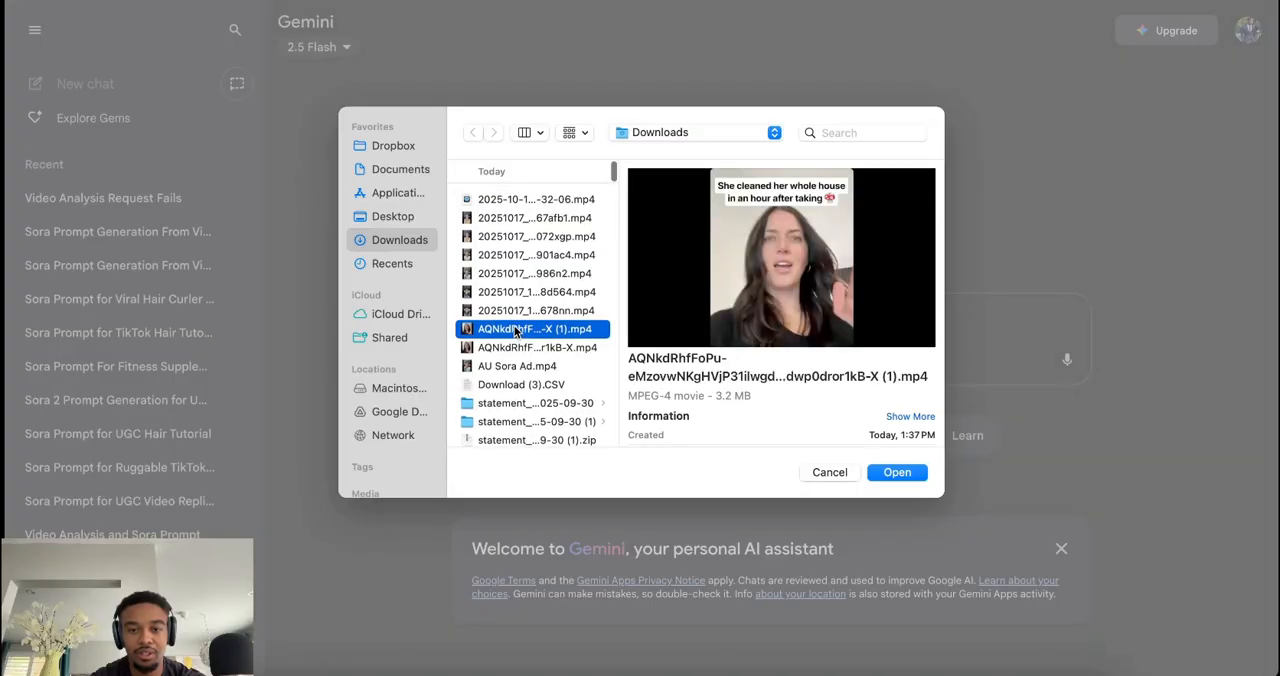
{"action": "left_click", "coordinate": [896, 472]}
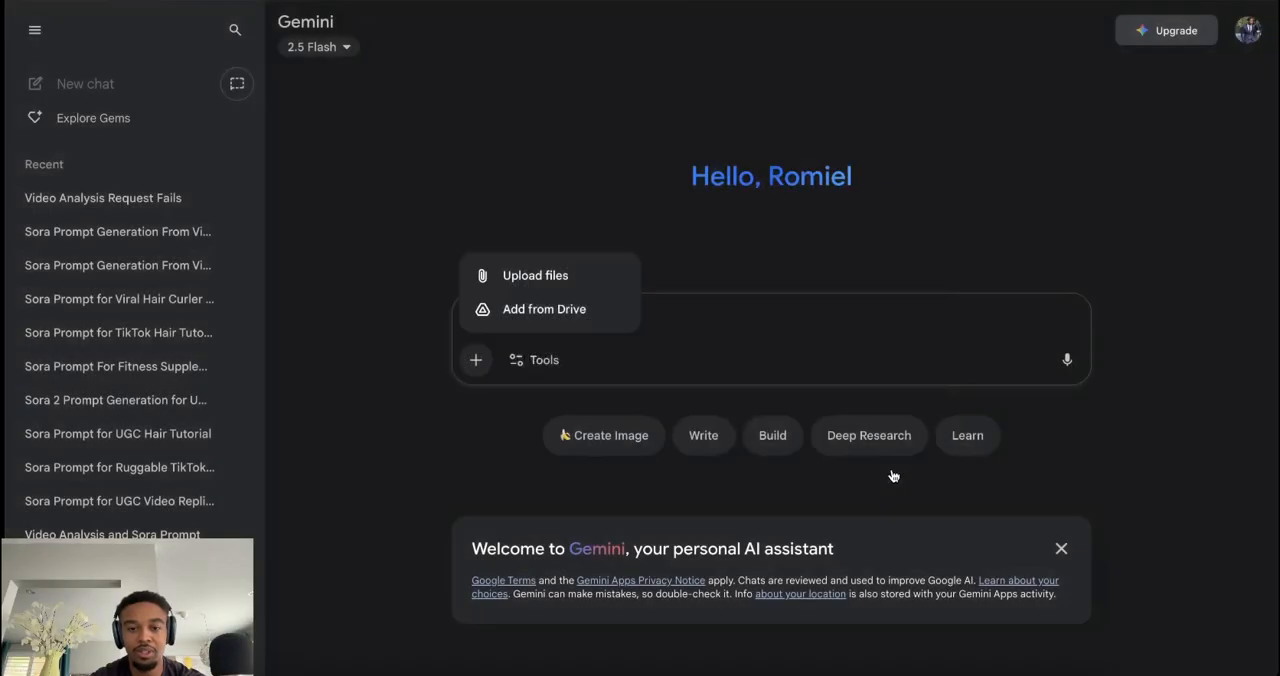
{"action": "left_click", "coordinate": [534, 275]}
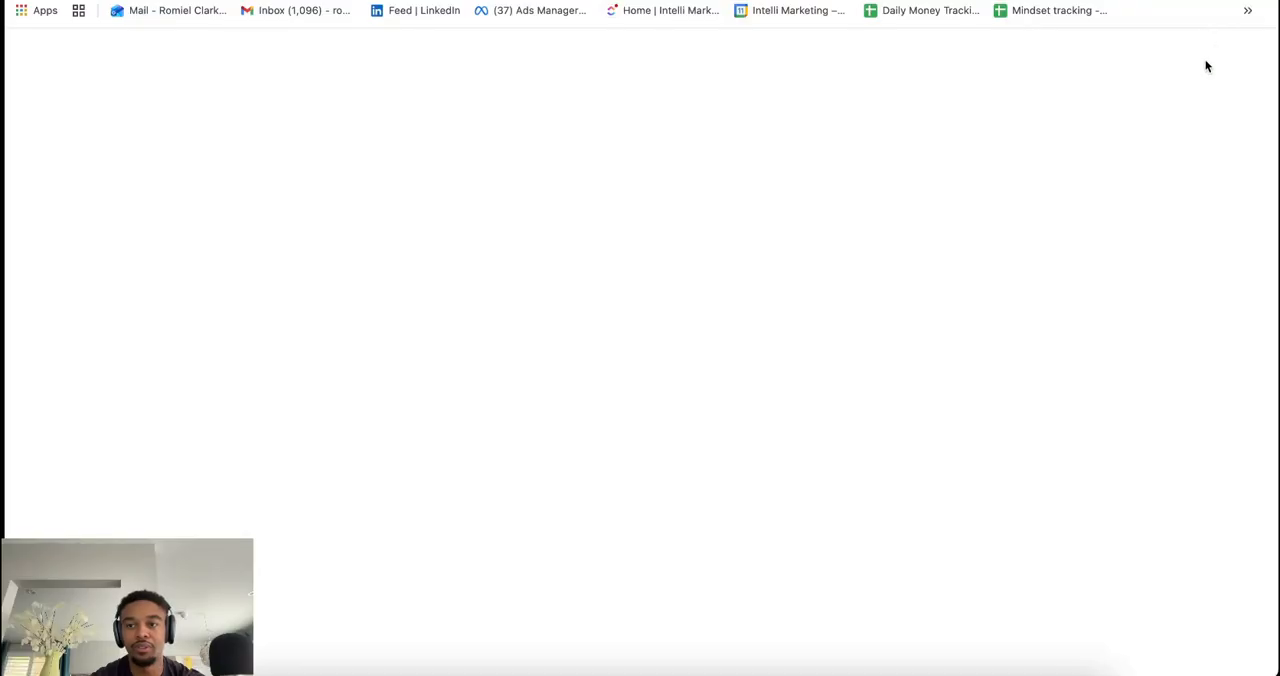
- Open the Sora 2 UGC guide doc and copy the italic step 2 video-analysis prompt
{"action": "left_click", "coordinate": [1209, 55]}
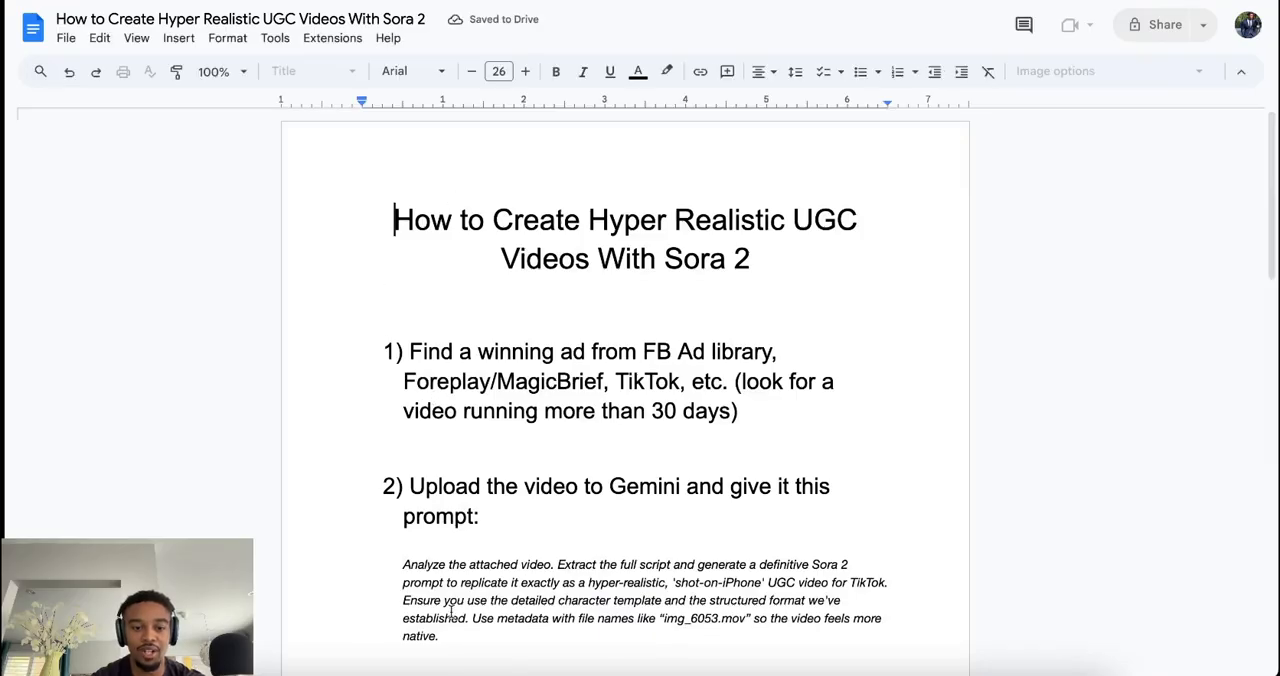
{"action": "left_click_drag", "start_coordinate": [402, 564], "coordinate": [440, 636]}
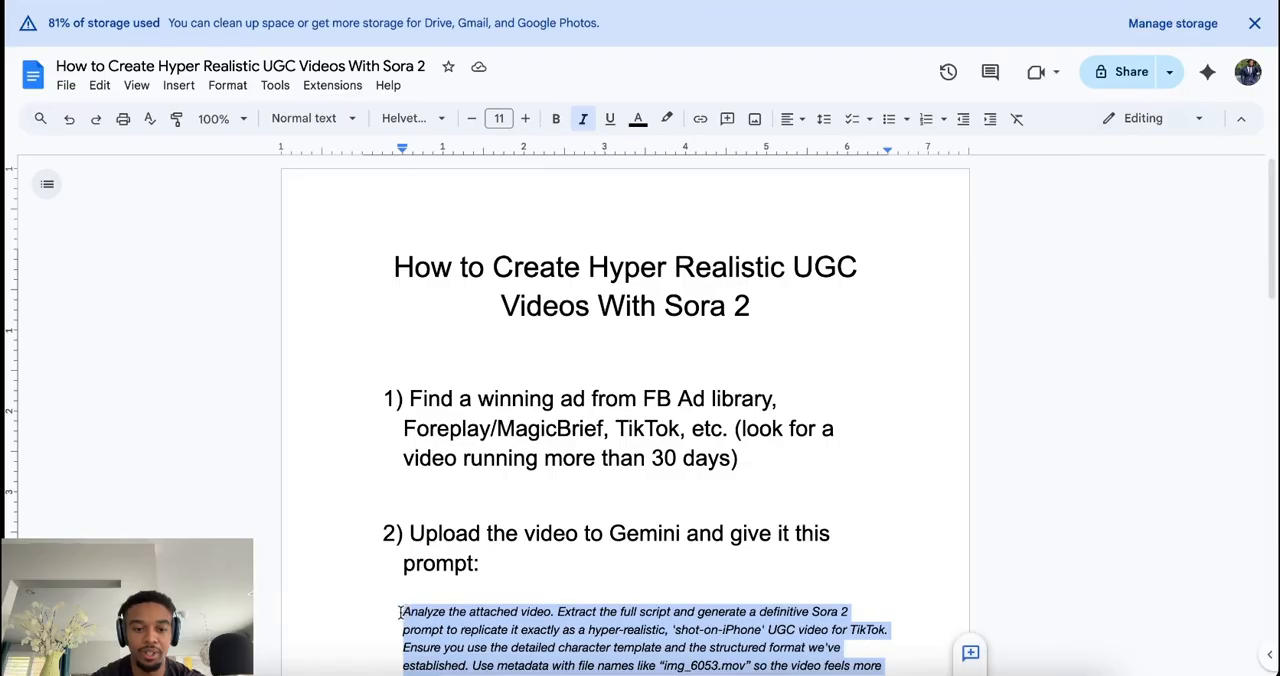
{"action": "scroll", "scroll_direction": "down", "scroll_amount": 3}
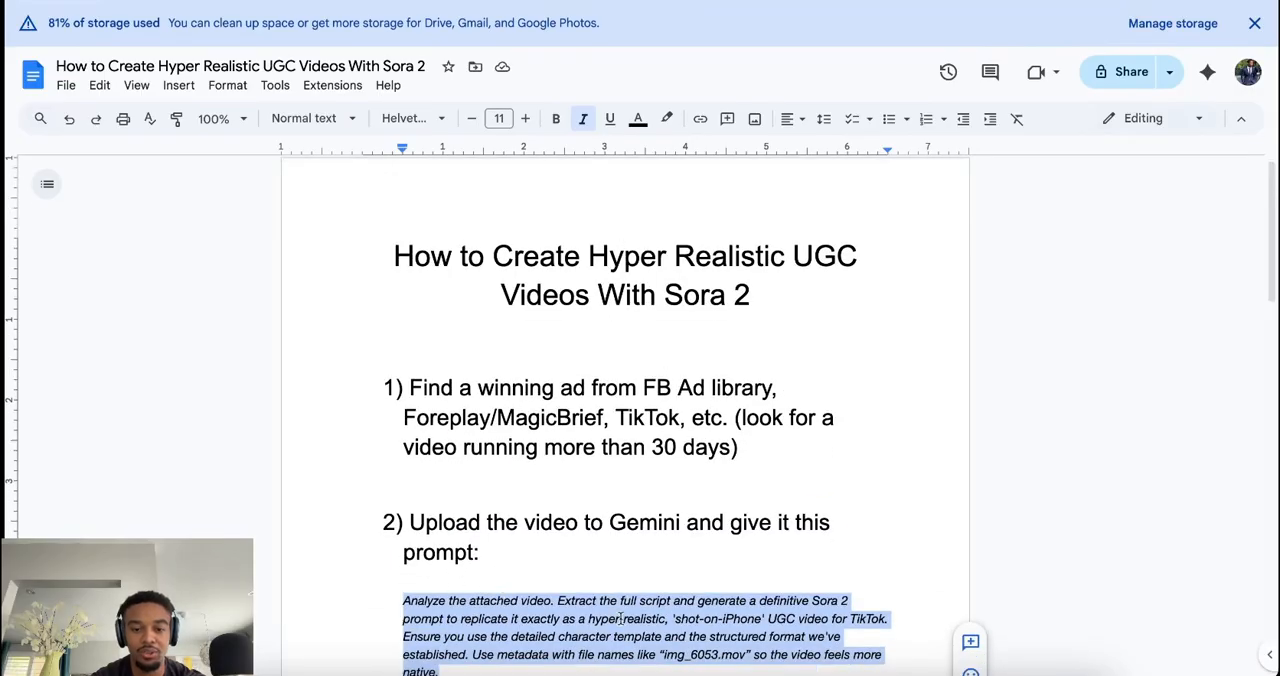
{"action": "scroll", "scroll_direction": "down", "scroll_amount": 3}
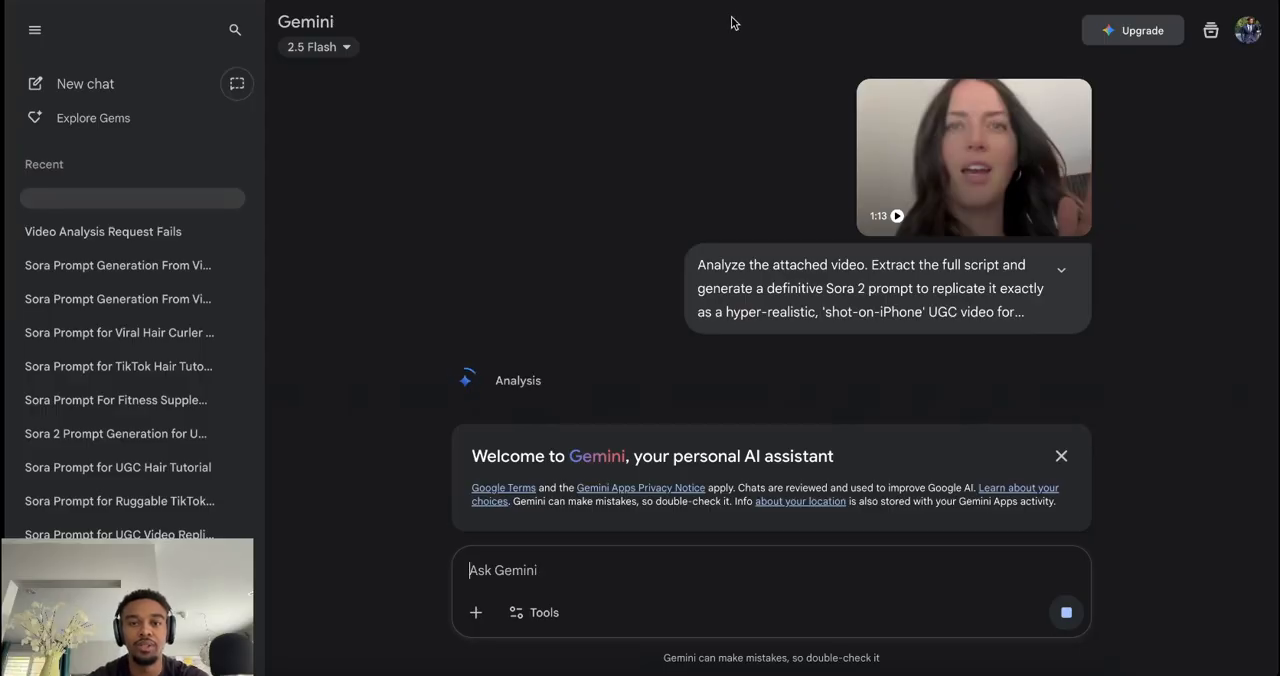
- Send the pasted prompt and scroll through the shot metadata, timed script and character template
{"action": "scroll", "scroll_direction": "down", "scroll_amount": 3}
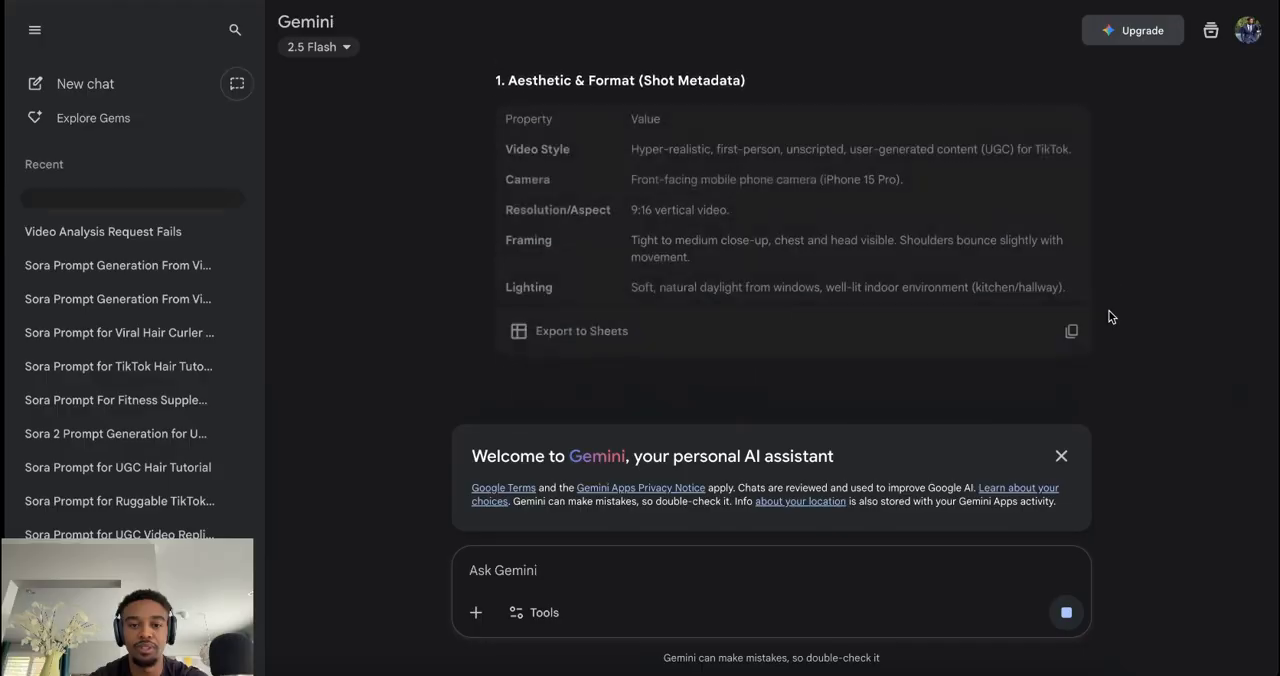
{"action": "scroll", "scroll_direction": "down", "scroll_amount": 3}
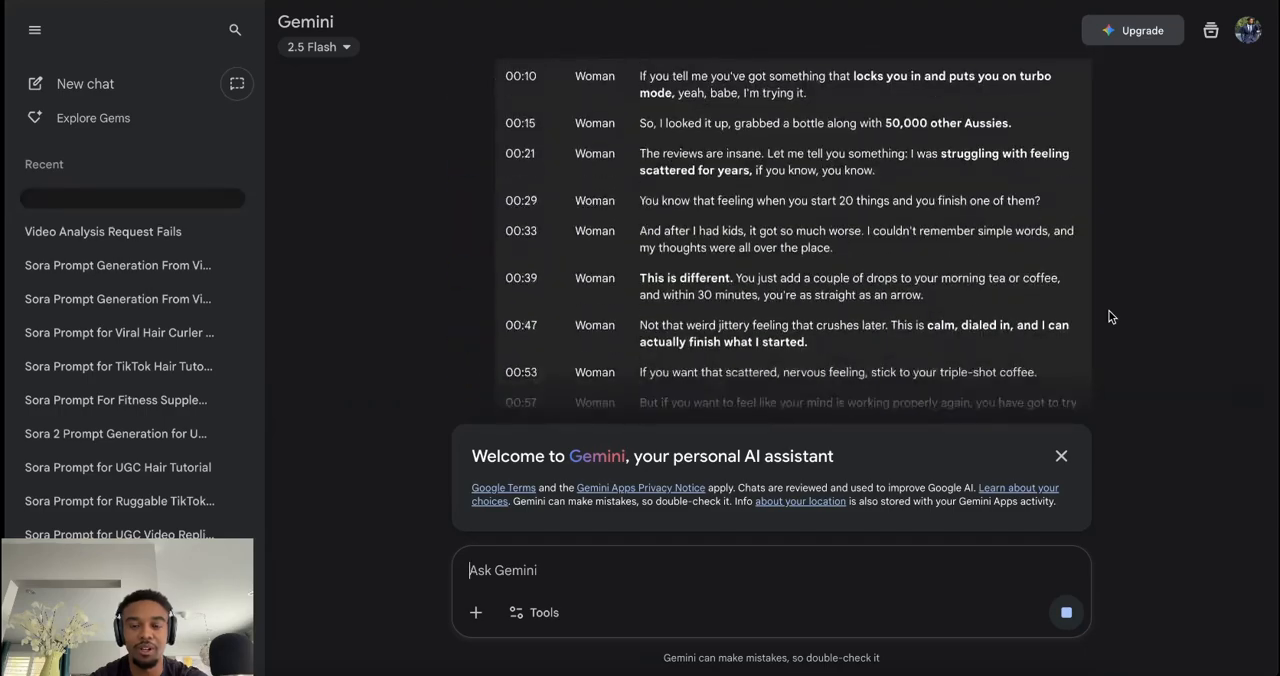
{"action": "left_click", "coordinate": [120, 197]}
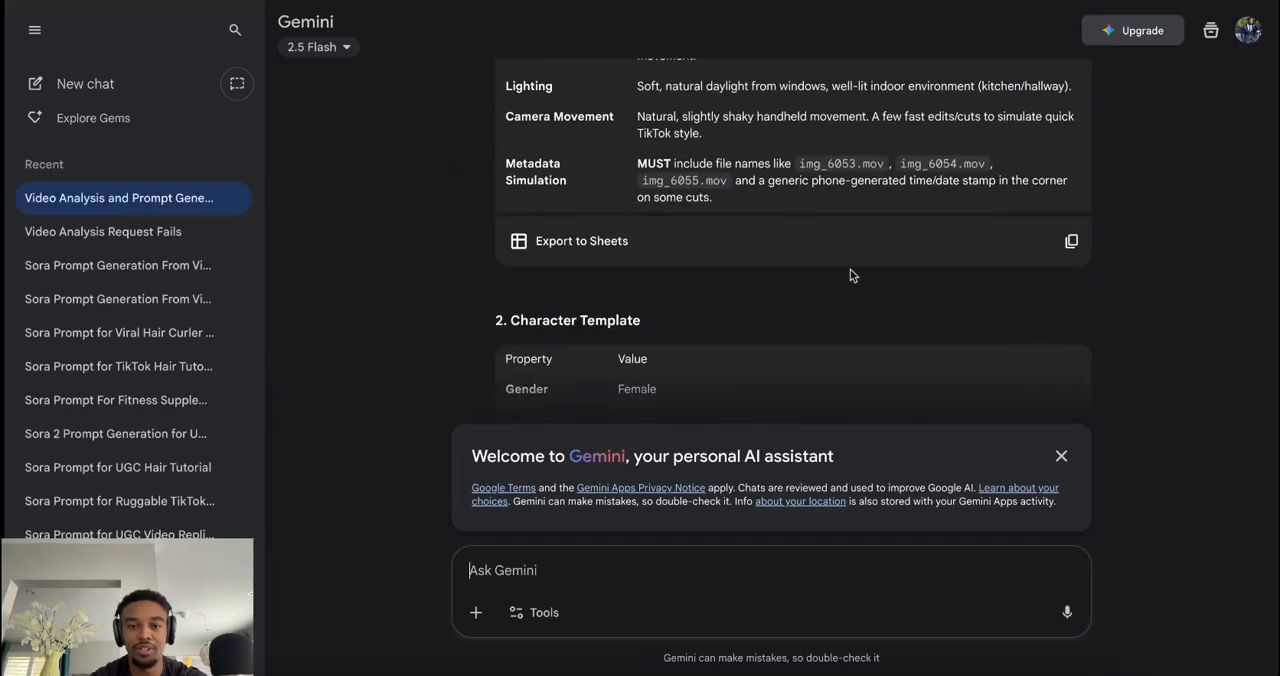
{"action": "scroll", "scroll_direction": "down", "scroll_amount": 3}
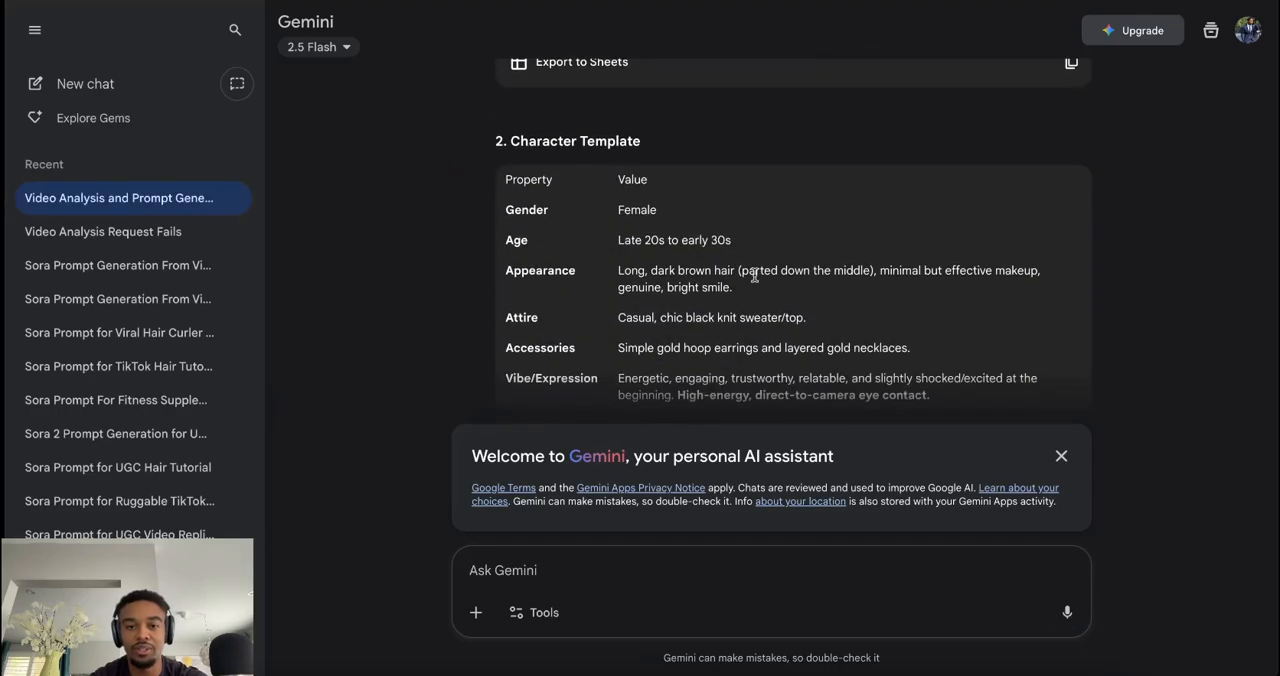
{"action": "scroll", "scroll_direction": "down", "scroll_amount": 3}
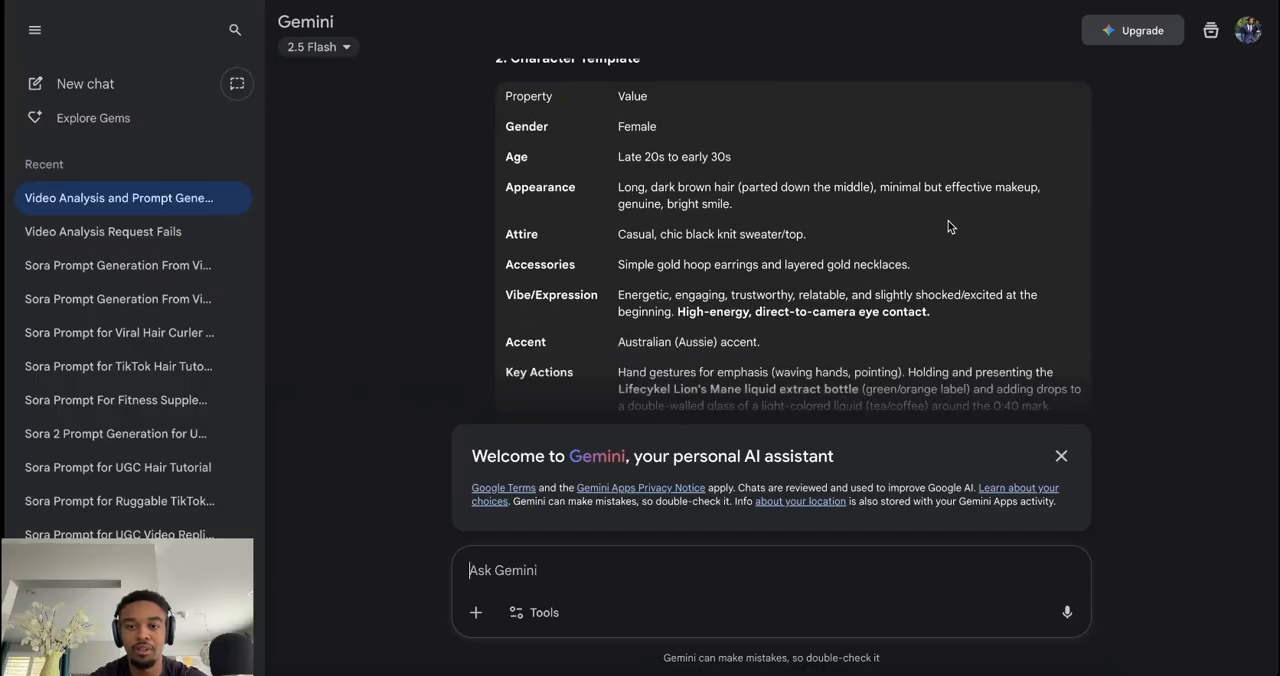
{"action": "scroll", "scroll_direction": "down", "scroll_amount": 3}
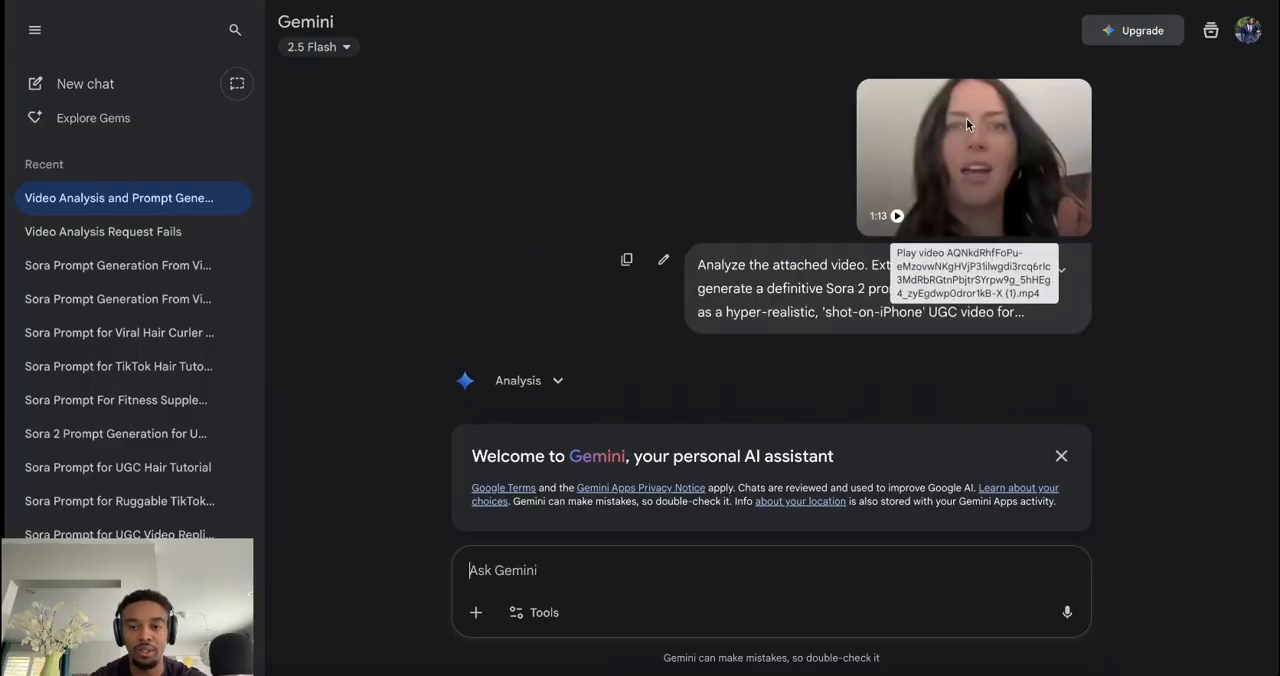
{"action": "scroll", "scroll_direction": "down", "scroll_amount": 3}
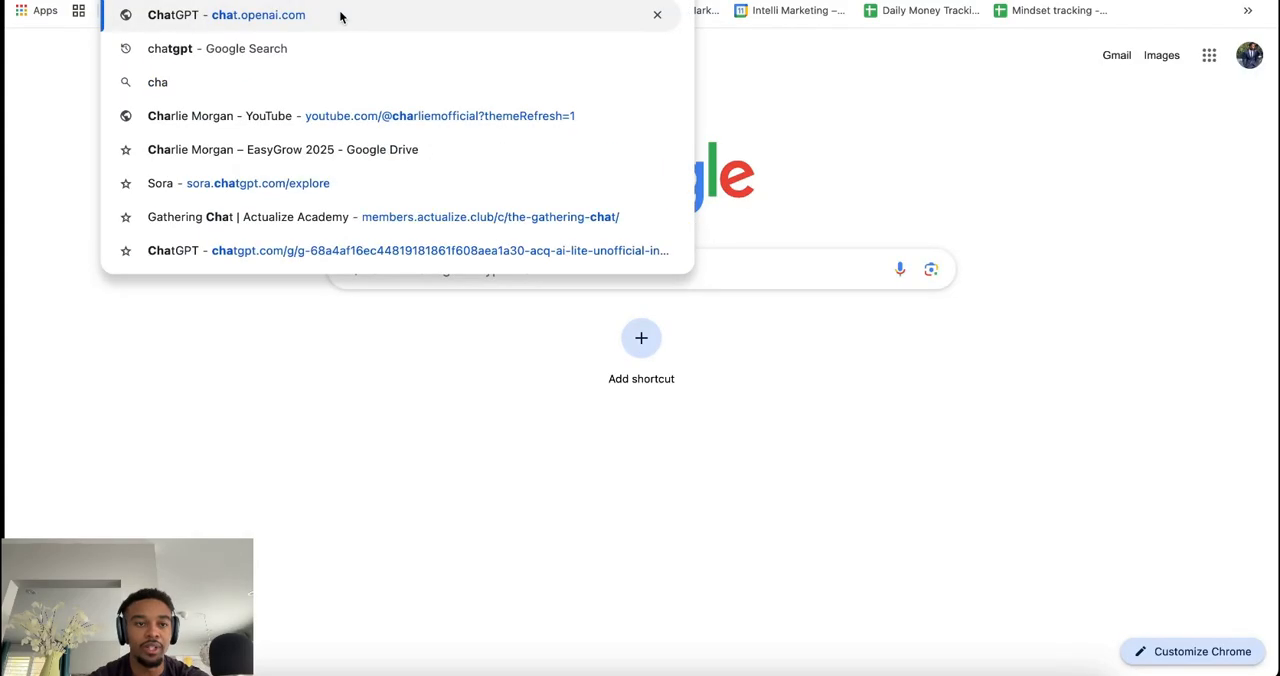
- Go to chat.openai.com and load the Sora 2 Prompt Generator (Hyper-Realistic UGC) GPT
{"action": "left_click", "coordinate": [258, 14]}
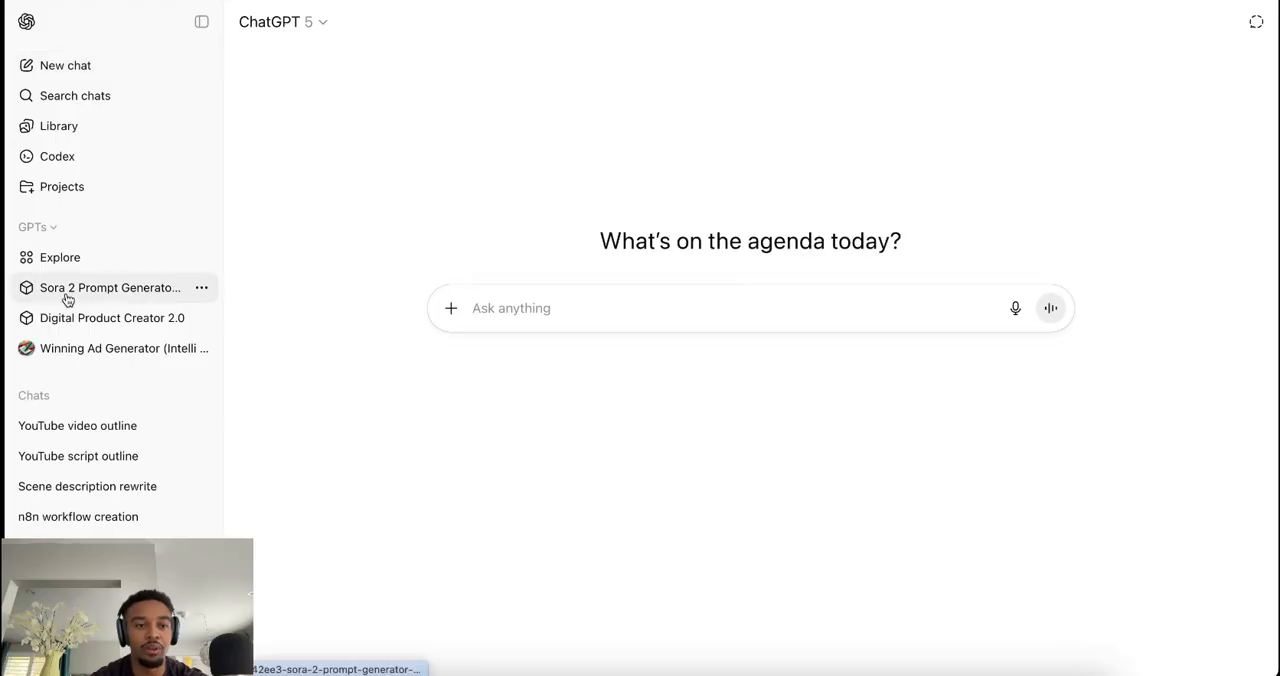
{"action": "left_click", "coordinate": [110, 287]}
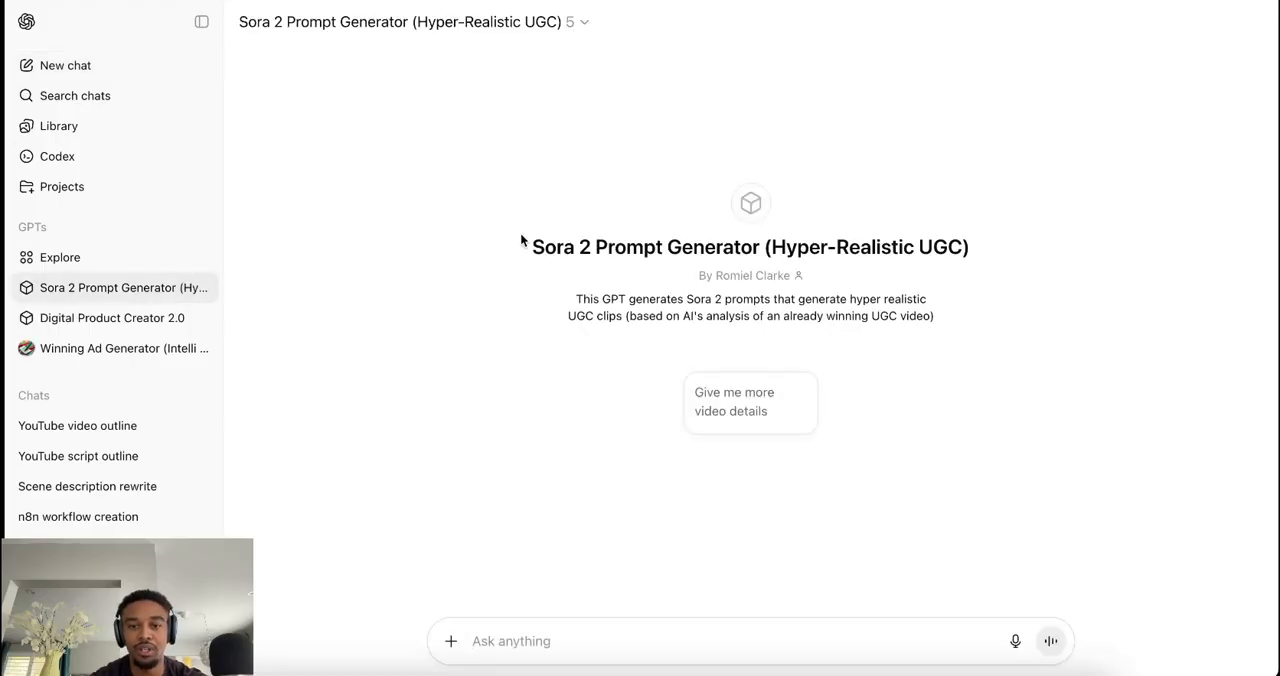
{"action": "mouse_move", "coordinate": [580, 247]}
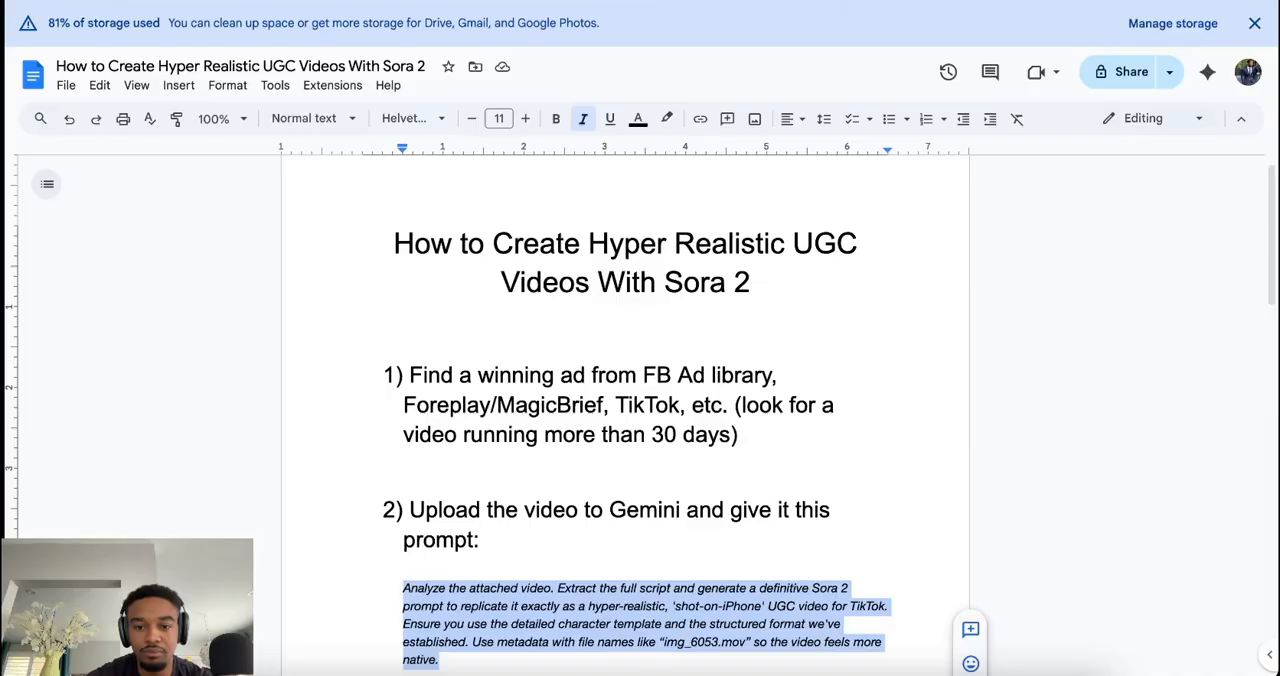
- Scroll the Google Doc down to the guide's follow-up request for the final prompt
{"action": "scroll", "scroll_direction": "down", "scroll_amount": 3}
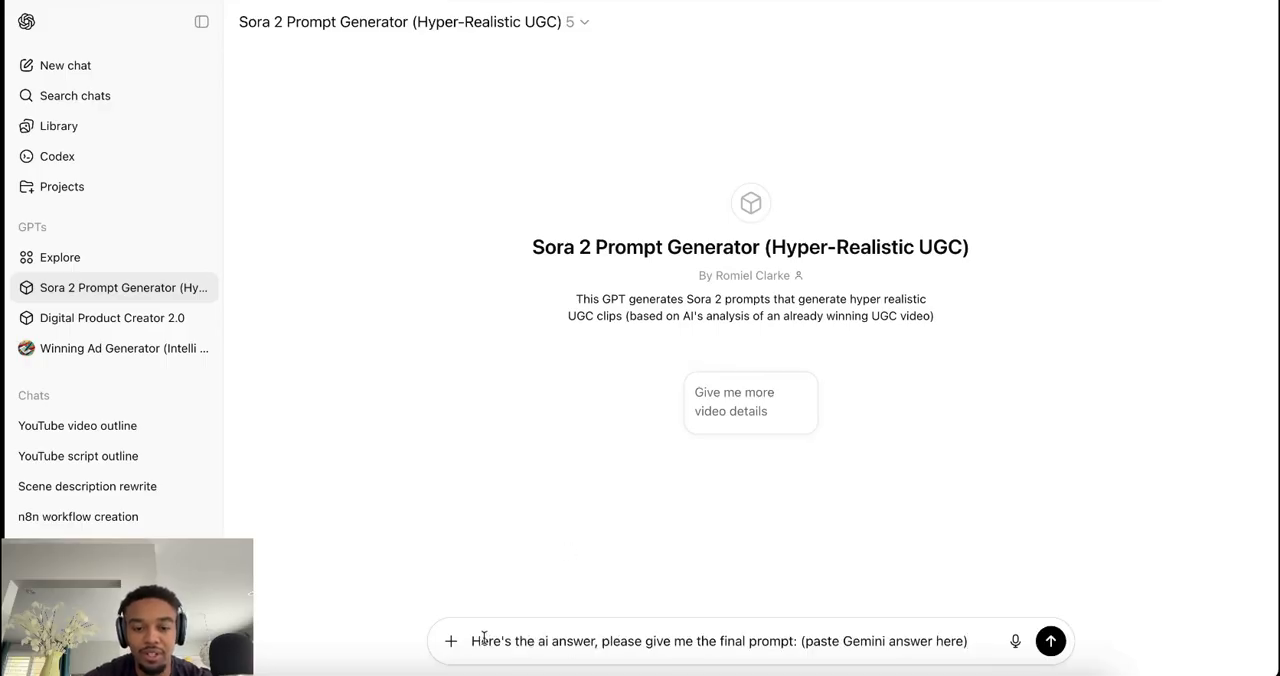
- Edit the pasted request, then read the generated Prose Scene Description and Cinematography sections
{"action": "double_click", "coordinate": [884, 641]}
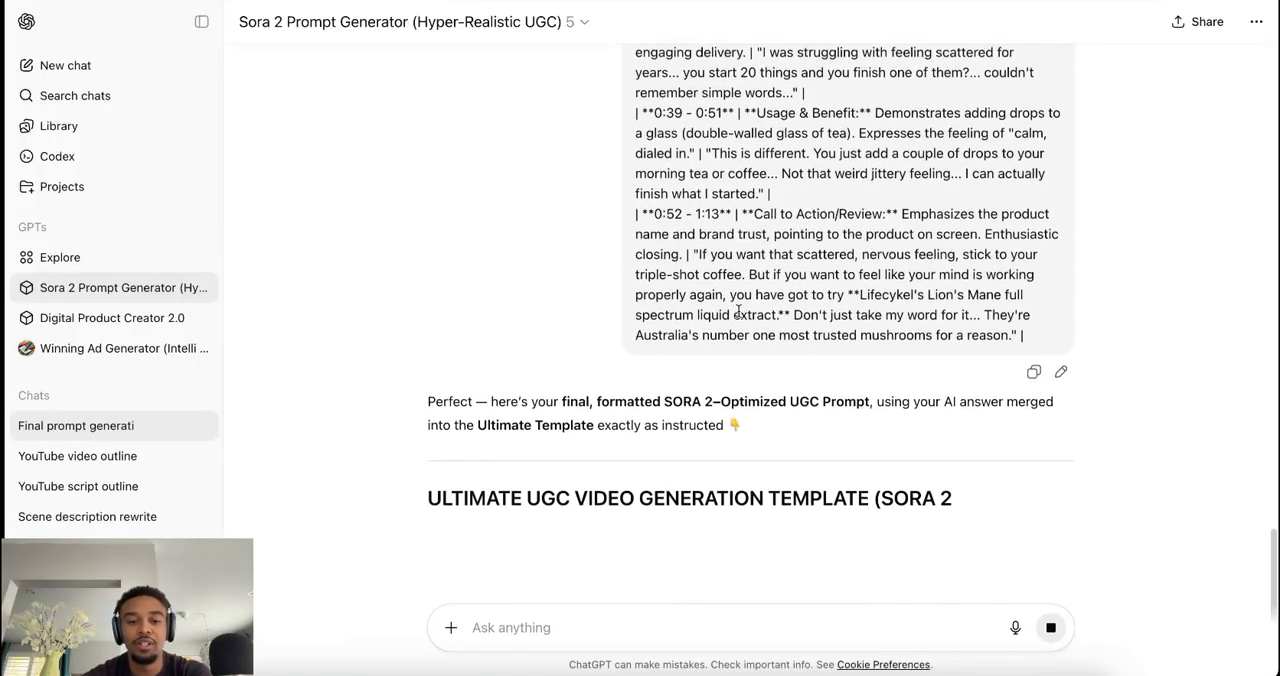
{"action": "scroll", "scroll_direction": "down", "scroll_amount": 3}
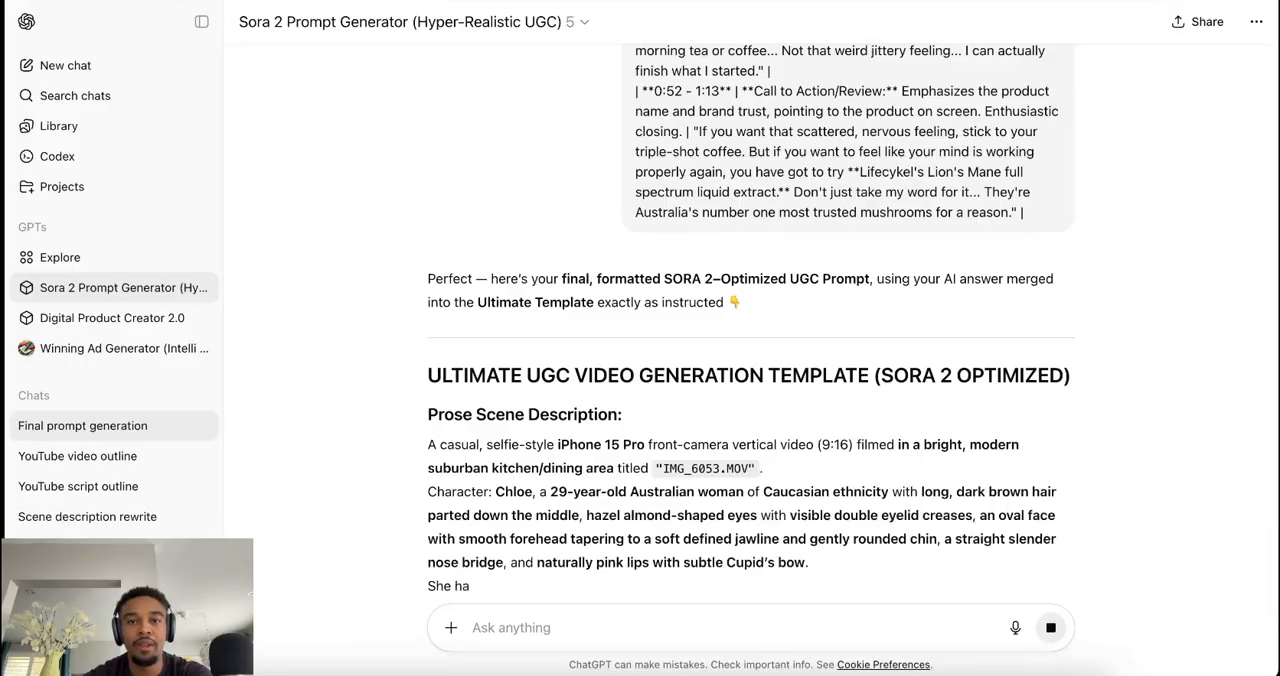
{"action": "scroll", "scroll_direction": "down", "scroll_amount": 3}
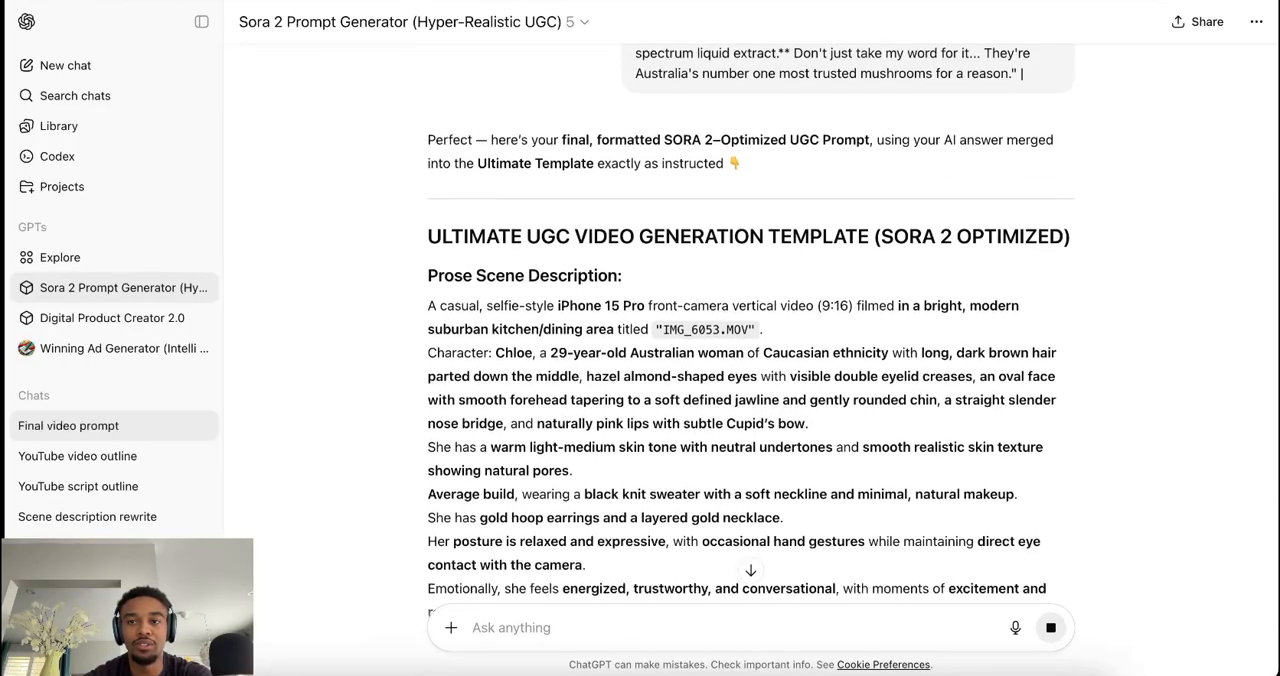
{"action": "scroll", "scroll_direction": "down", "scroll_amount": 3}
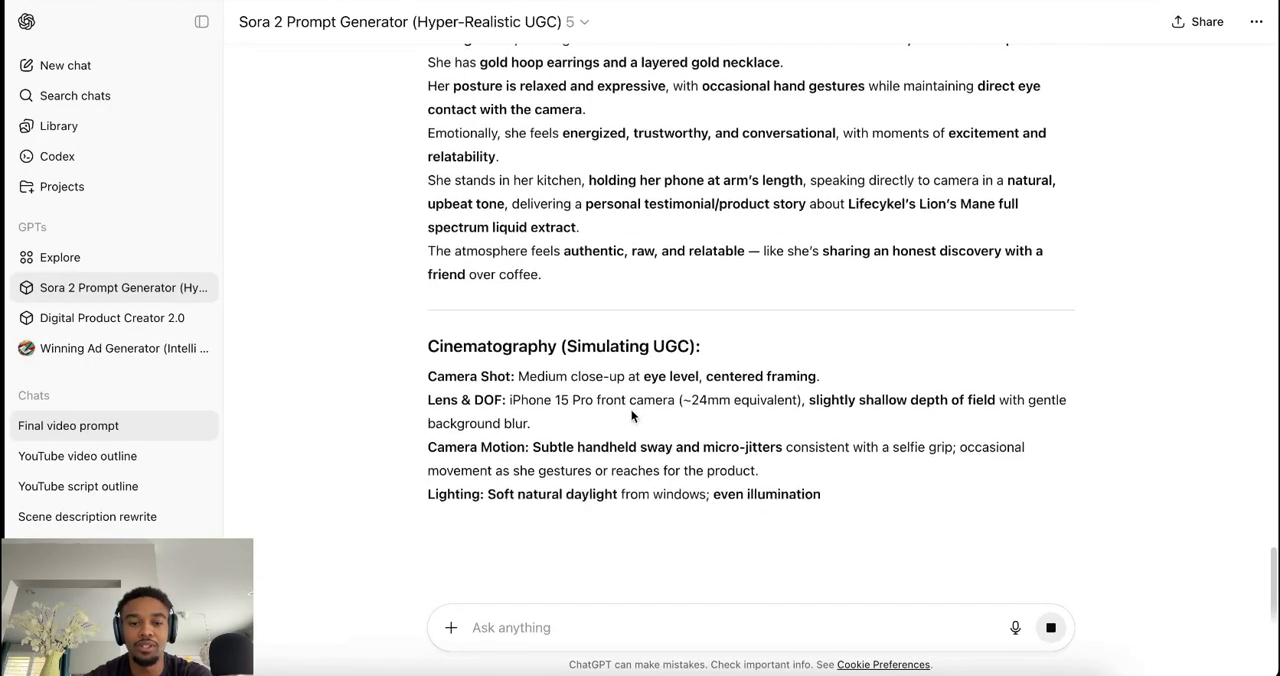
{"action": "scroll", "scroll_direction": "down", "scroll_amount": 3}
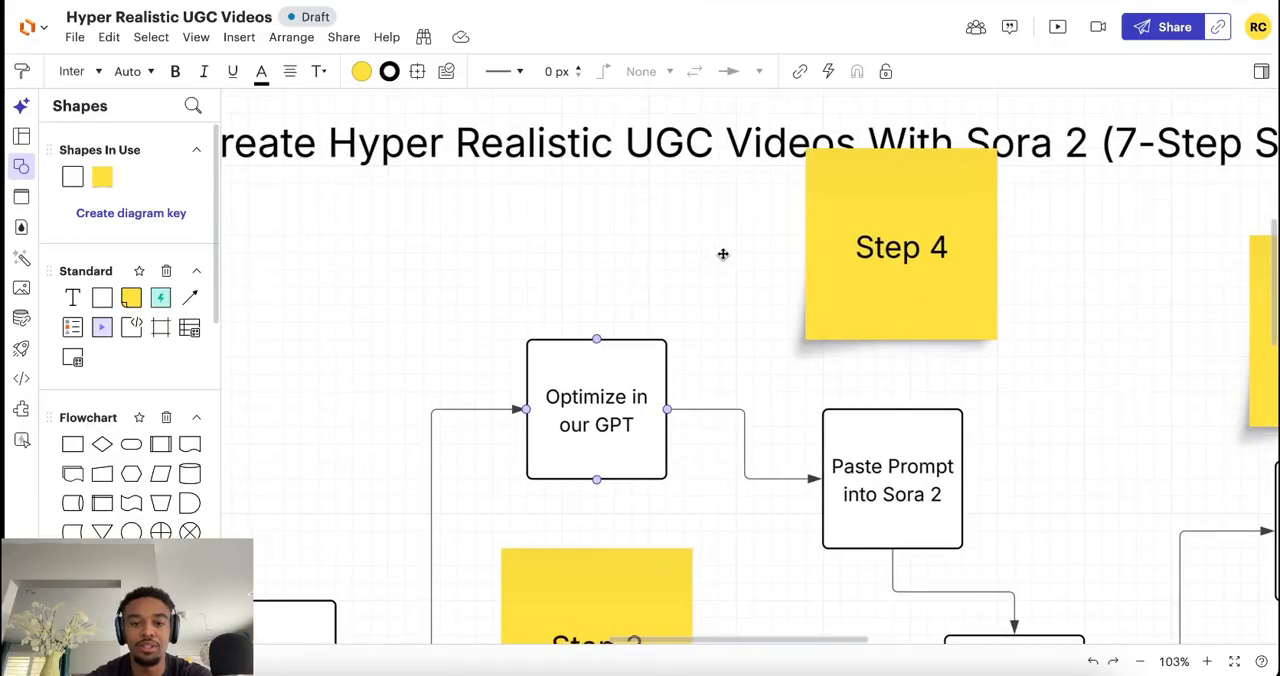
{"action": "scroll", "scroll_direction": "down", "scroll_amount": 3}
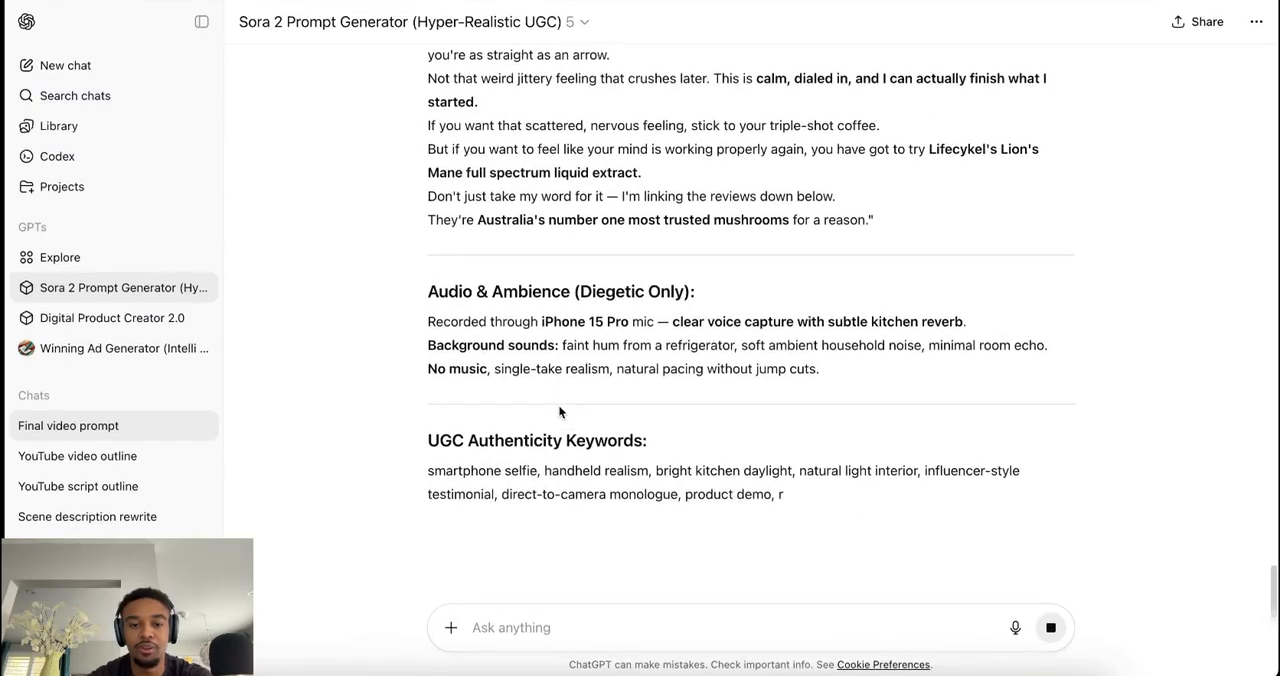
- Review the response's Dialogue, Audio, Keywords, Pro Tips and Final Output sections
{"action": "scroll", "scroll_direction": "down", "scroll_amount": 3}
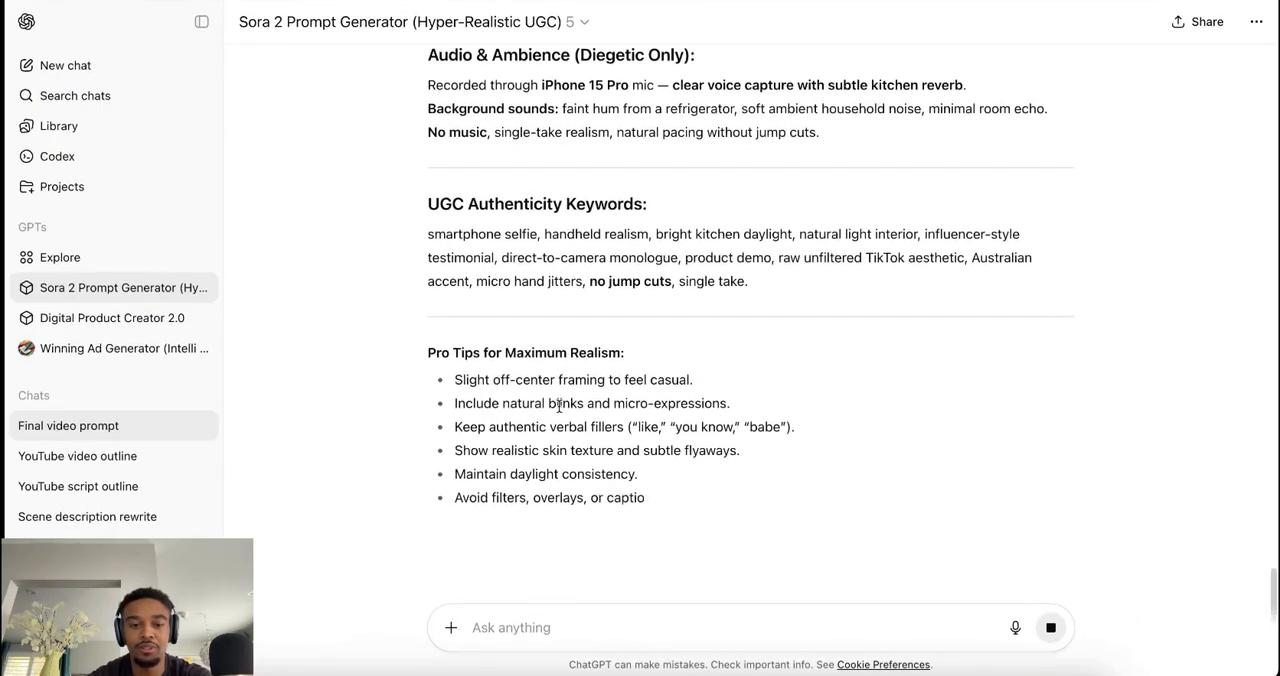
{"action": "scroll", "scroll_direction": "down", "scroll_amount": 3}
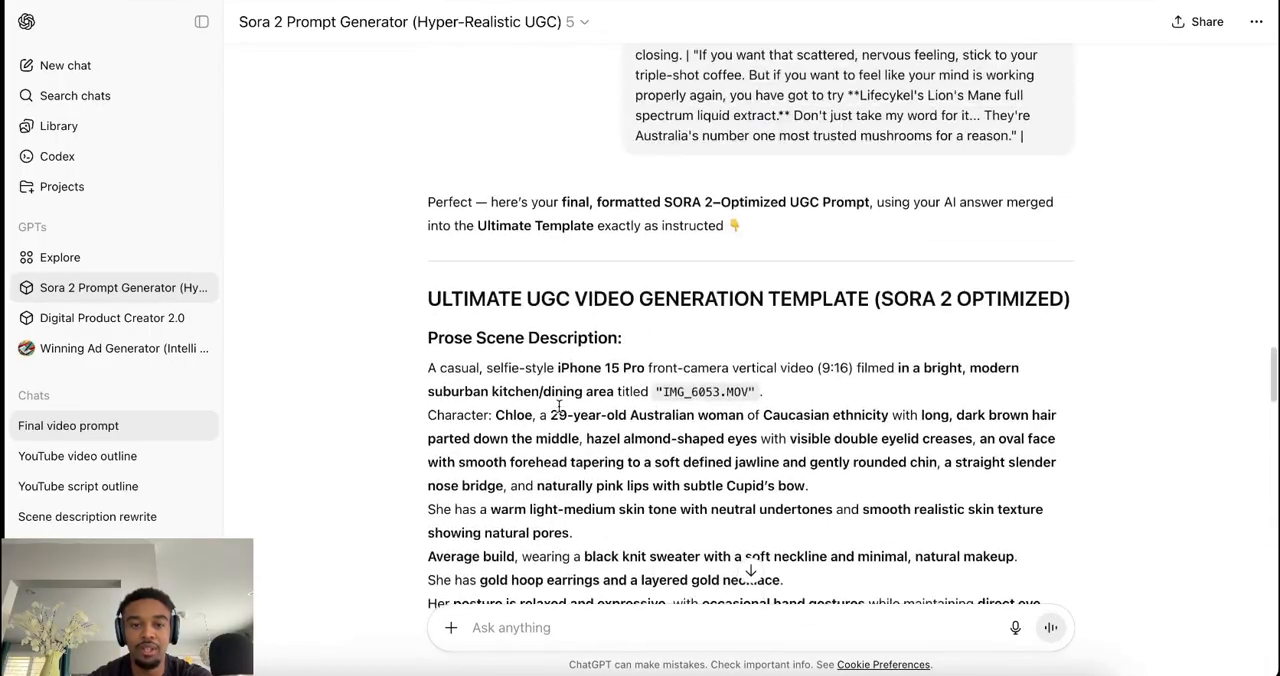
{"action": "scroll", "scroll_direction": "down", "scroll_amount": 3}
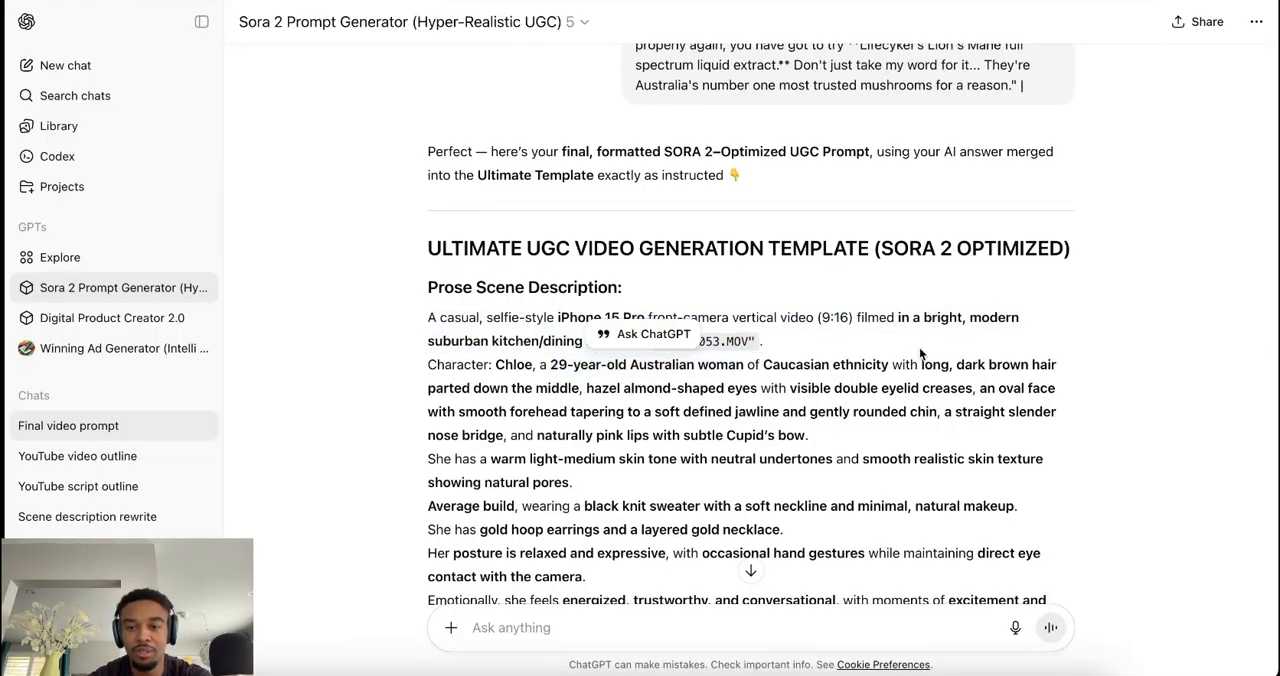
{"action": "scroll", "scroll_direction": "down", "scroll_amount": 3}
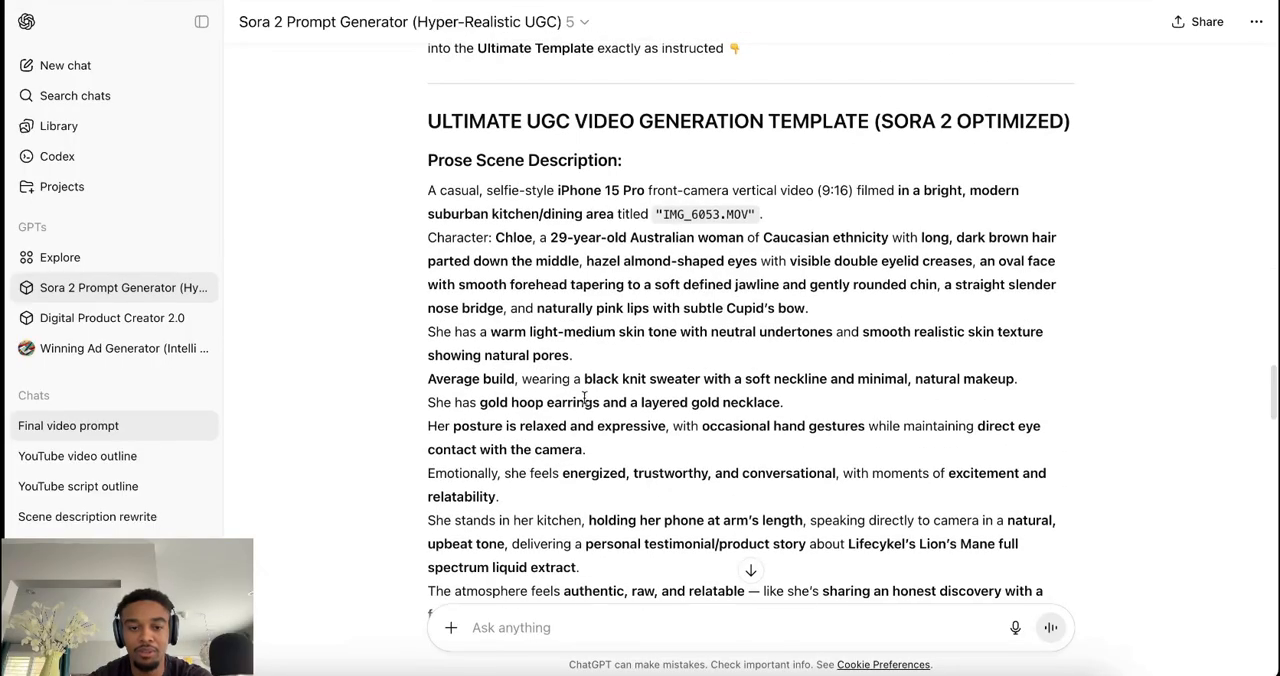
{"action": "scroll", "scroll_direction": "down", "scroll_amount": 3}
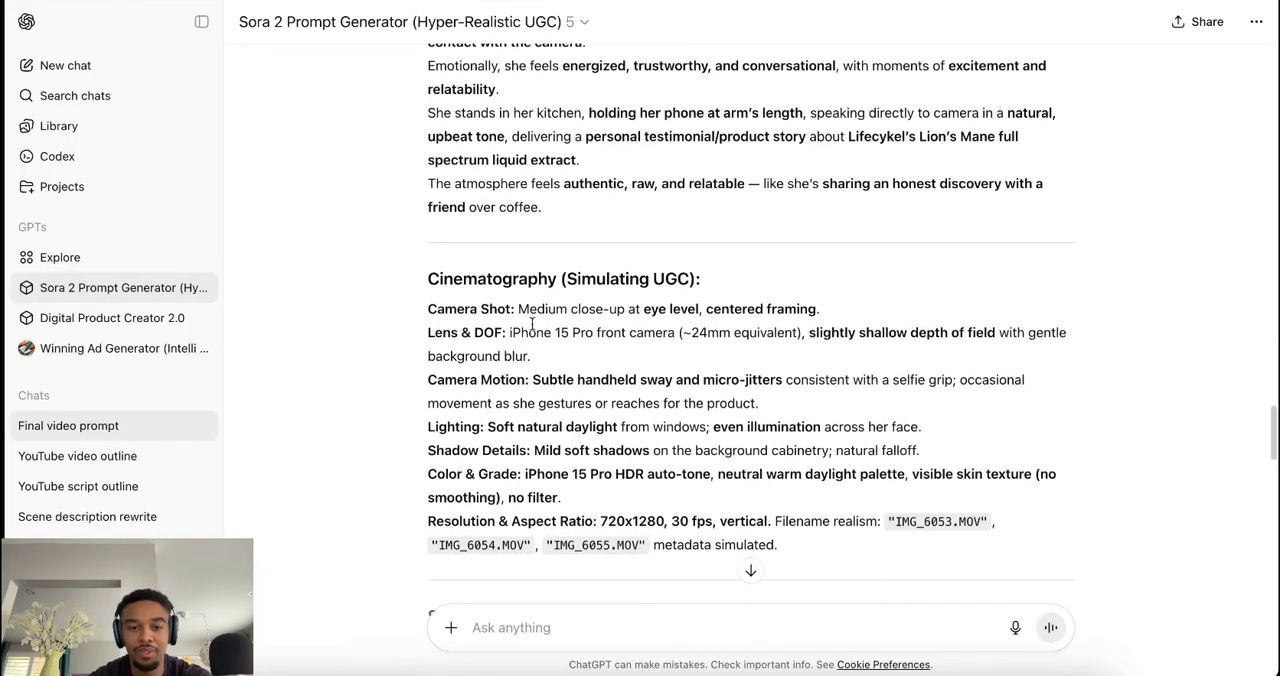
{"action": "scroll", "scroll_direction": "down", "scroll_amount": 3}
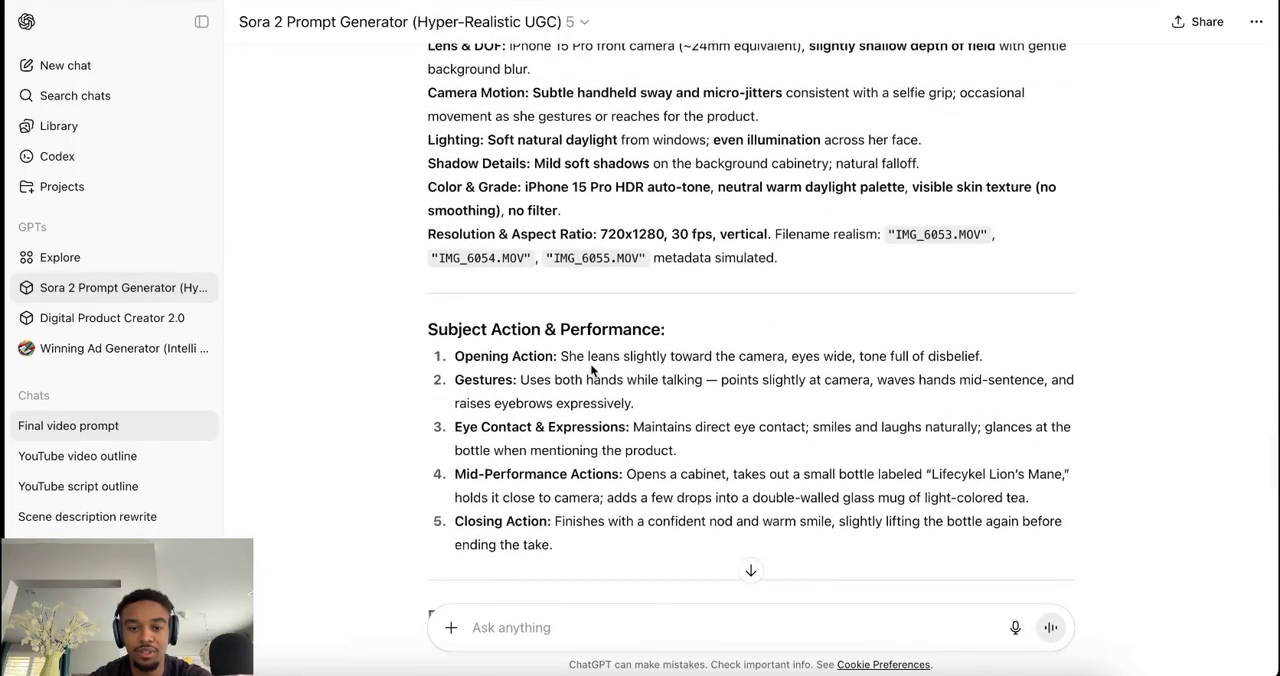
{"action": "scroll", "scroll_direction": "down", "scroll_amount": 3}
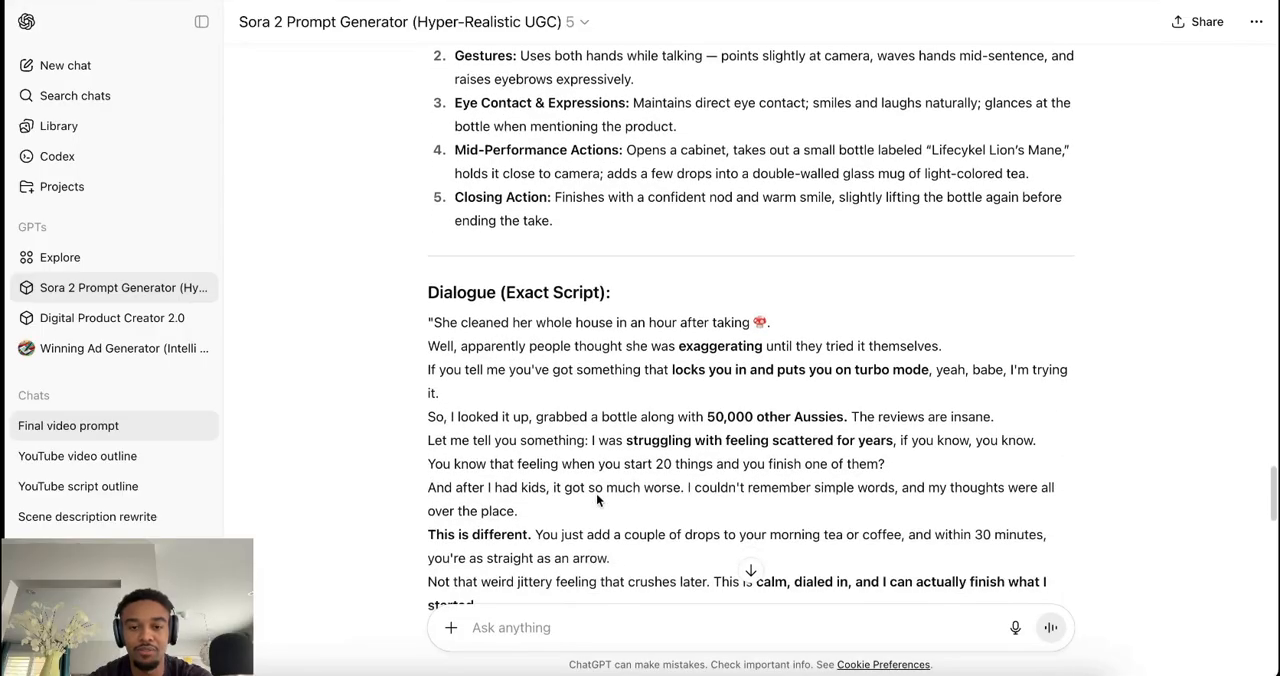
{"action": "scroll", "scroll_direction": "down", "scroll_amount": 3}
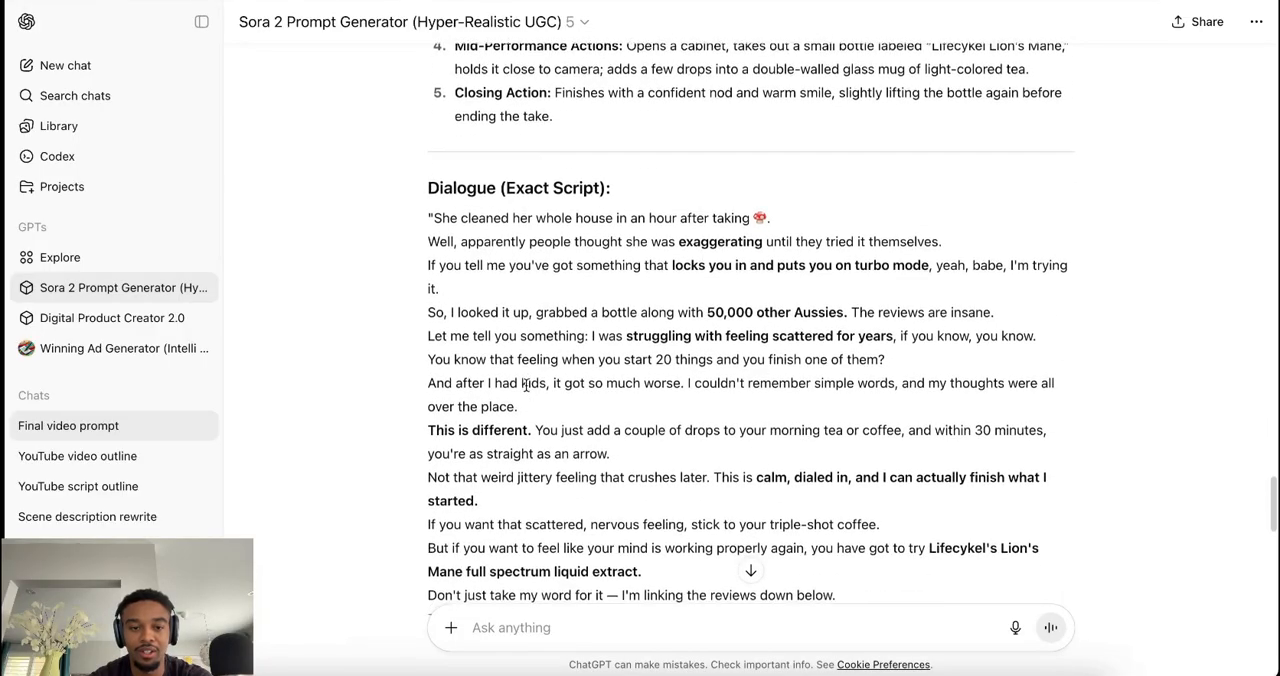
{"action": "scroll", "scroll_direction": "down", "scroll_amount": 3}
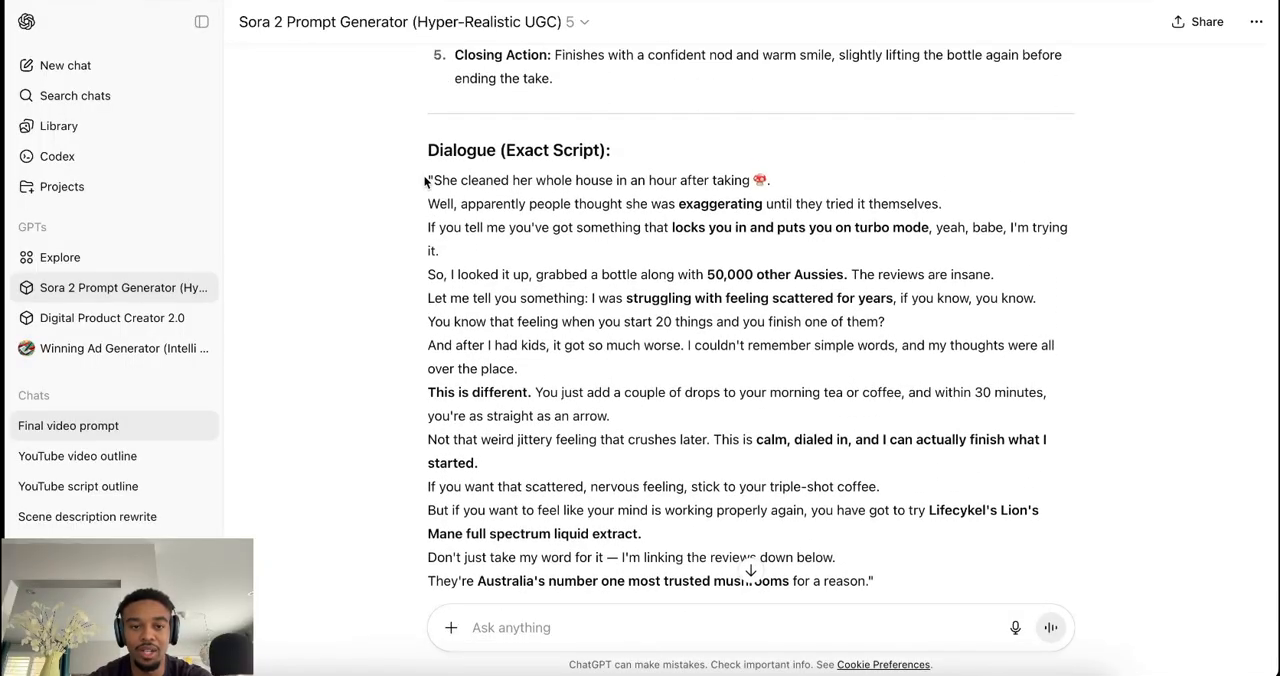
{"action": "scroll", "scroll_direction": "down", "scroll_amount": 3}
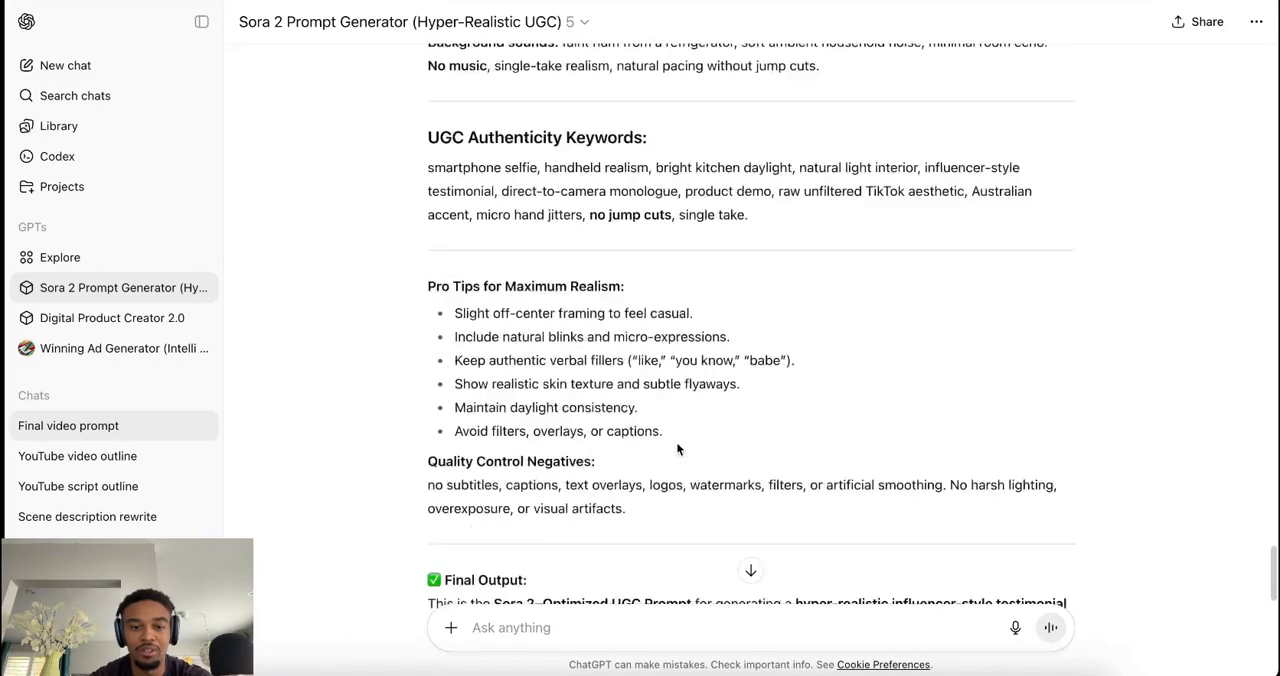
{"action": "scroll", "scroll_direction": "down", "scroll_amount": 3}
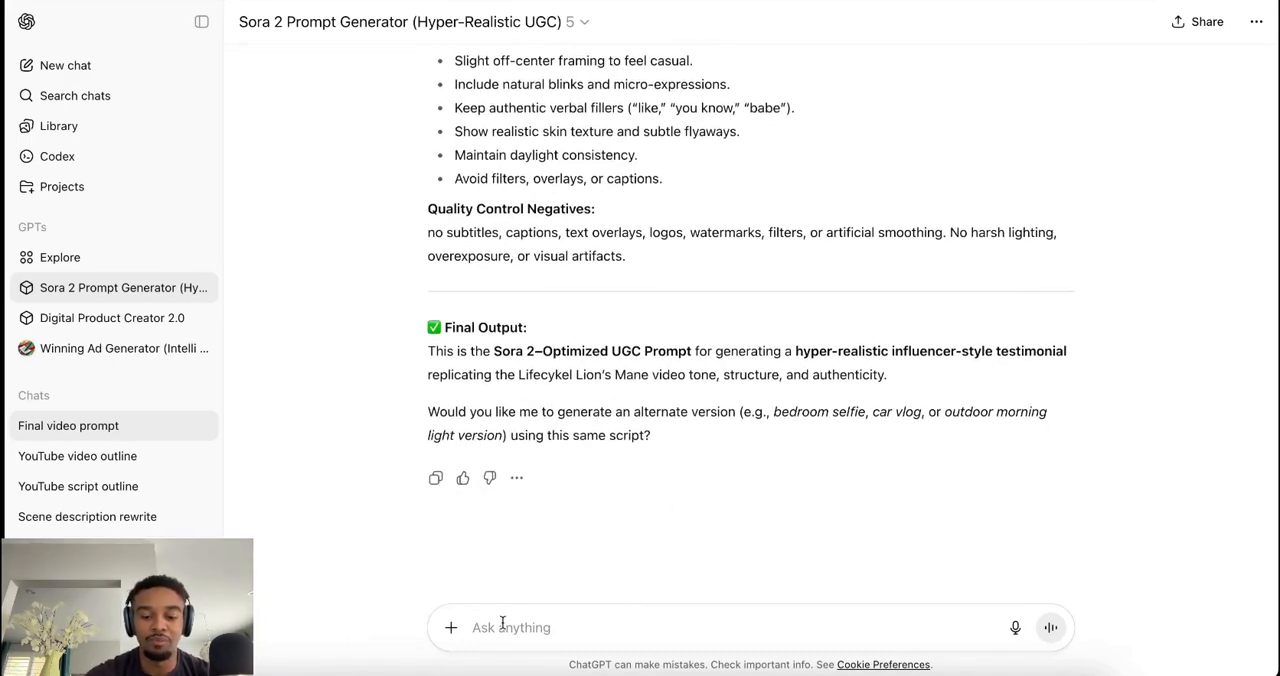
- Ask for the exact same prompt using only the first 10 seconds of script
{"action": "type", "text": "give the"}
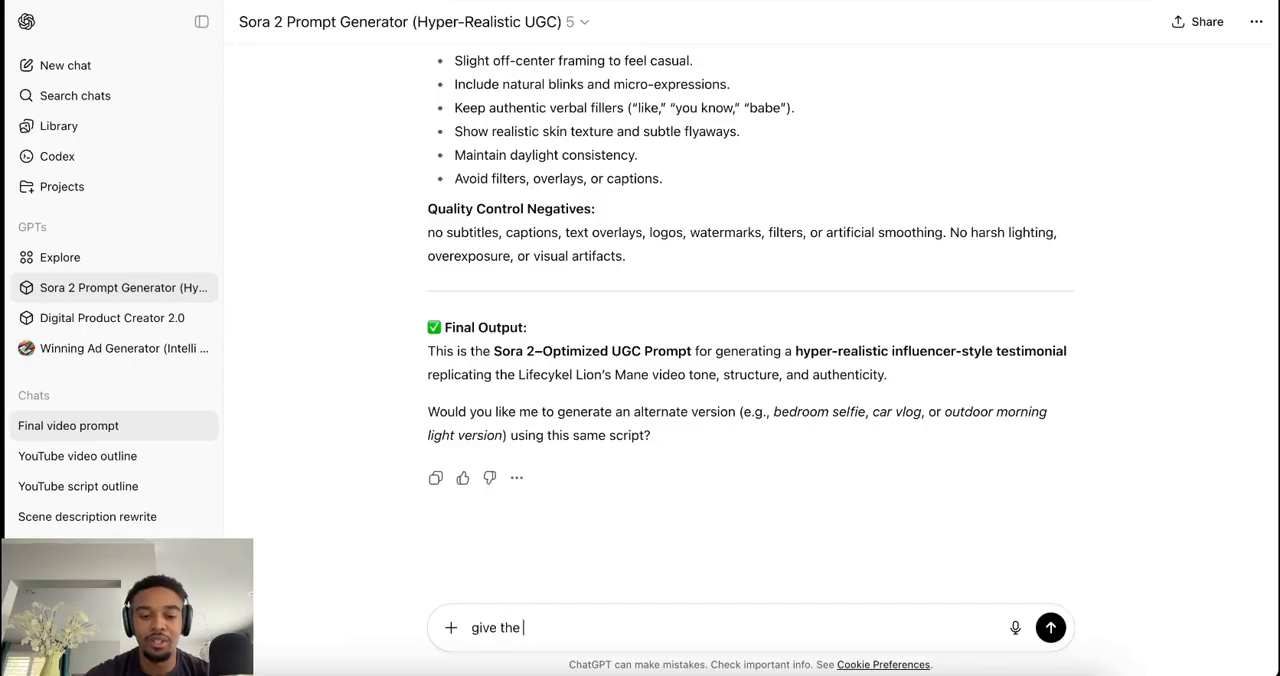
{"action": "type", "text": "exact same prompt but change the script to only be the 1st 10 sec"}
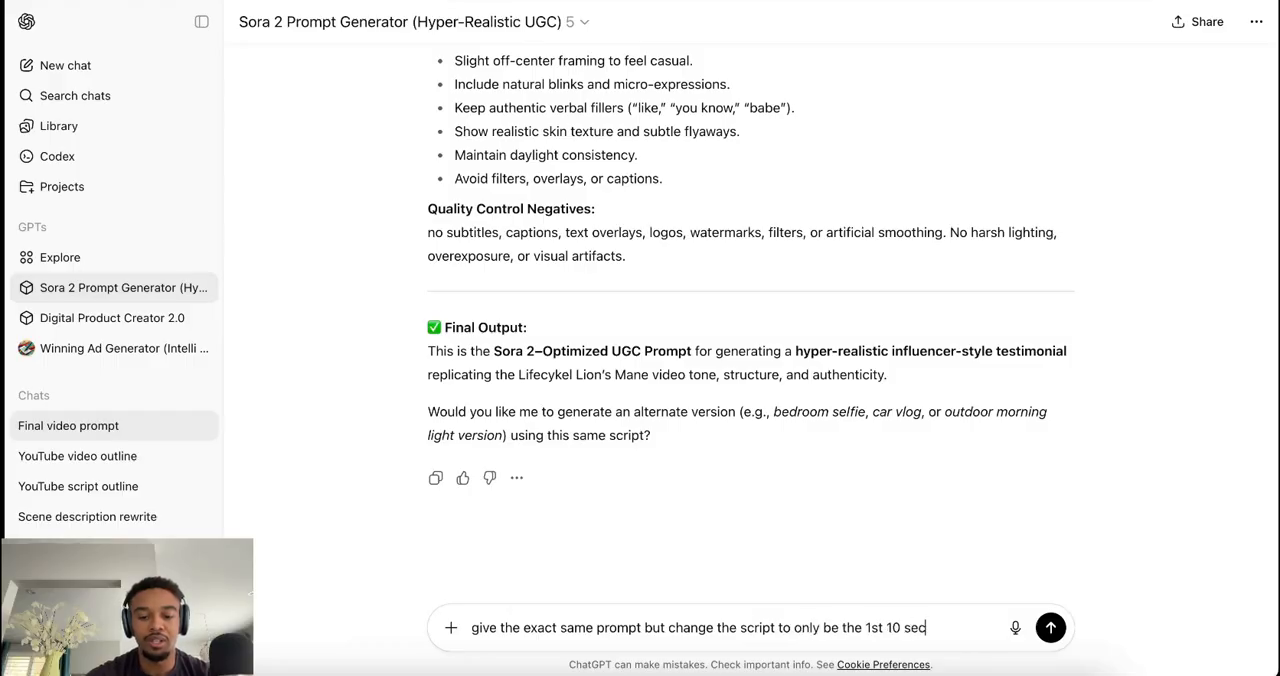
{"action": "left_click", "coordinate": [1050, 628]}
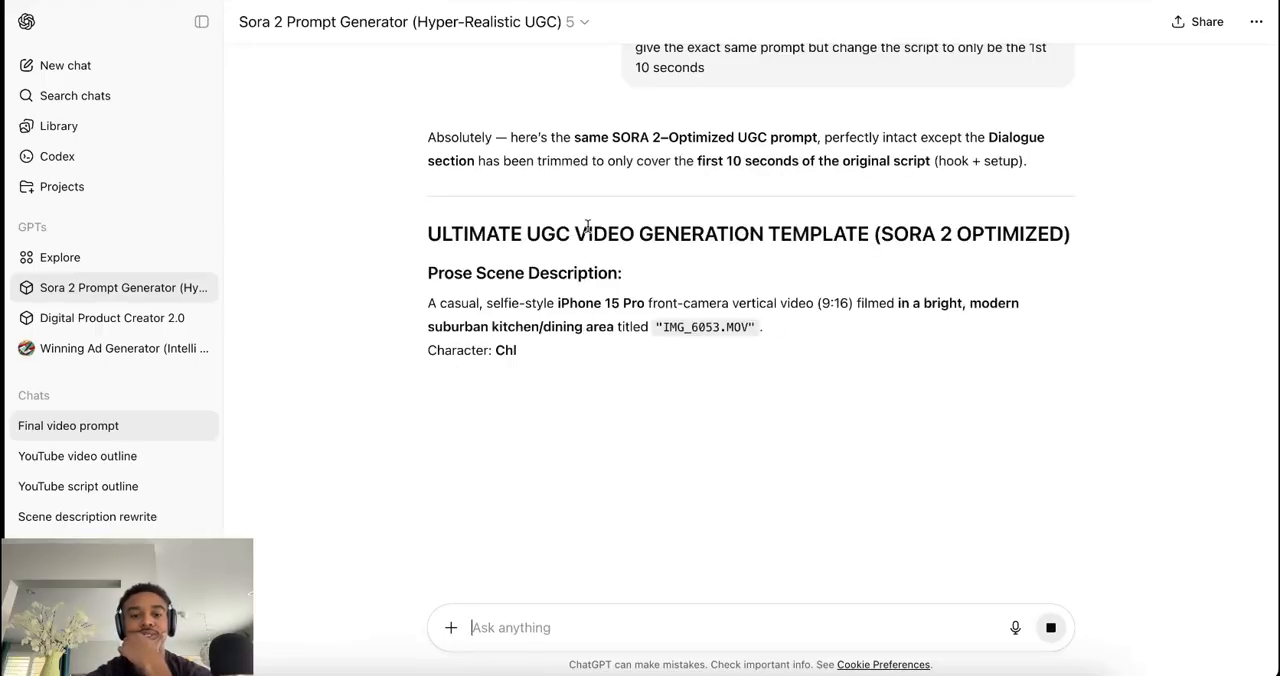
{"action": "scroll", "scroll_direction": "down", "scroll_amount": 3}
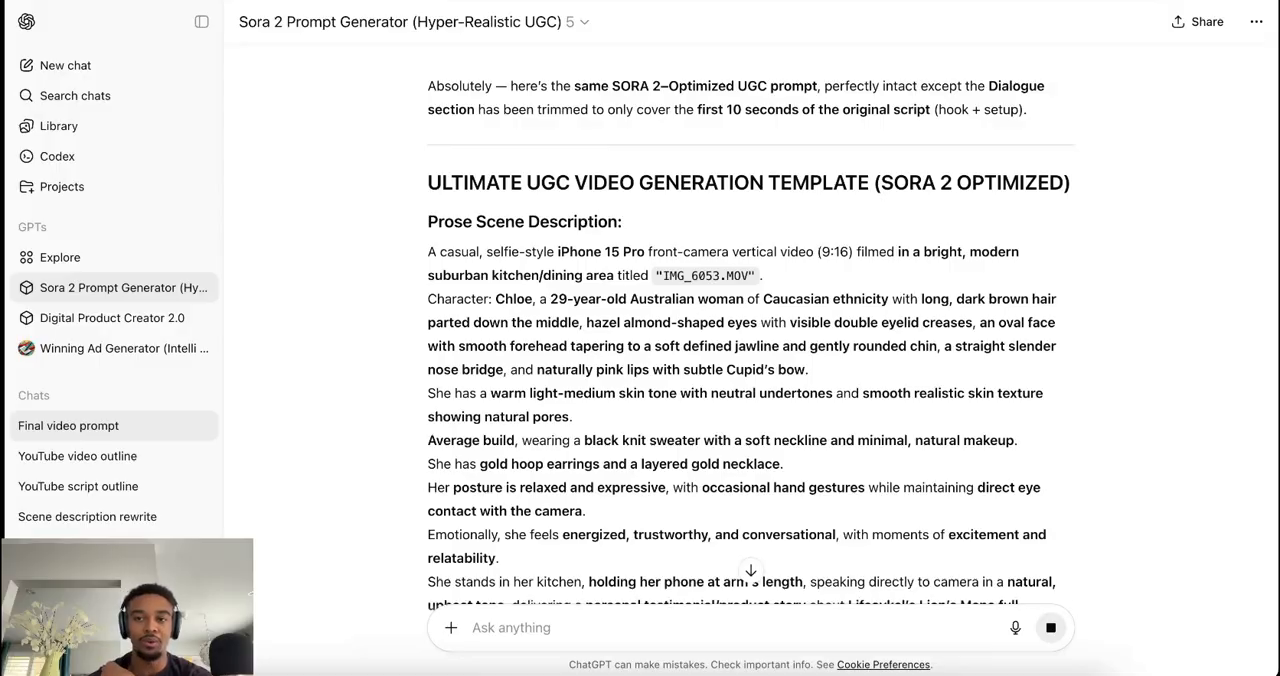
- Follow the 10-second version as it writes out dialogue, audio, keywords and pro tips
{"action": "scroll", "scroll_direction": "down", "scroll_amount": 3}
{"action": "type", "text": "si"}
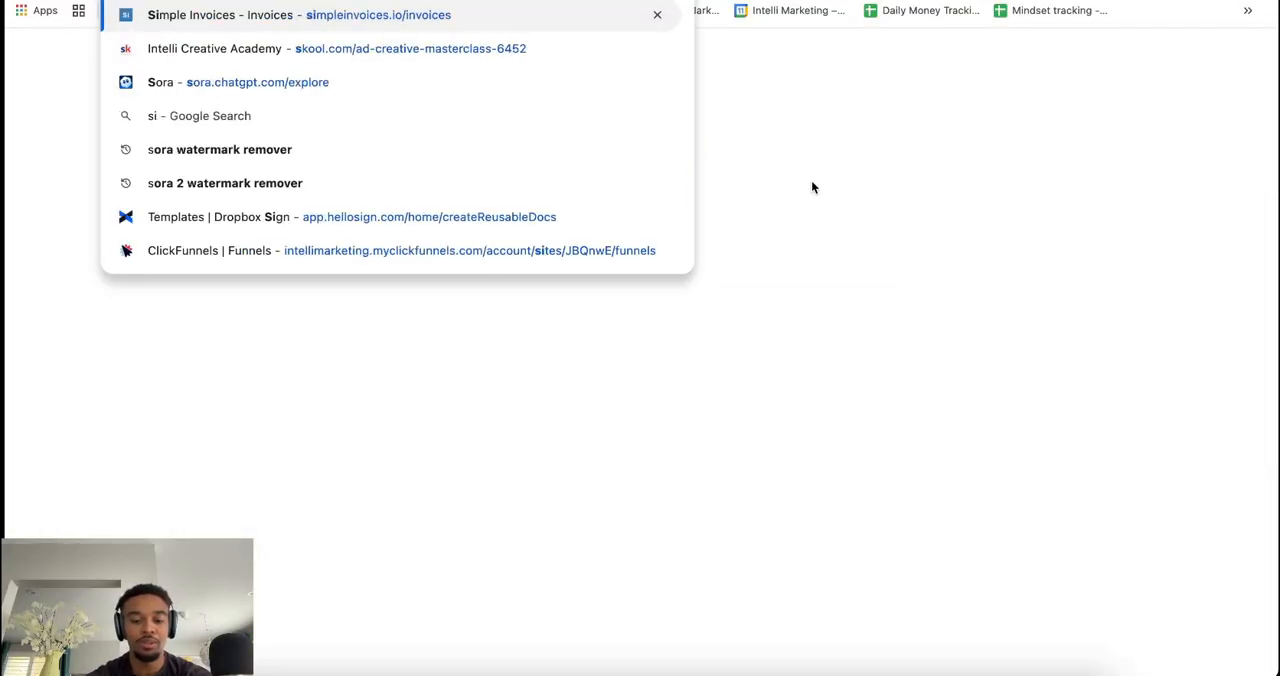
{"action": "type", "text": "k"}
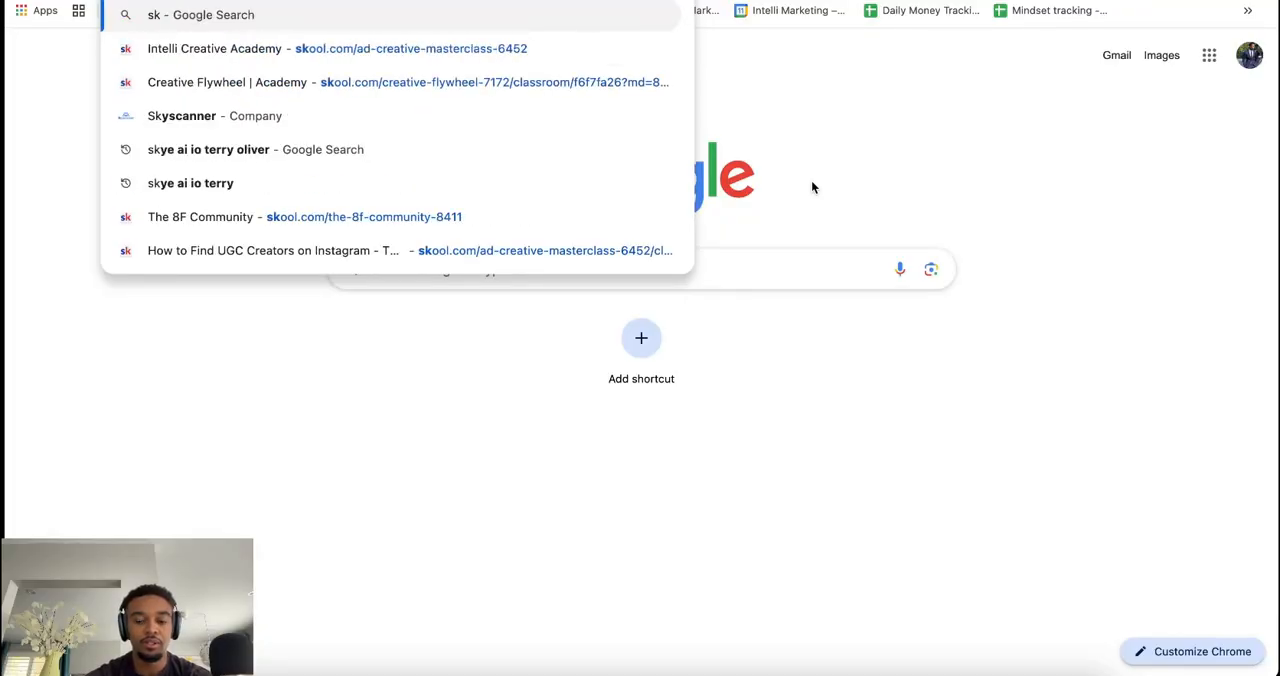
{"action": "key", "text": "Backspace"}
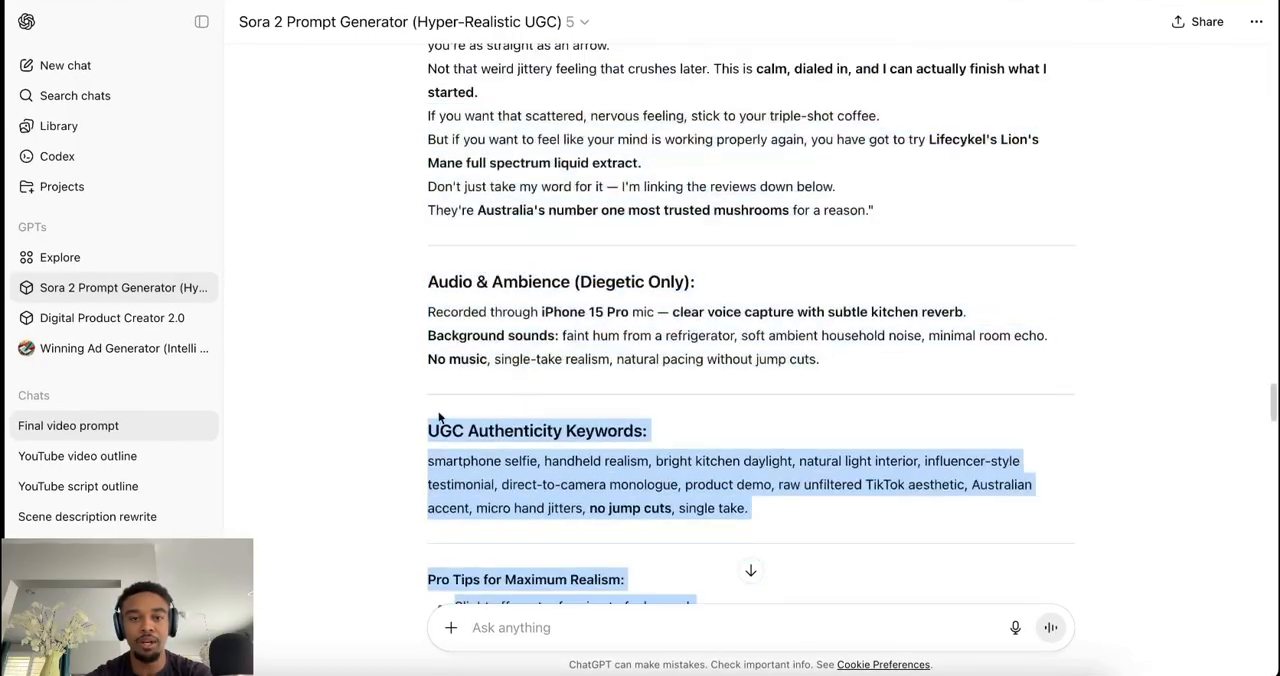
- Scroll to the end of the finished 10-second Sora 2 prompt in ChatGPT
{"action": "scroll", "scroll_direction": "down", "scroll_amount": 3}
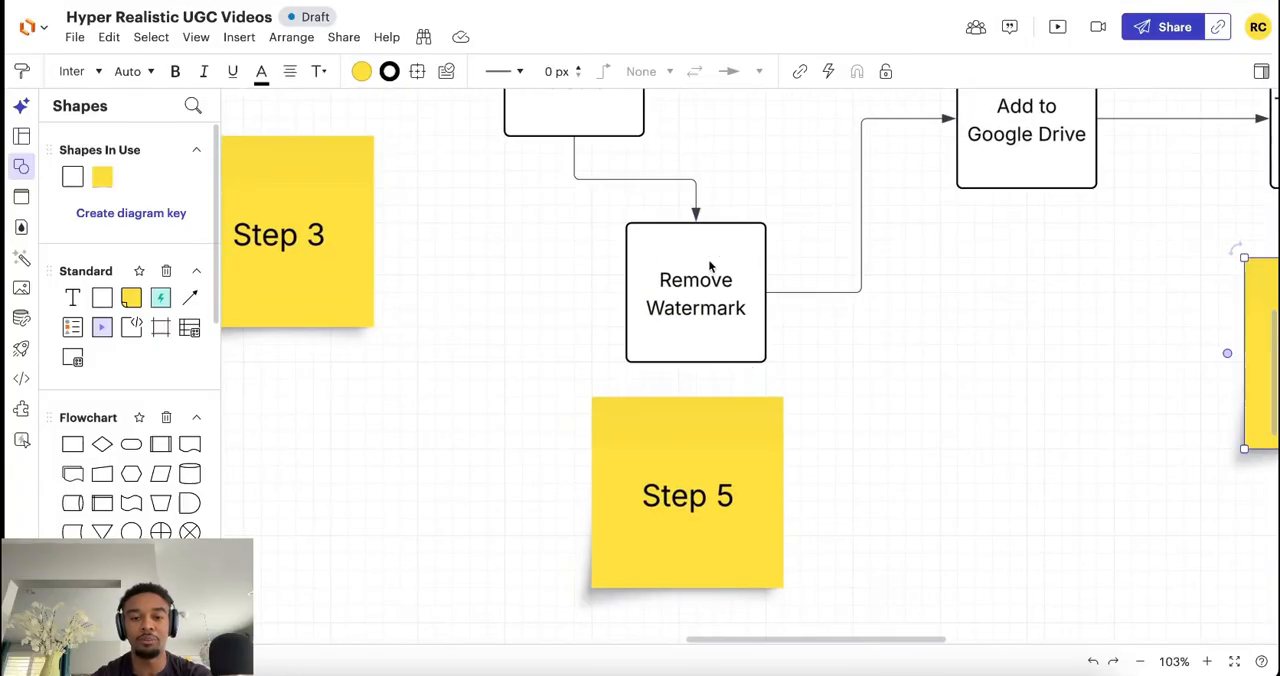
- Search Google for 'sora 2 watermark remover' and open the MagicEraser.org result
{"action": "left_click", "coordinate": [695, 293]}
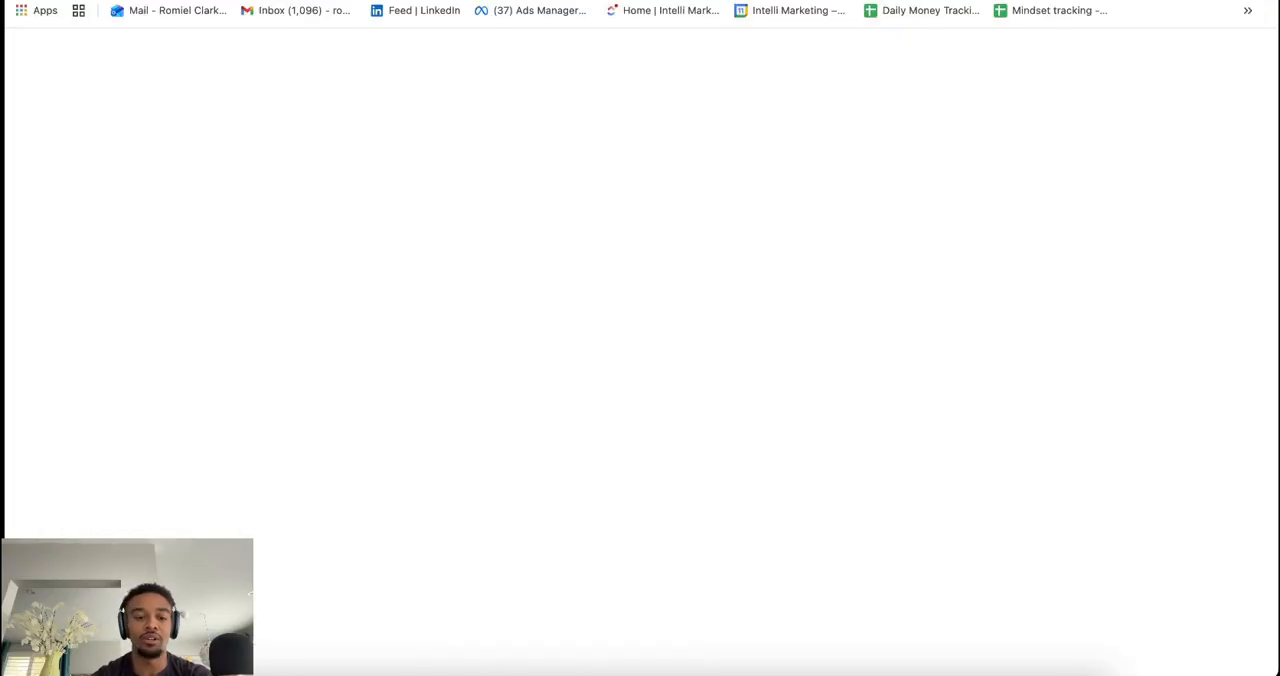
{"action": "type", "text": "watermark remover"}
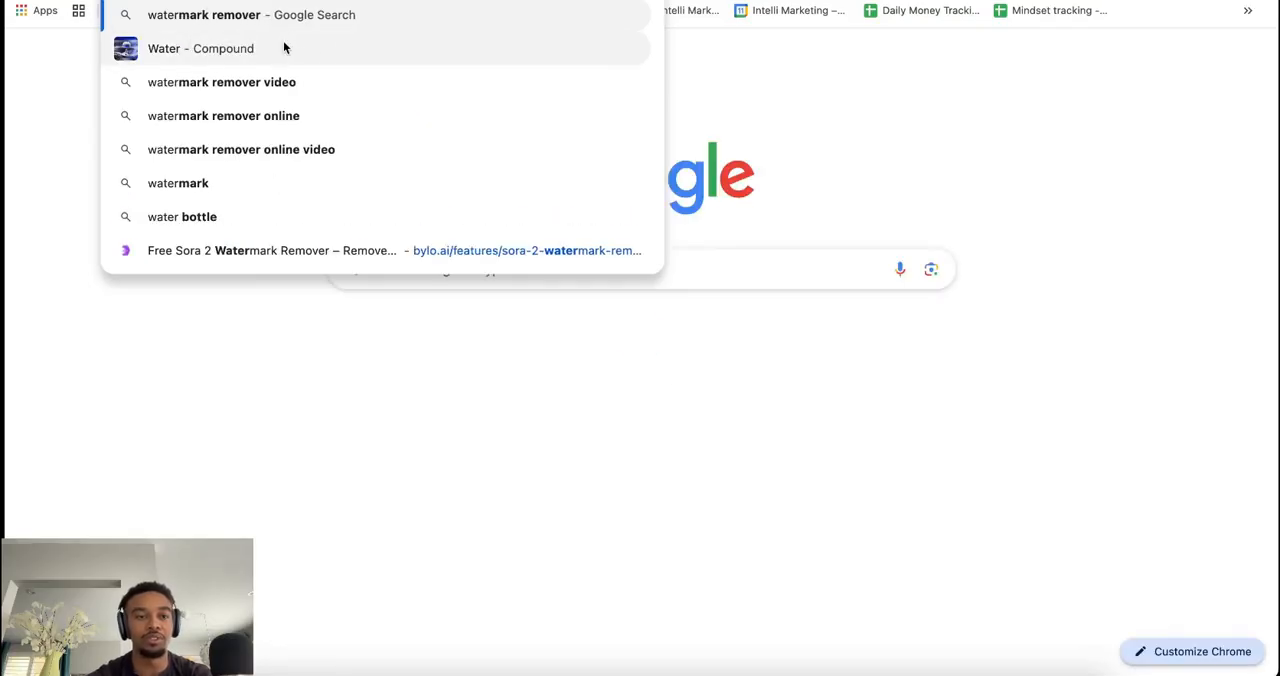
{"action": "mouse_move", "coordinate": [266, 250]}
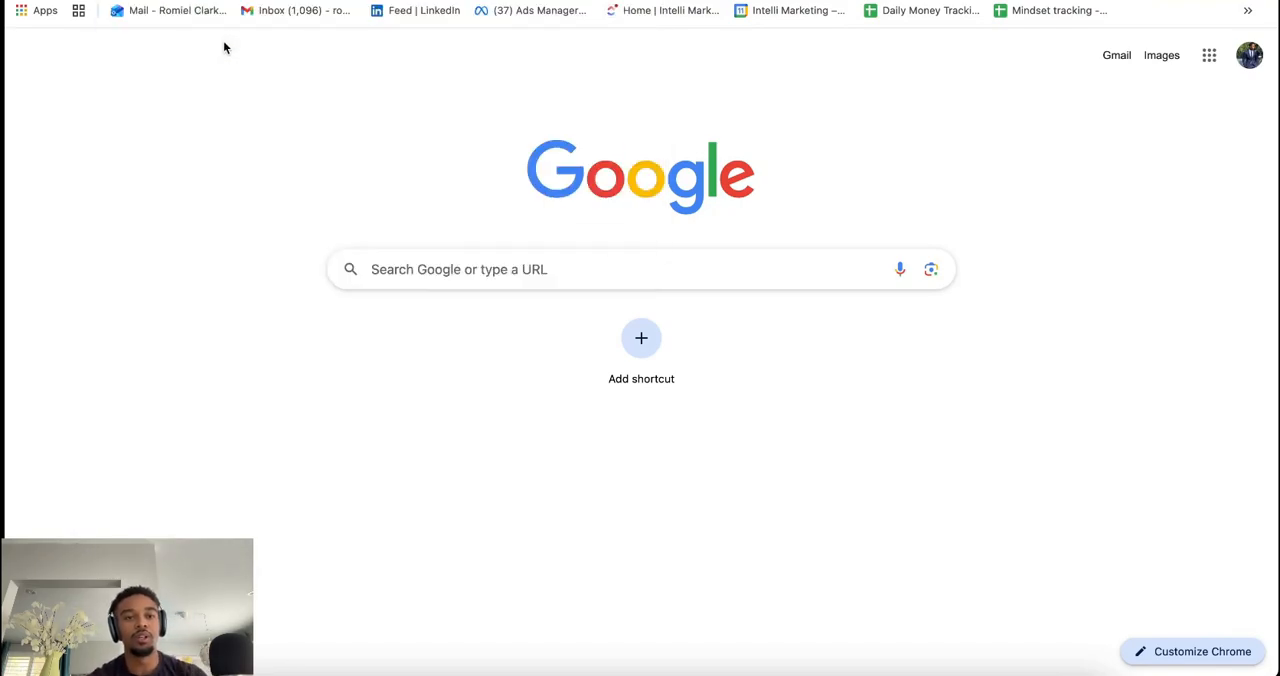
{"action": "type", "text": "sora 2 watermark remover"}
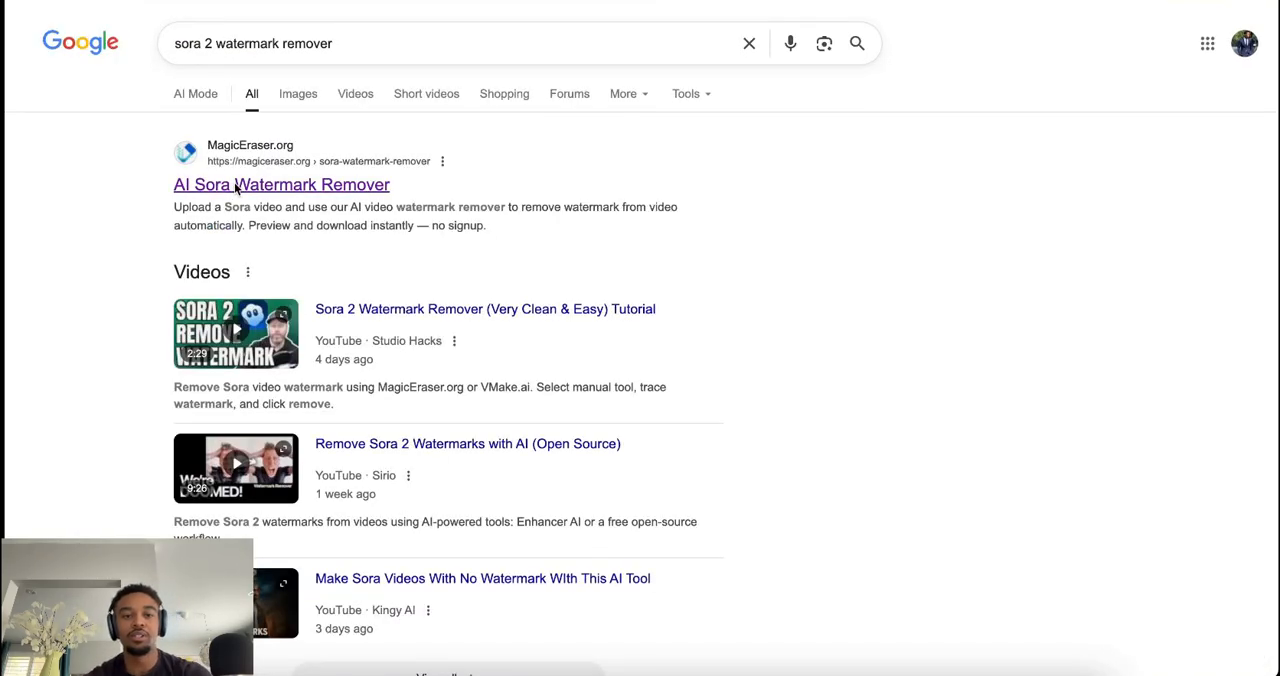
{"action": "left_click", "coordinate": [281, 184]}
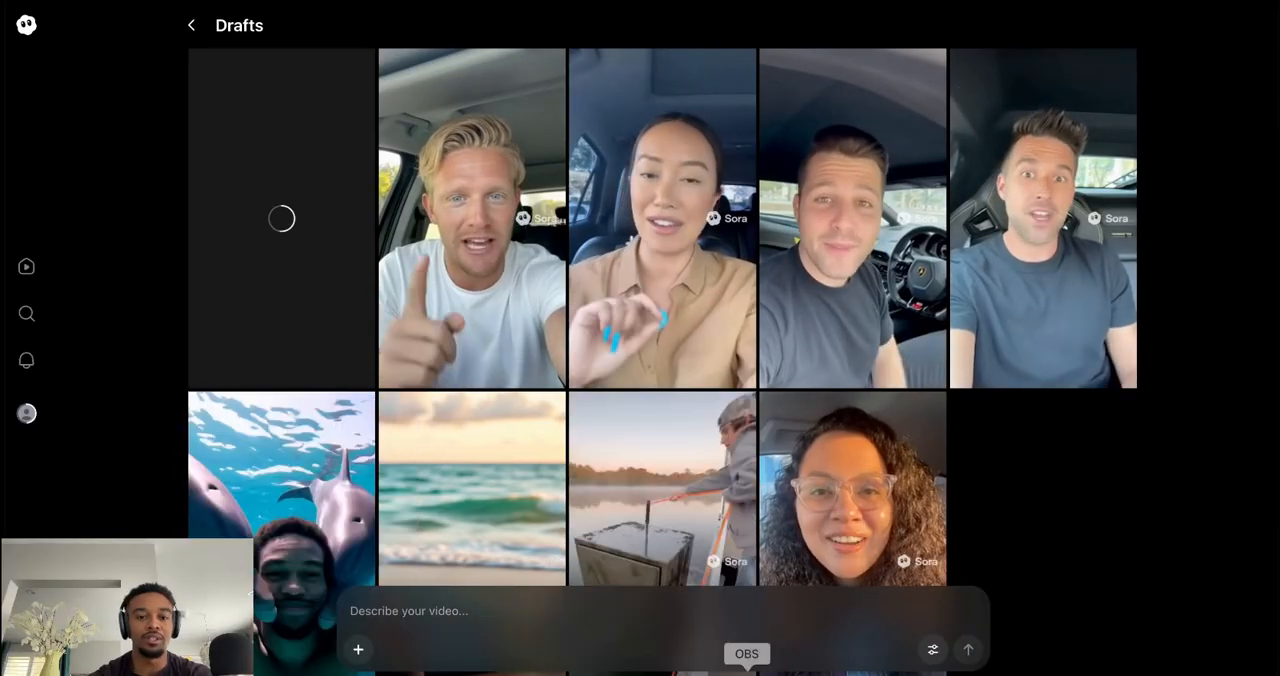
- Open the newly generated kitchen selfie video draft in Sora and play it
{"action": "left_click", "coordinate": [746, 654]}
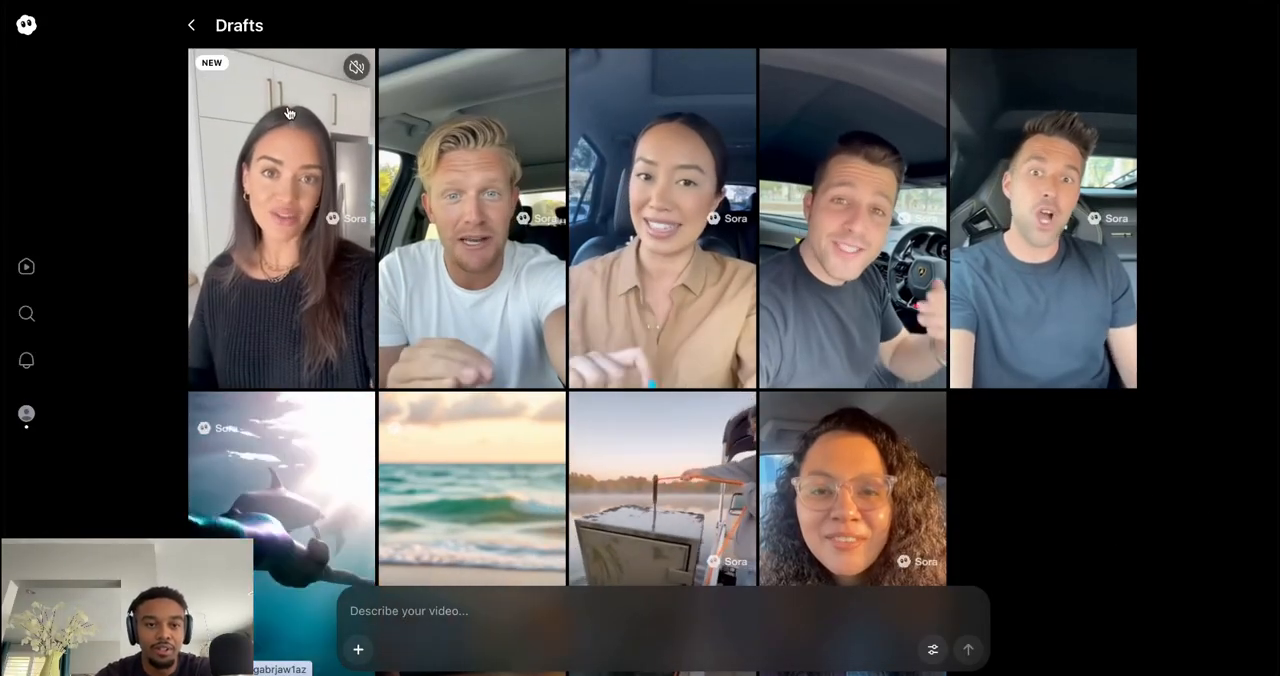
{"action": "left_click", "coordinate": [281, 218]}
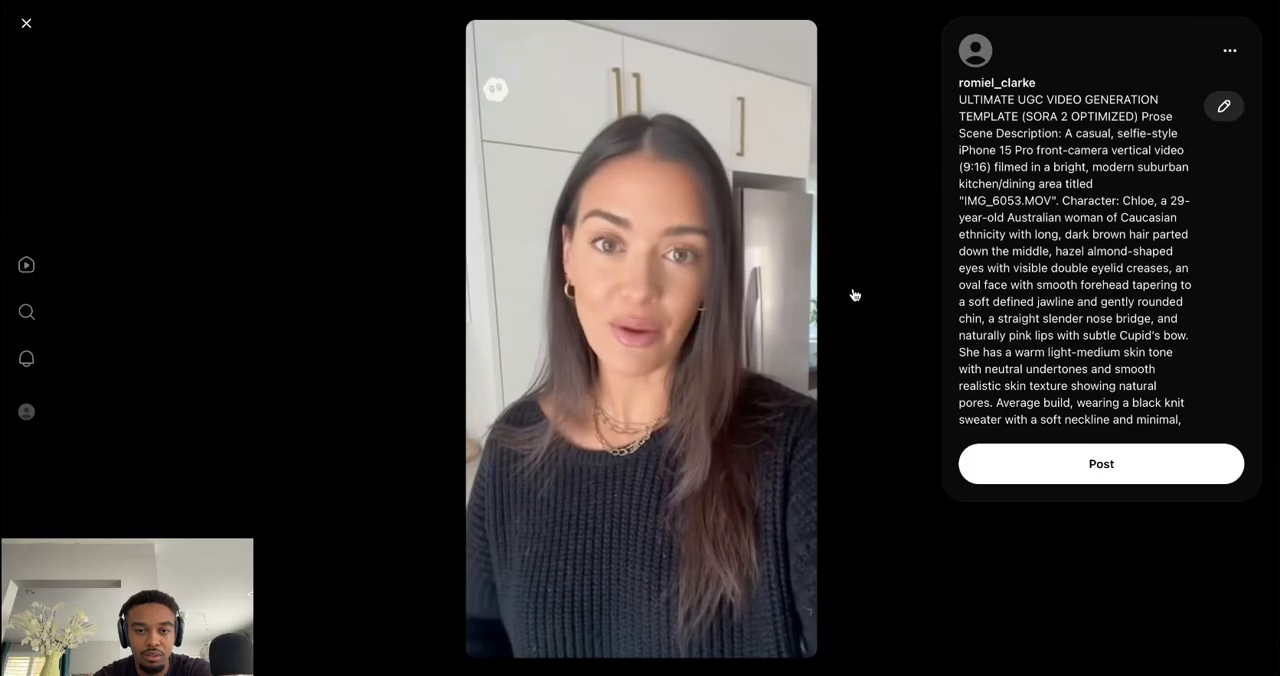
{"action": "left_click", "coordinate": [640, 338]}
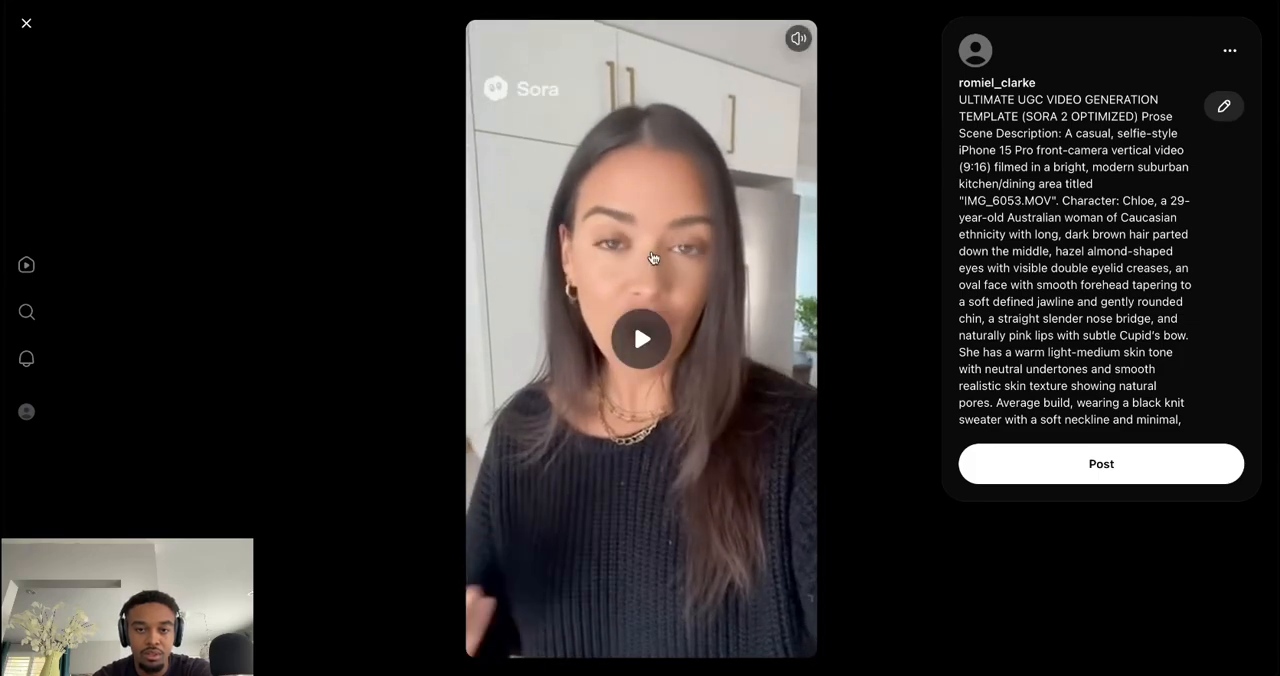
{"action": "mouse_move", "coordinate": [318, 197]}
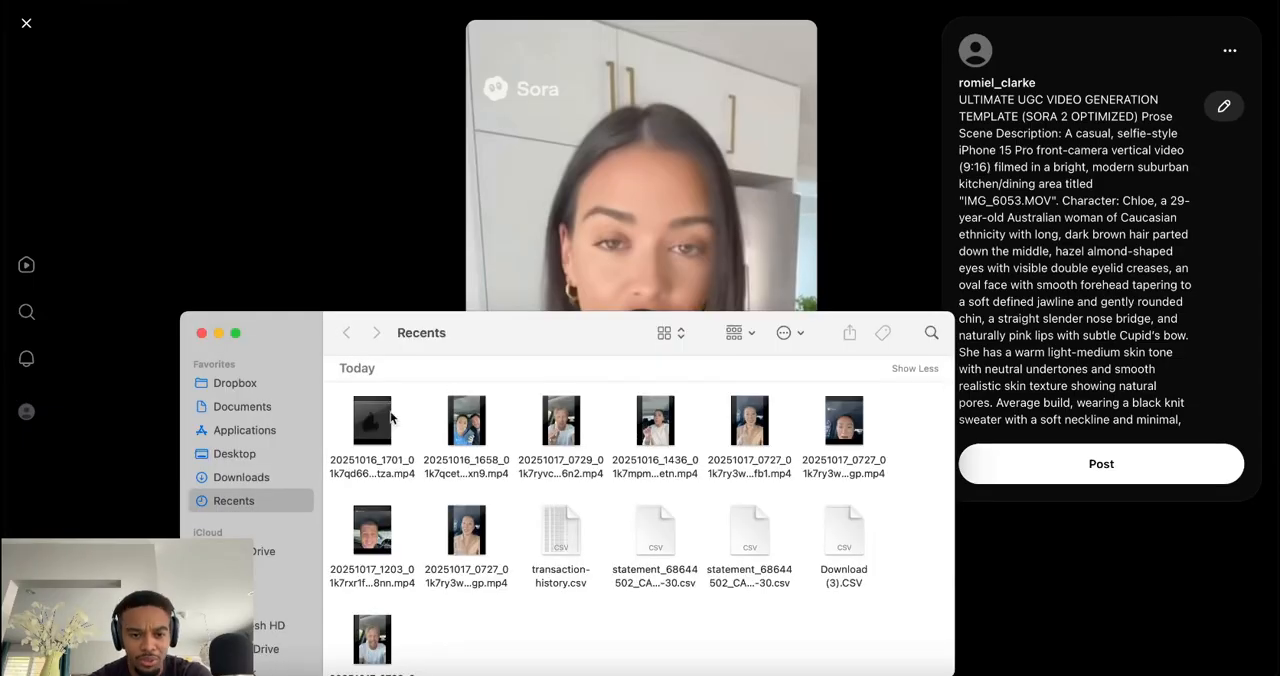
- Open the newest TikTok .mp4 from Downloads in QuickTime and play it
{"action": "left_click", "coordinate": [241, 477]}
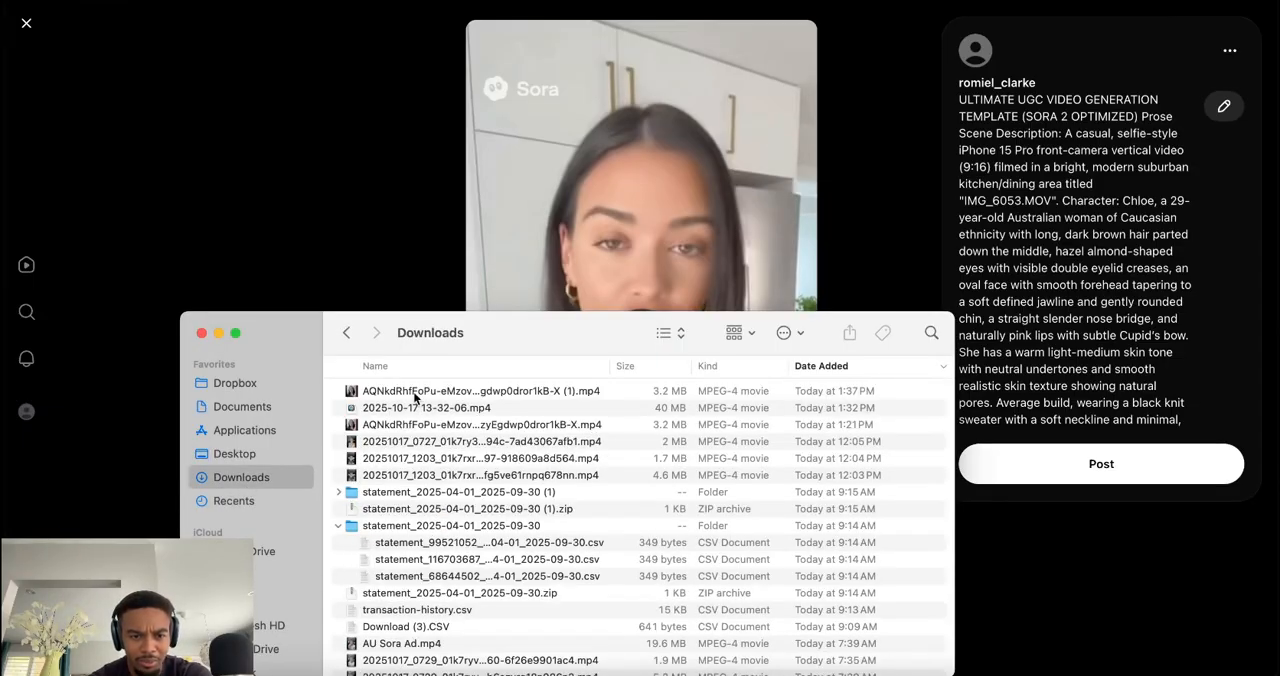
{"action": "left_click", "coordinate": [480, 390]}
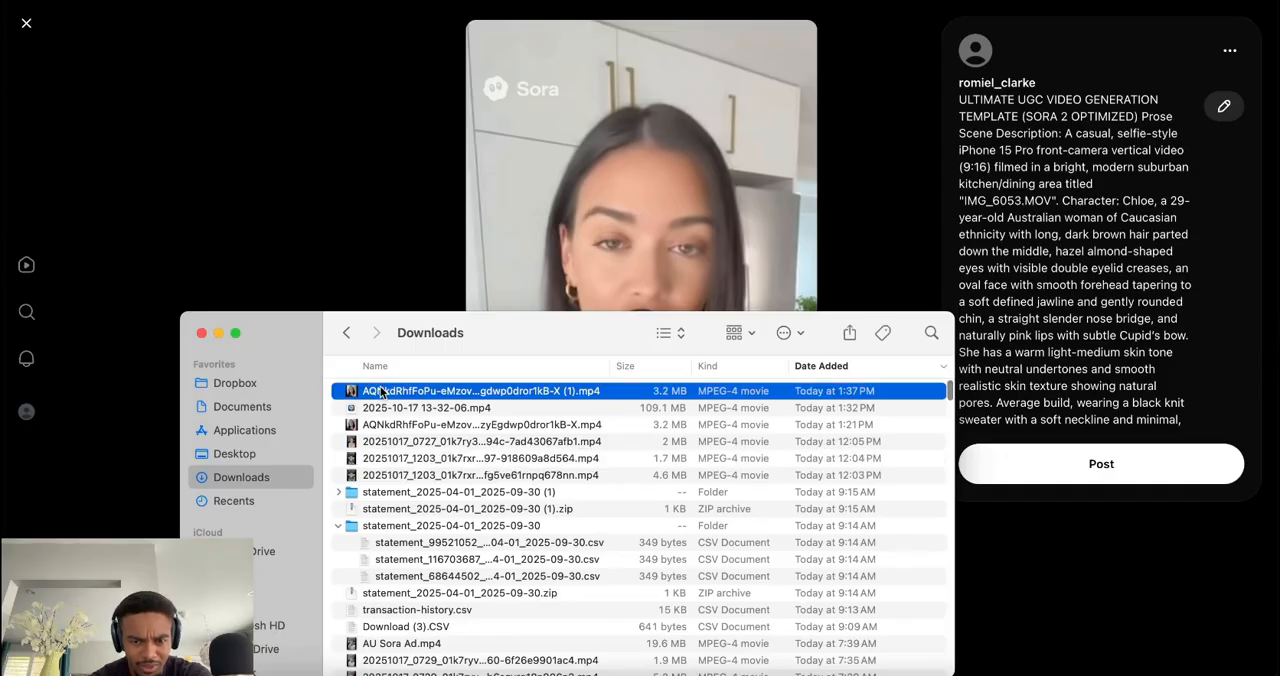
{"action": "double_click", "coordinate": [480, 390]}
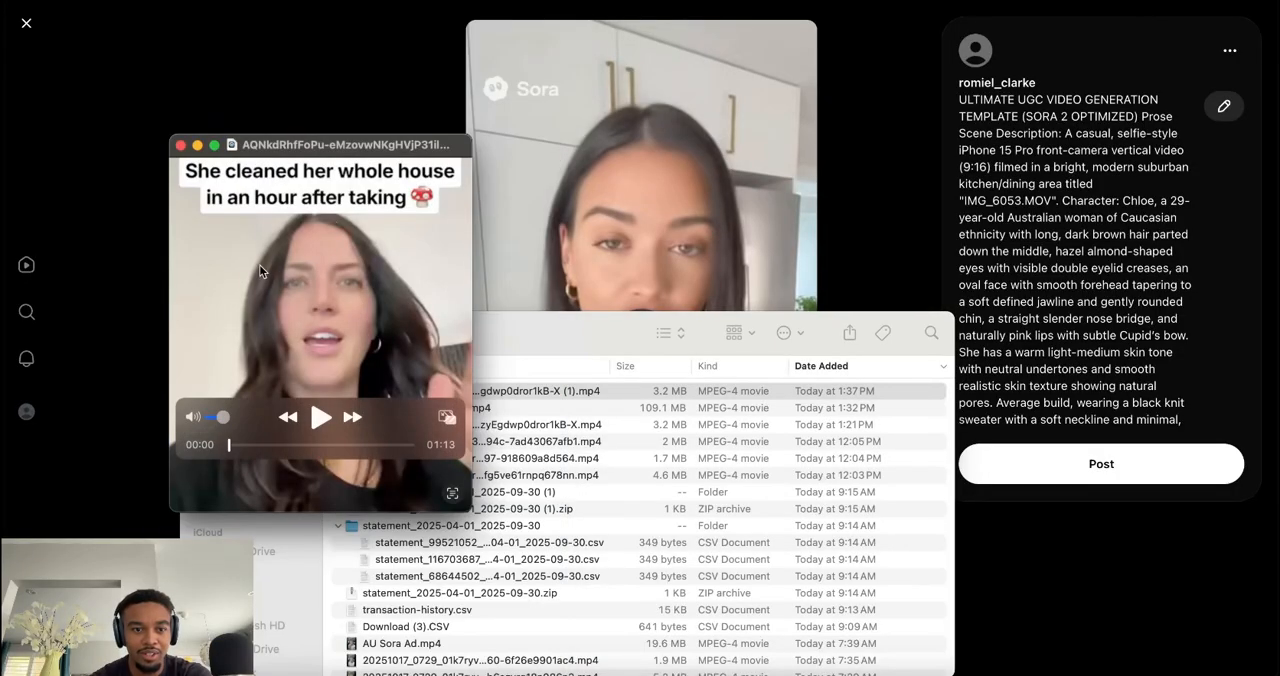
{"action": "left_click", "coordinate": [320, 417]}
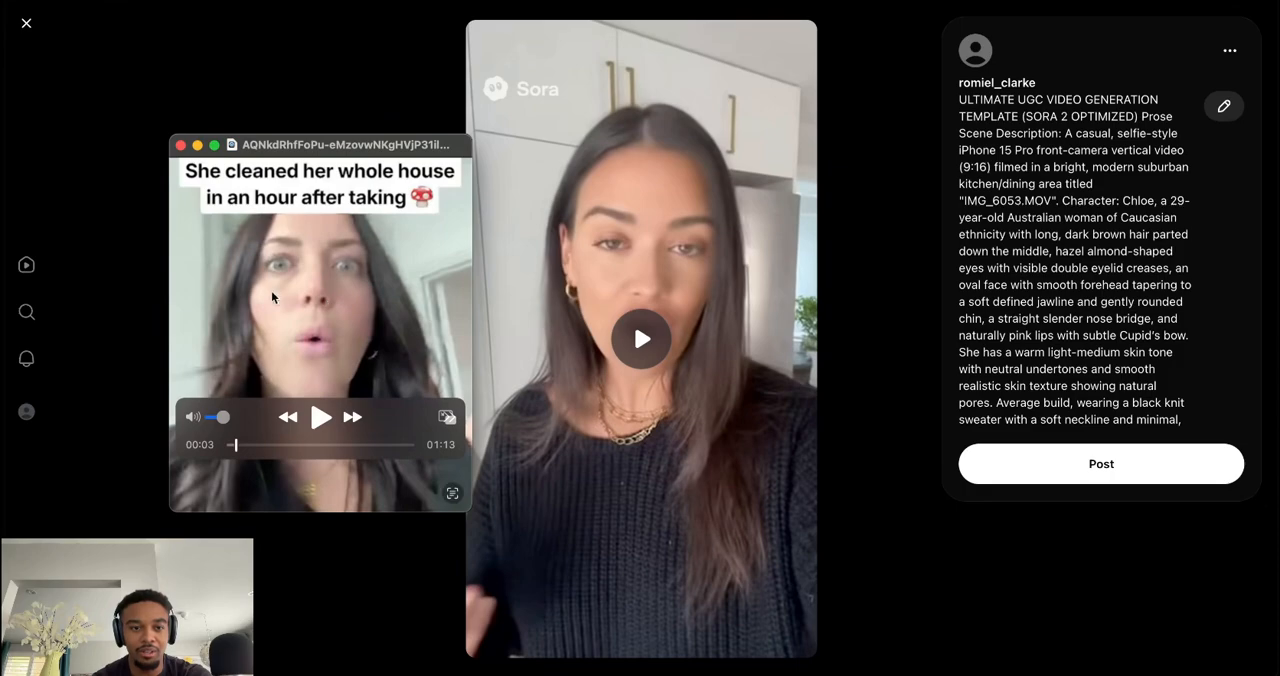
{"action": "mouse_move", "coordinate": [687, 311]}
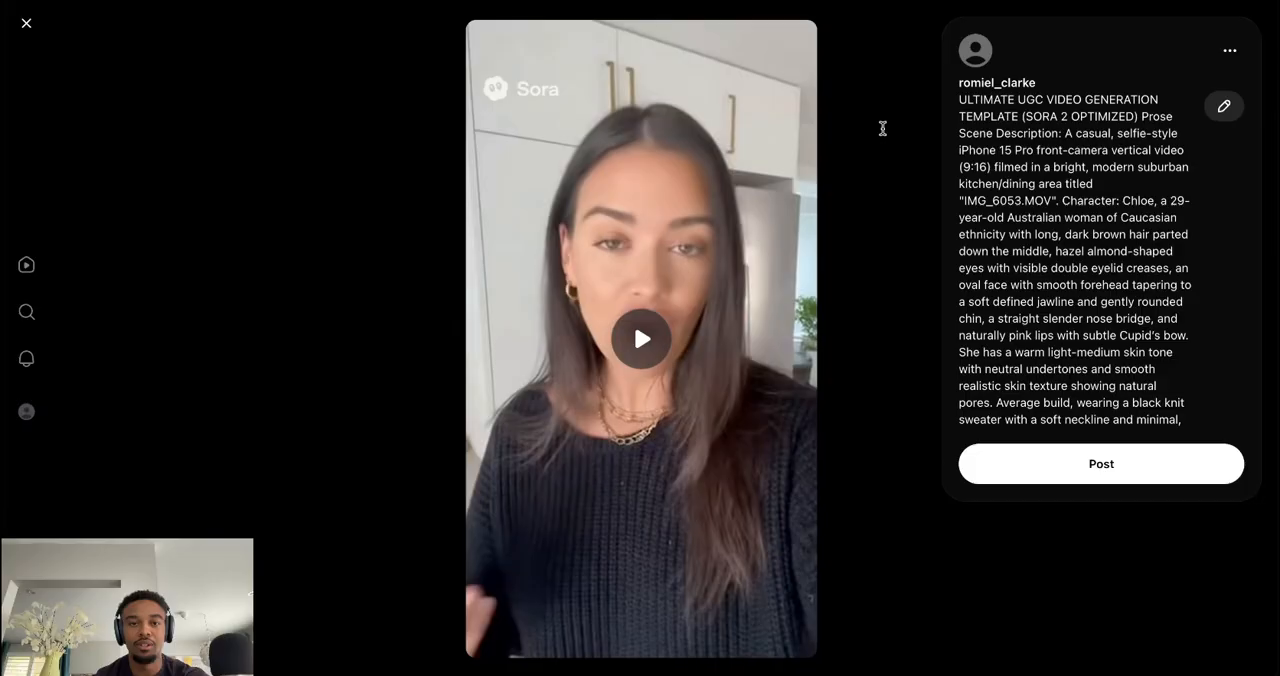
{"action": "mouse_move", "coordinate": [883, 134]}
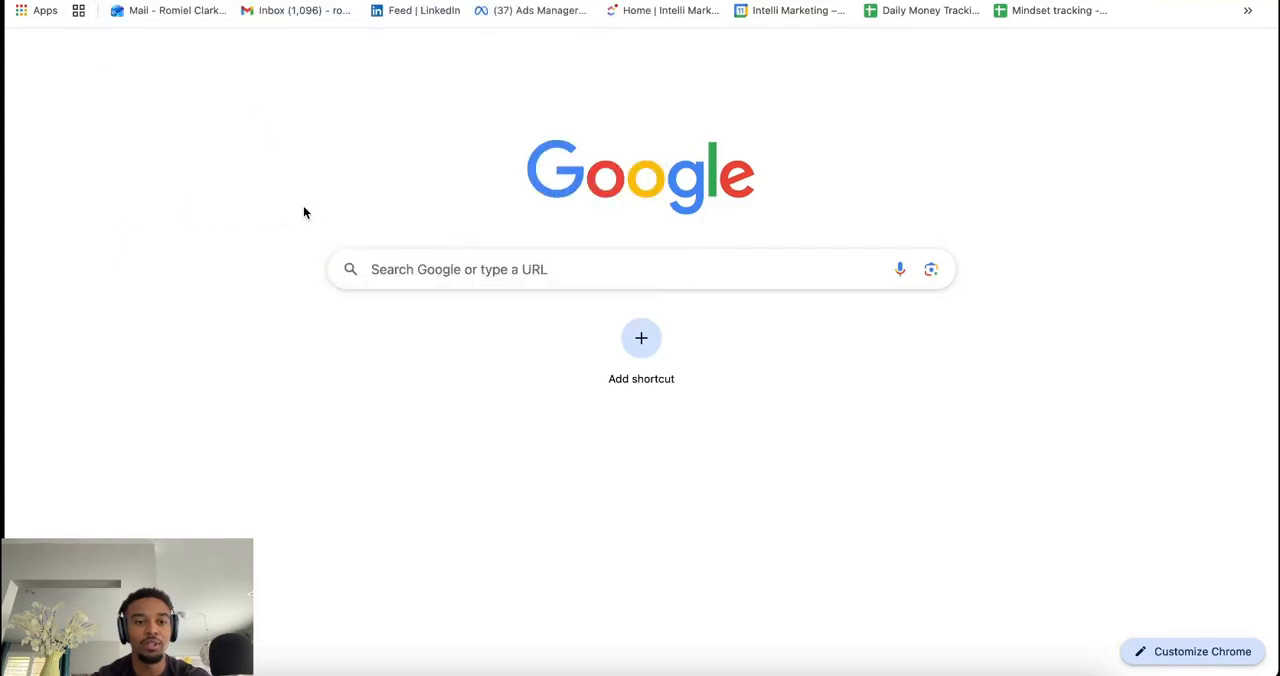
- Search Google for 'sora 2 watermark remover' and open MagicEraser.org's AI Sora Watermark Remover
{"action": "type", "text": "sora 2 watermark remover"}
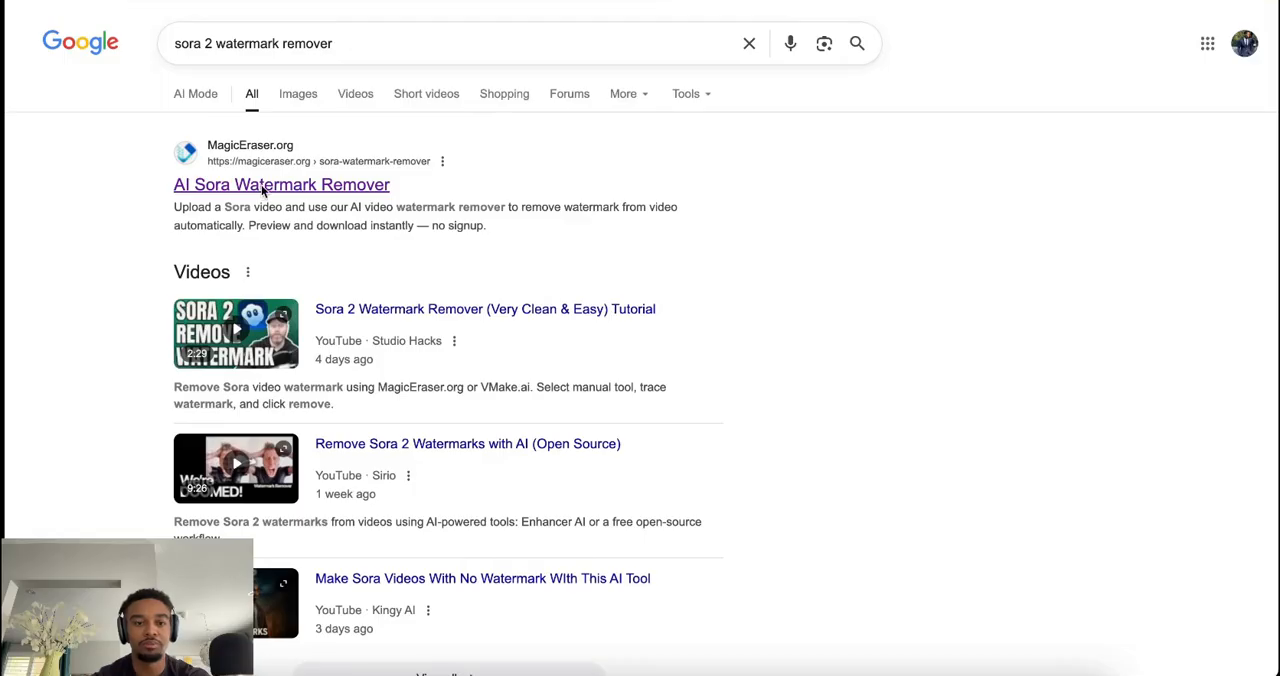
{"action": "left_click", "coordinate": [281, 184]}
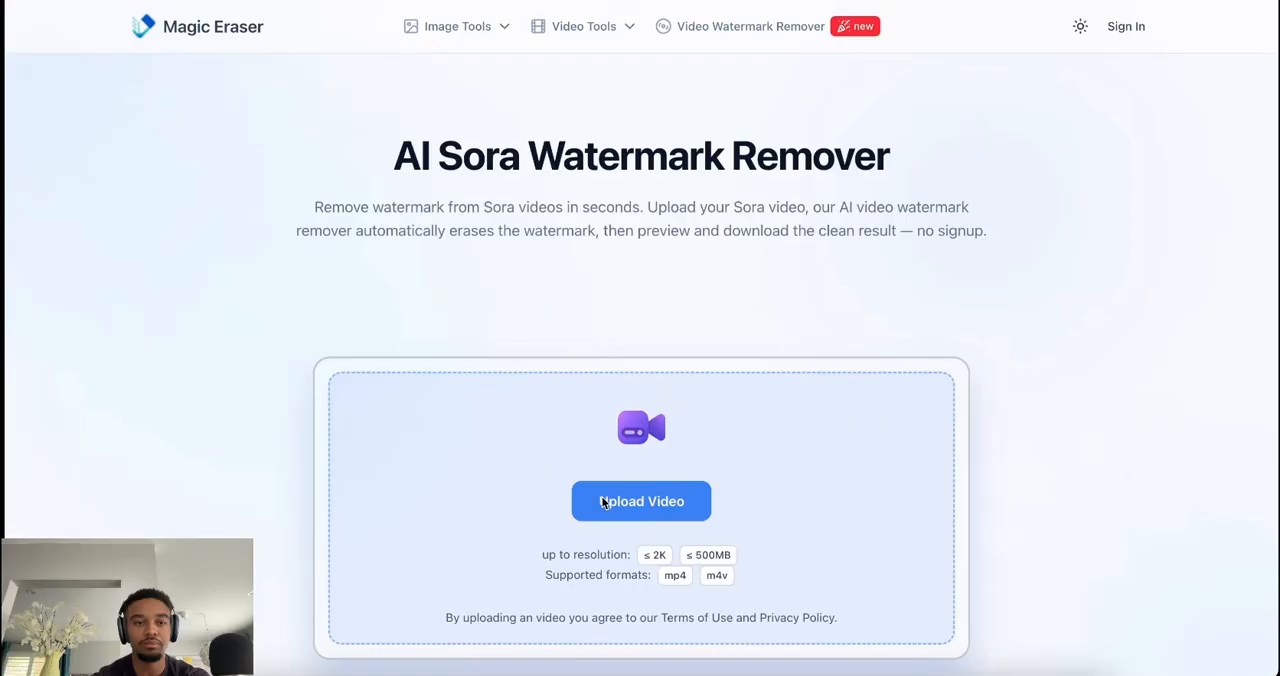
- Upload the Sora kitchen video 20251017 ...jaw1az.mp4 from Downloads to Magic Eraser
{"action": "left_click", "coordinate": [641, 501]}
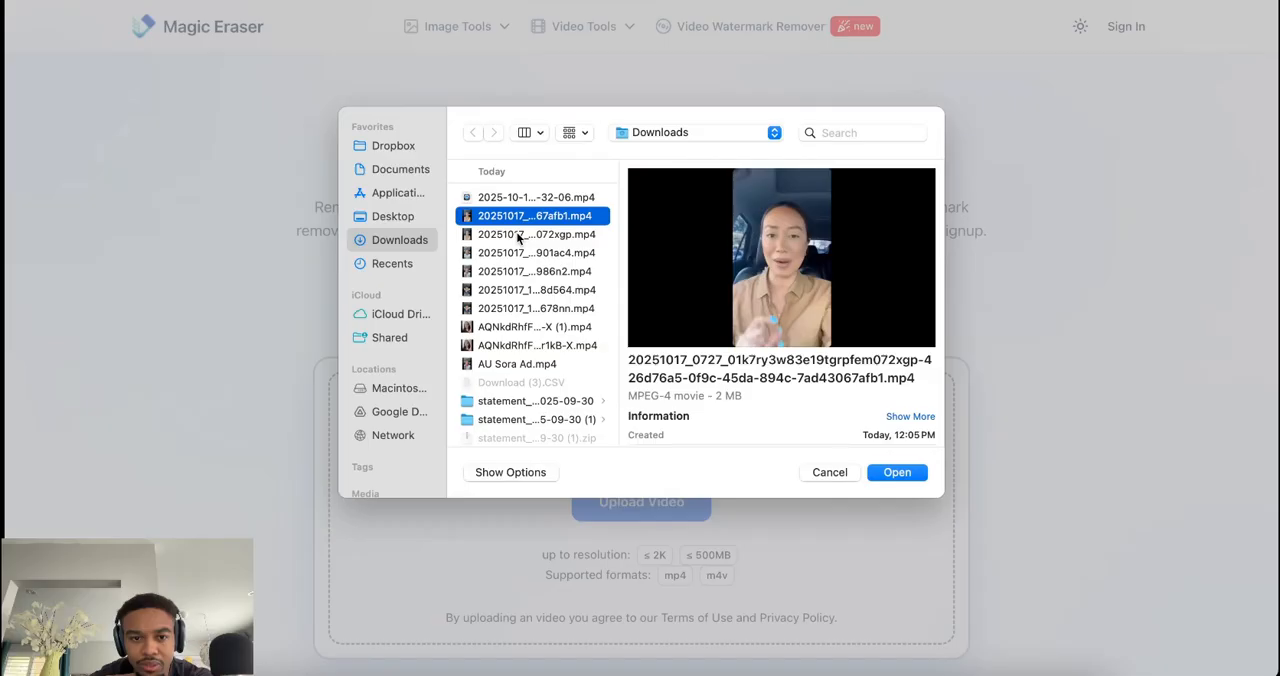
{"action": "left_click", "coordinate": [536, 234]}
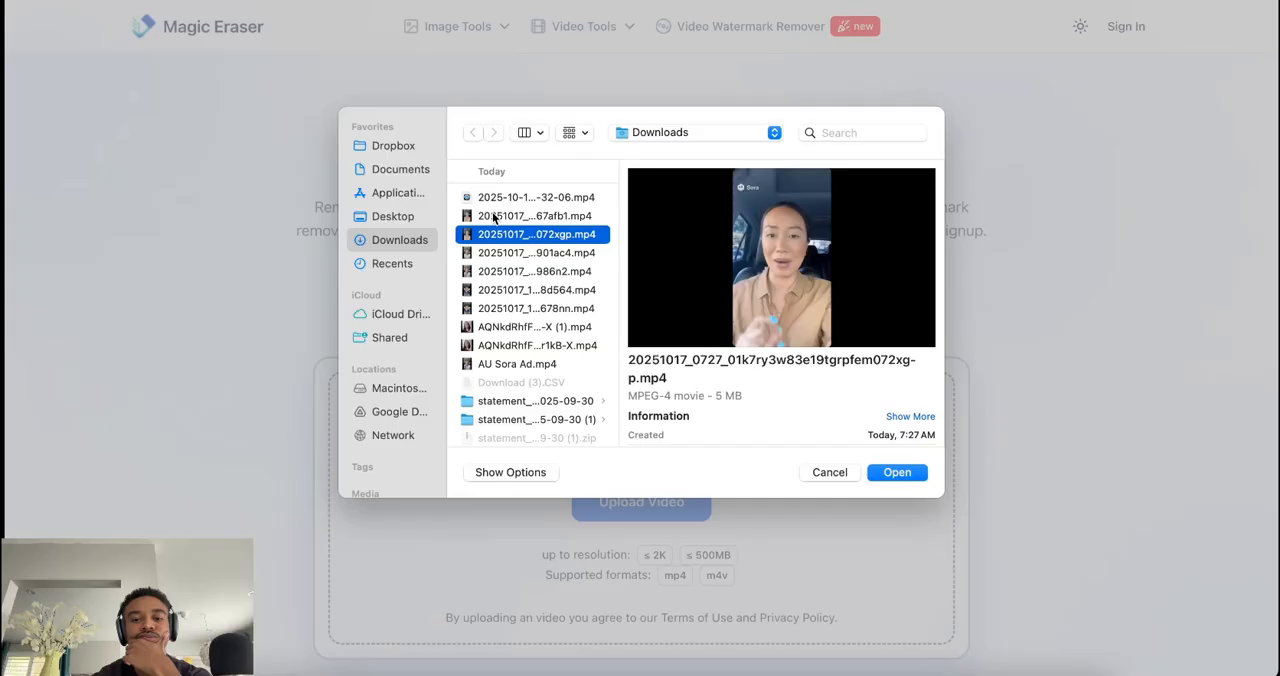
{"action": "left_click", "coordinate": [897, 472]}
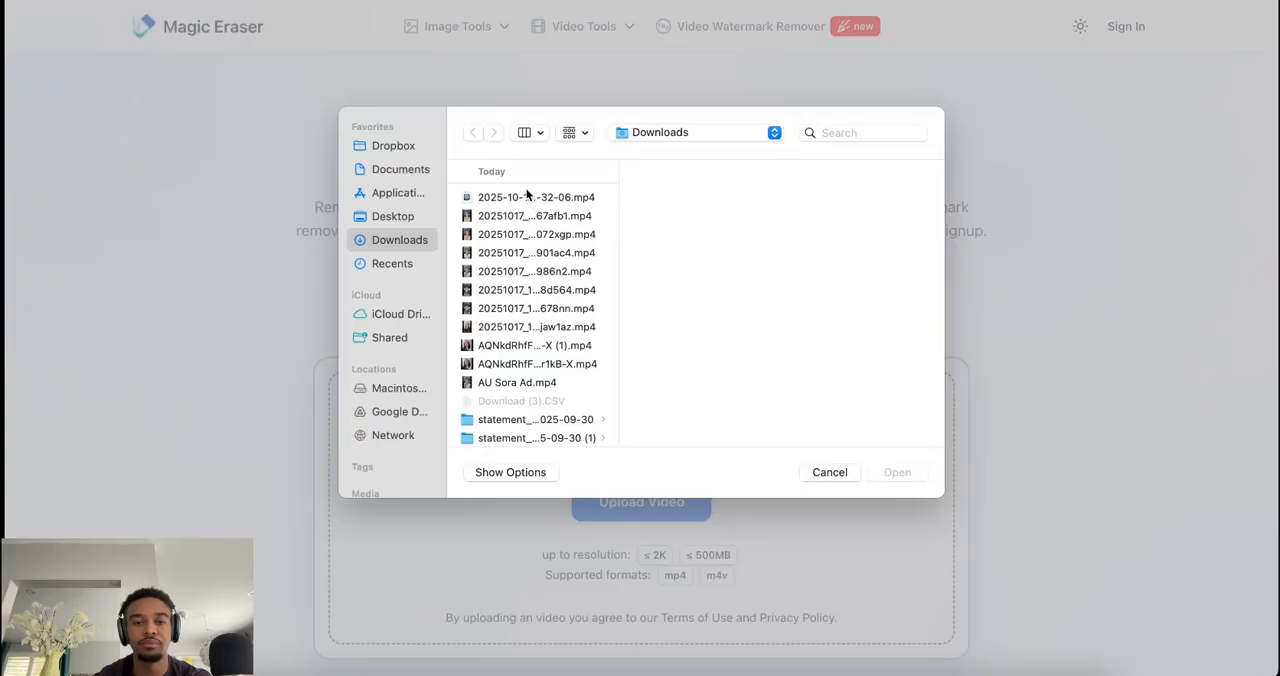
{"action": "left_click", "coordinate": [535, 345]}
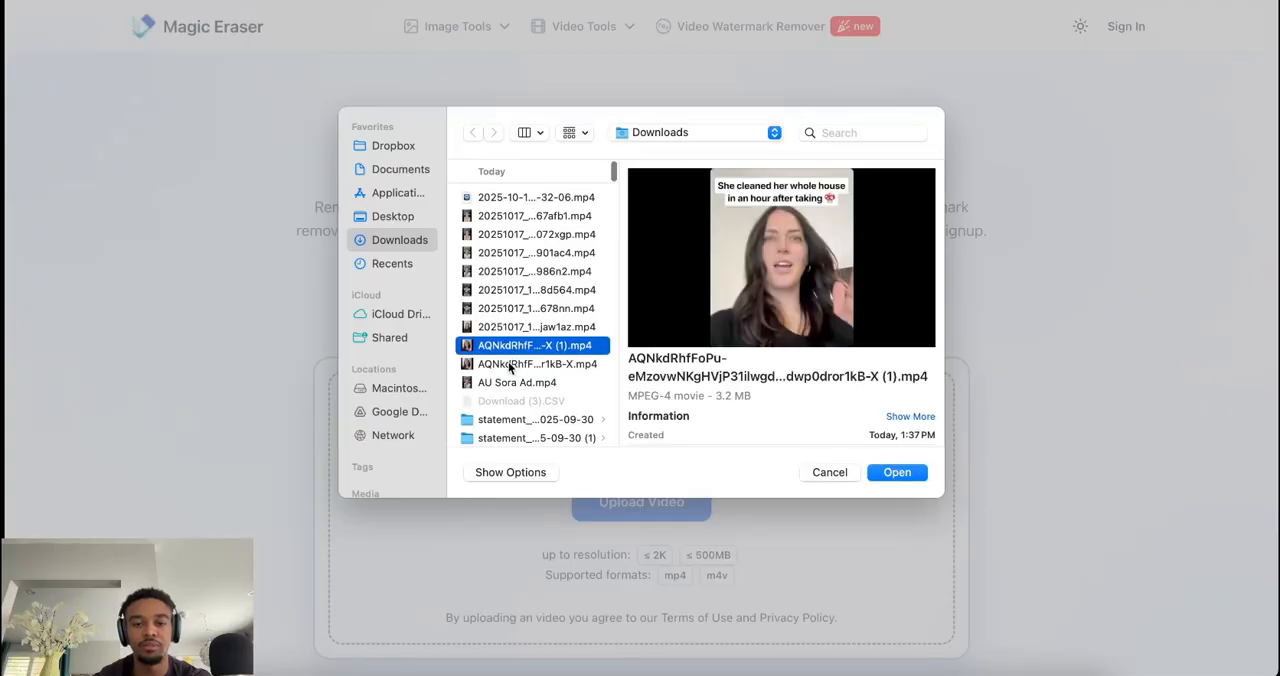
{"action": "left_click", "coordinate": [536, 363]}
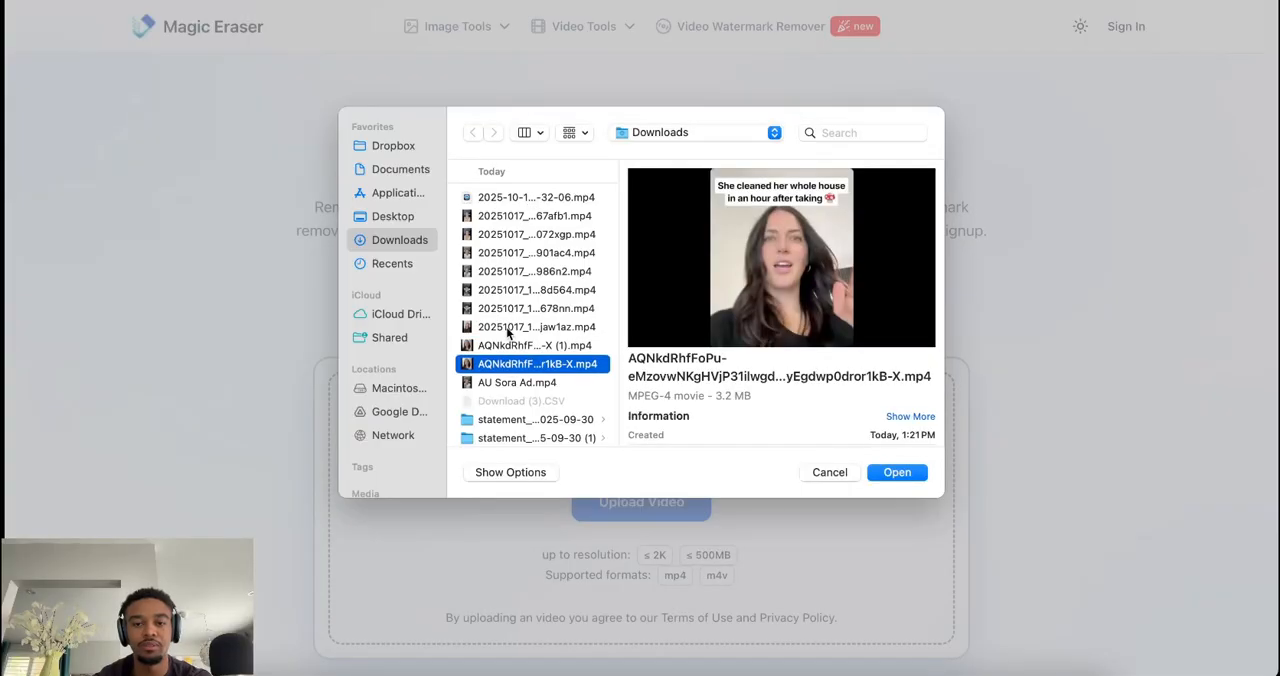
{"action": "left_click", "coordinate": [536, 327]}
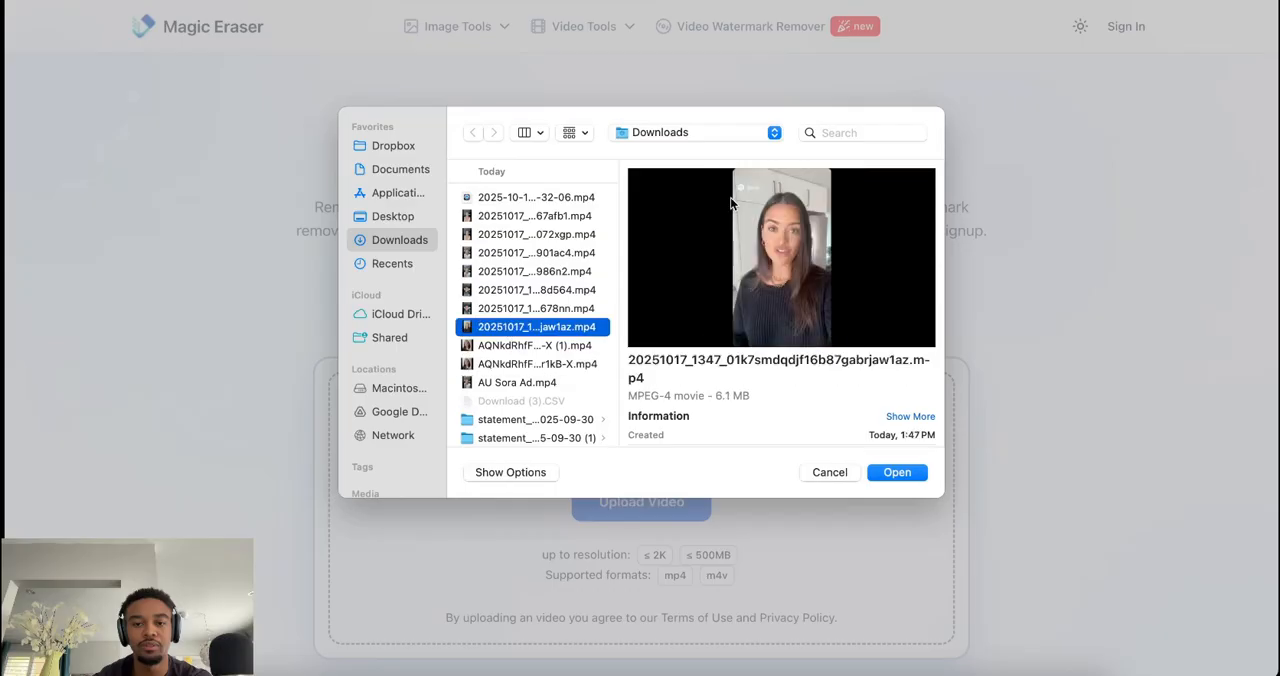
{"action": "left_click", "coordinate": [896, 472]}
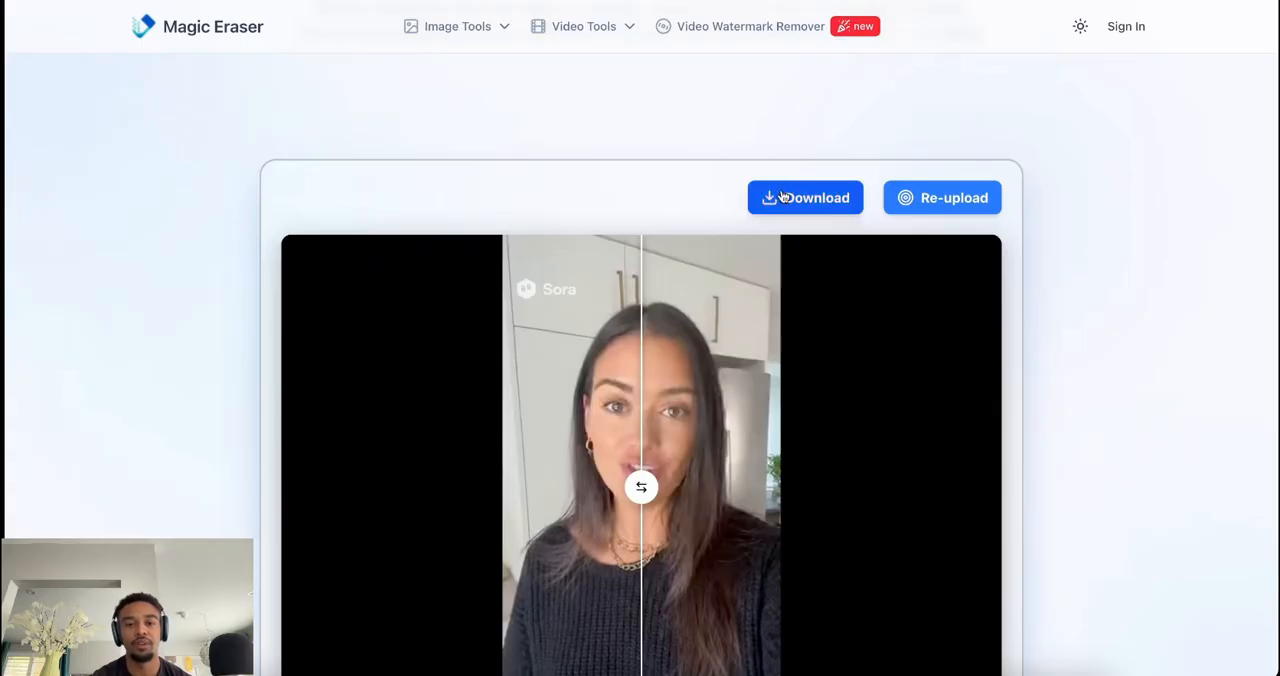
- Download the watermark-free kitchen video and play it back in QuickTime
{"action": "left_click", "coordinate": [805, 197]}
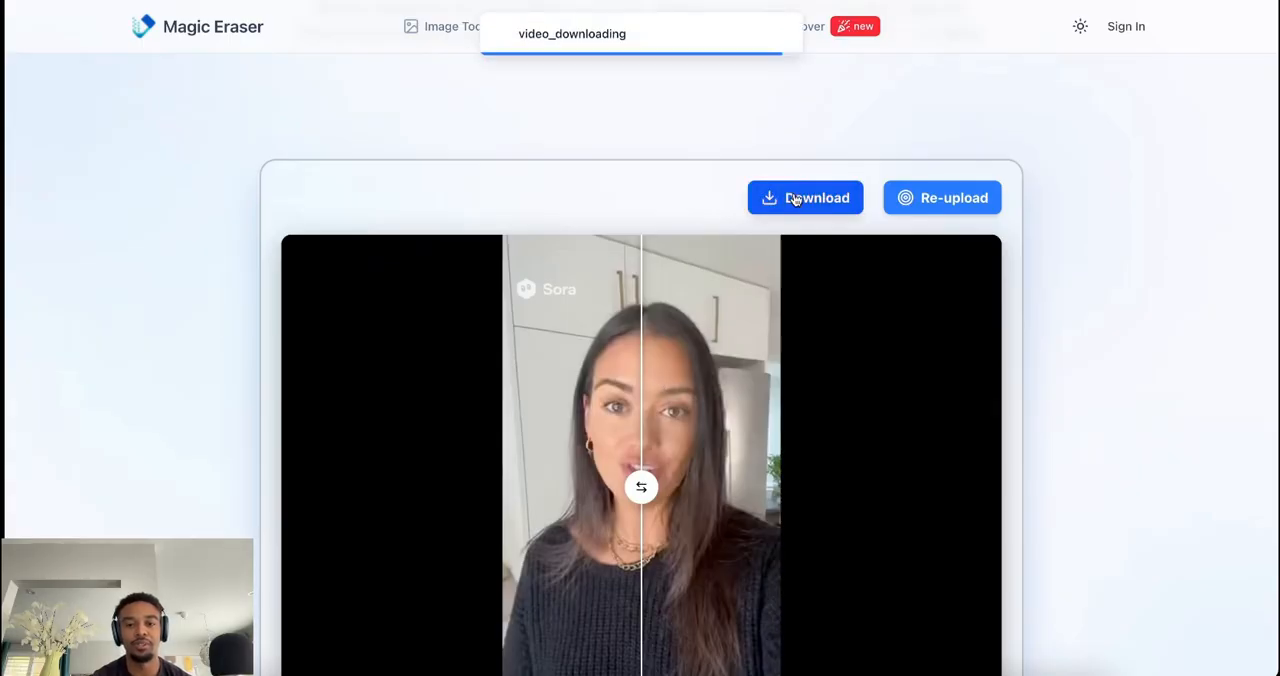
{"action": "left_click", "coordinate": [805, 197]}
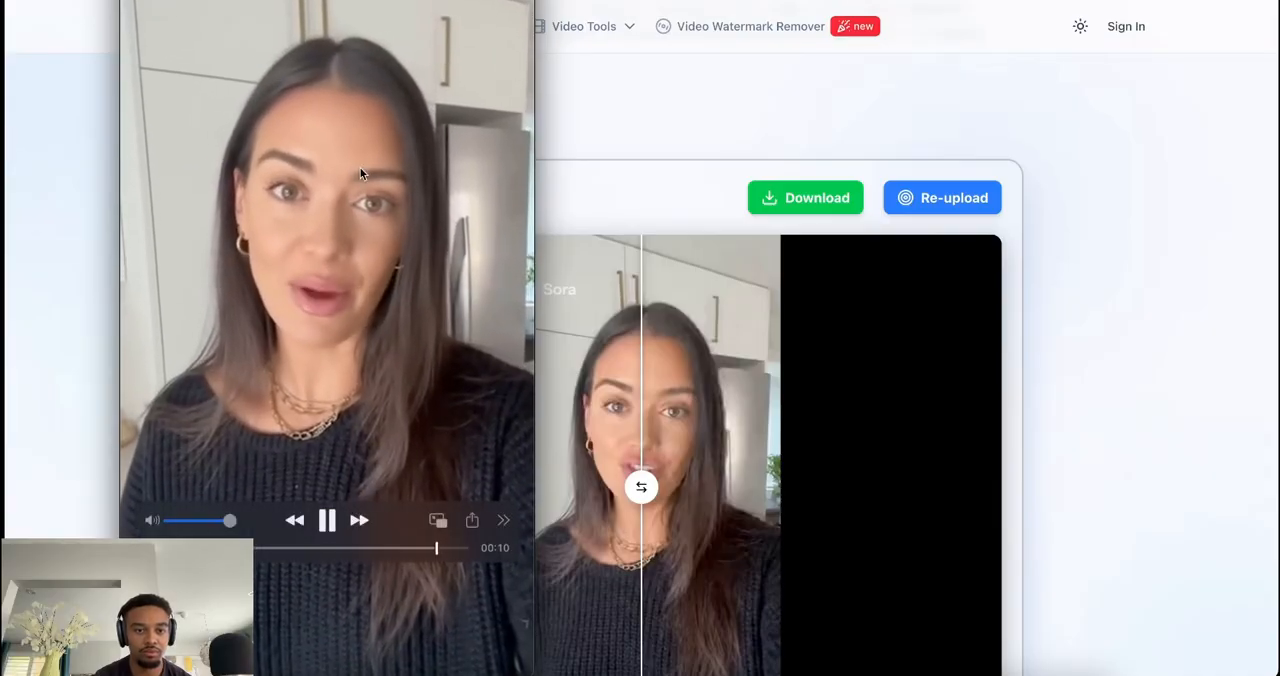
{"action": "left_click", "coordinate": [327, 519]}
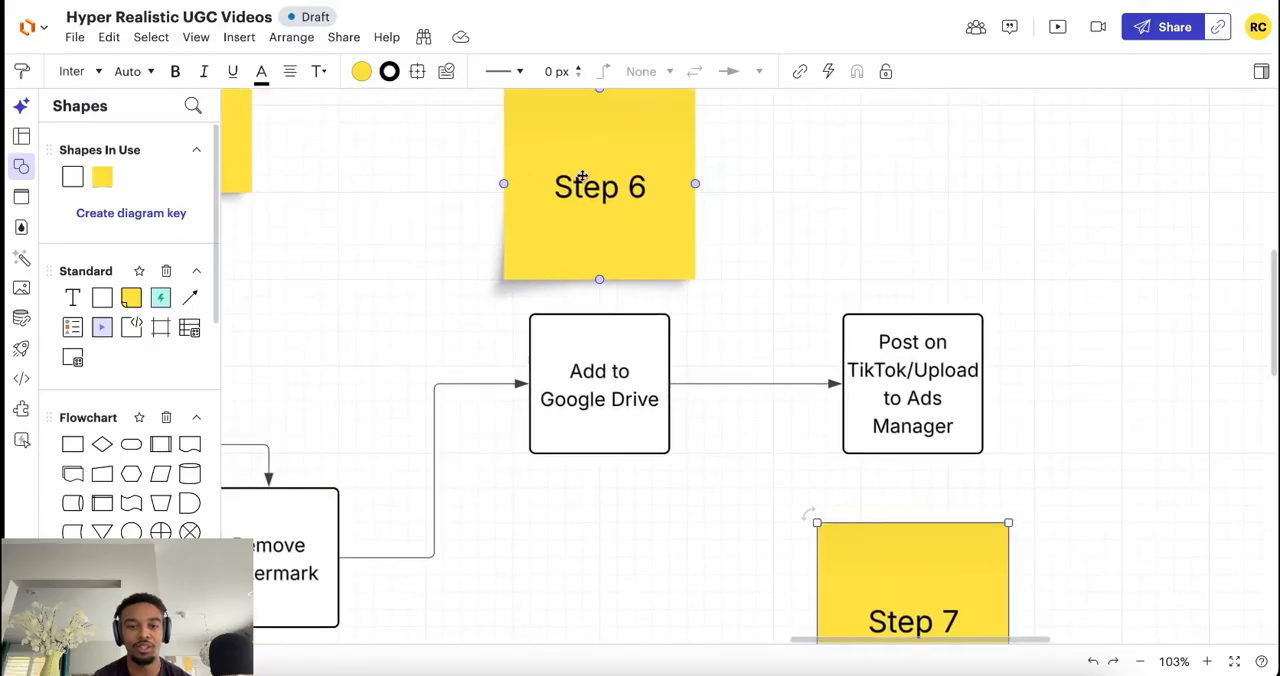
- Scroll the Lucidchart canvas down to show Steps 1–7, ending at Post on TikTok
{"action": "scroll", "scroll_direction": "down", "scroll_amount": 3}
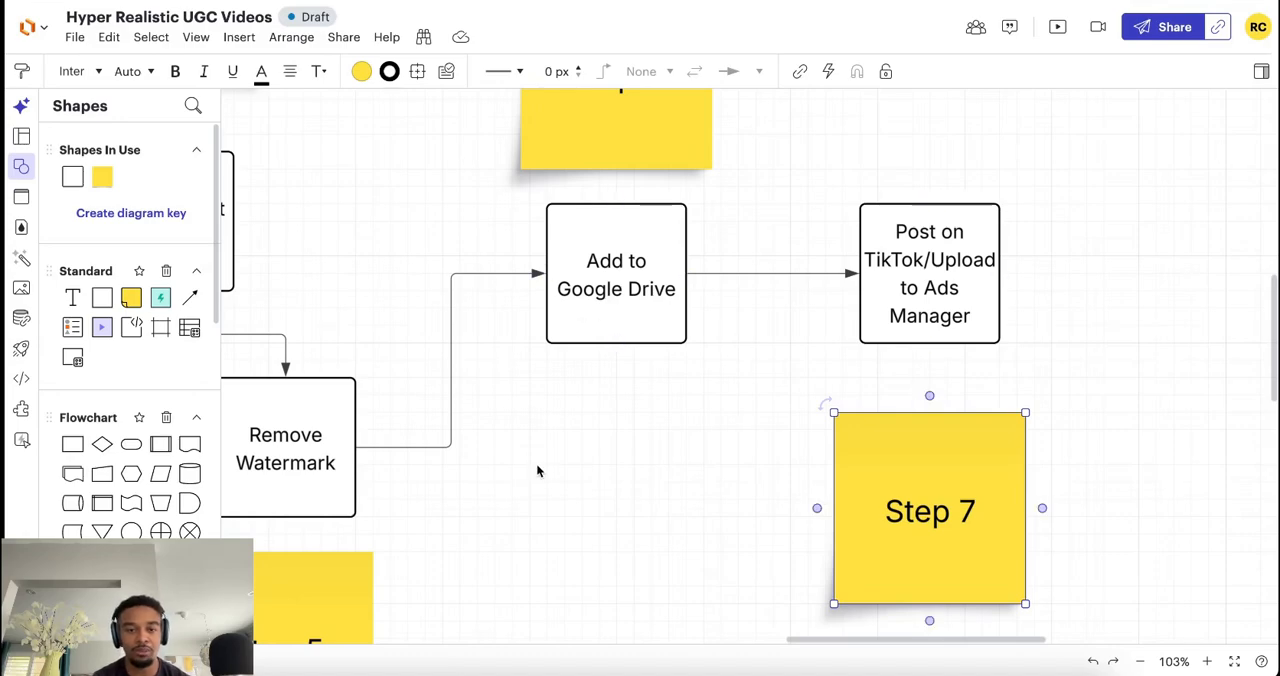
{"action": "mouse_move", "coordinate": [733, 465]}
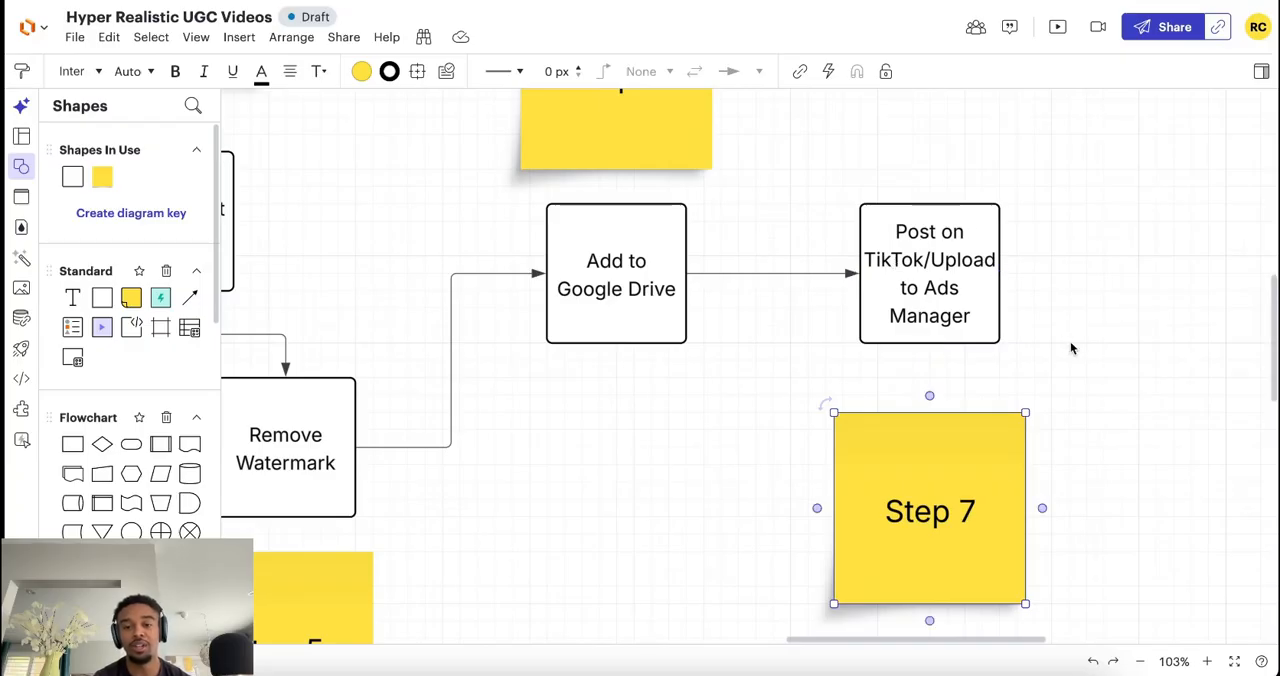
{"action": "mouse_move", "coordinate": [1163, 323]}
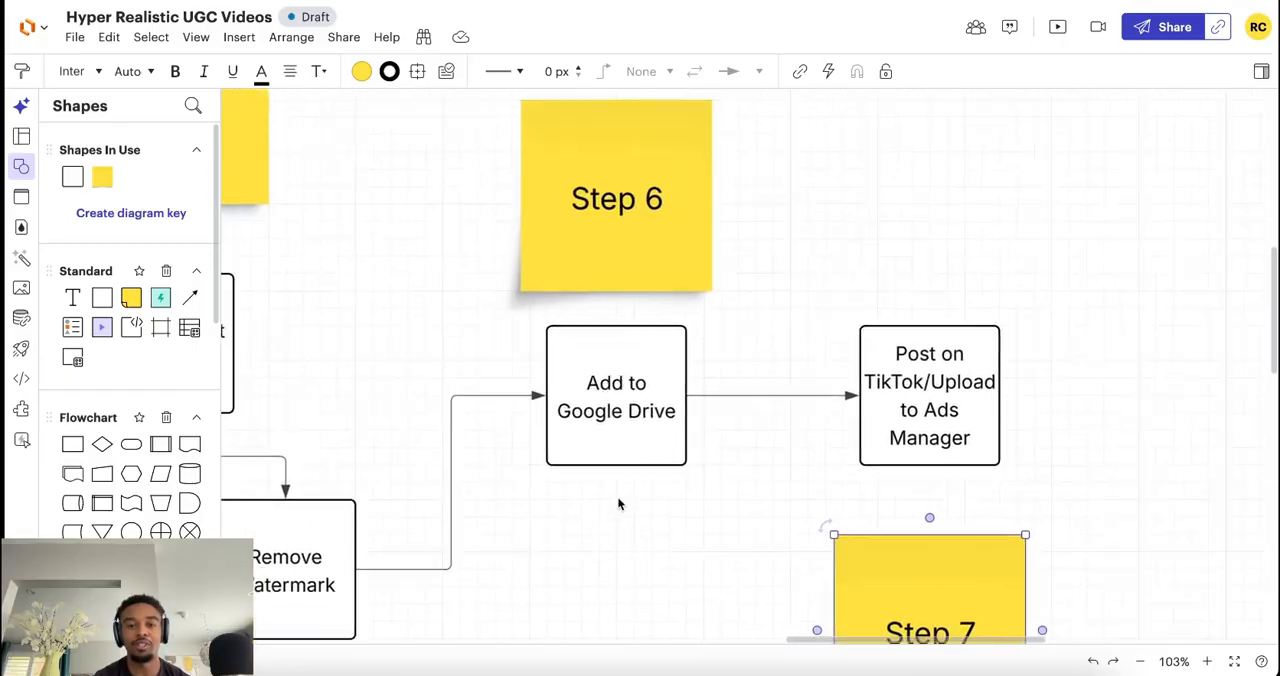
{"action": "scroll", "scroll_direction": "down", "scroll_amount": 3}
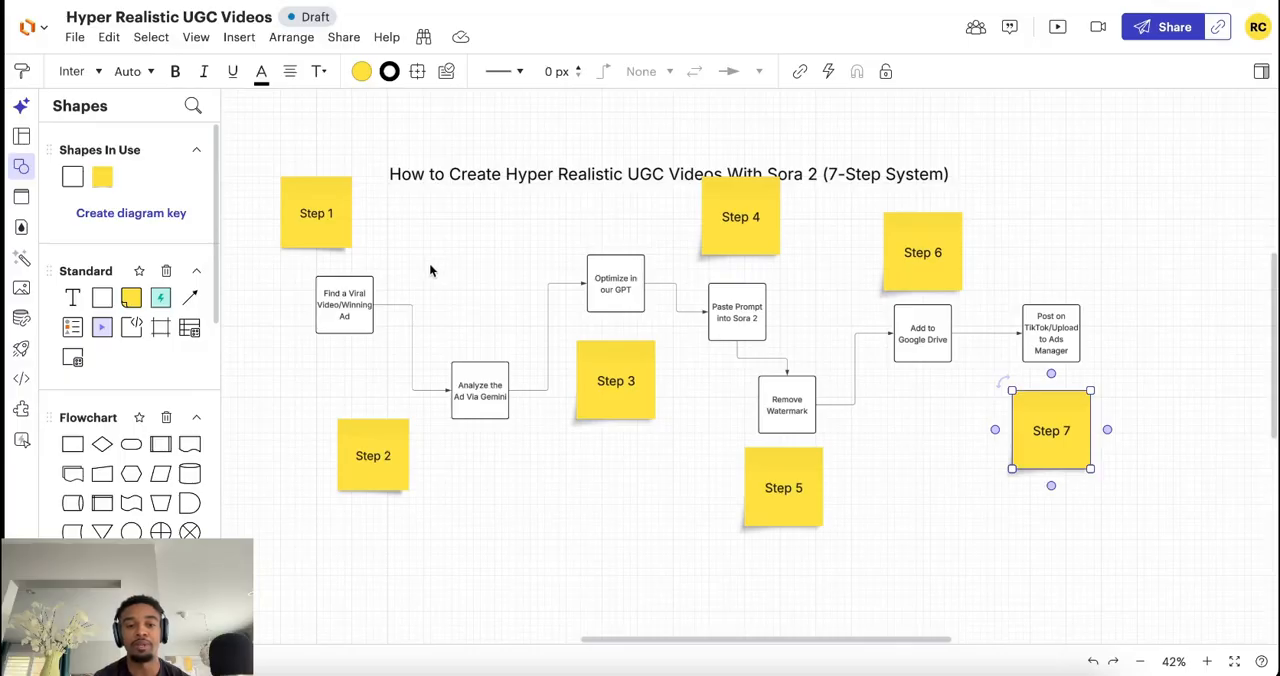
{"action": "mouse_move", "coordinate": [480, 278]}
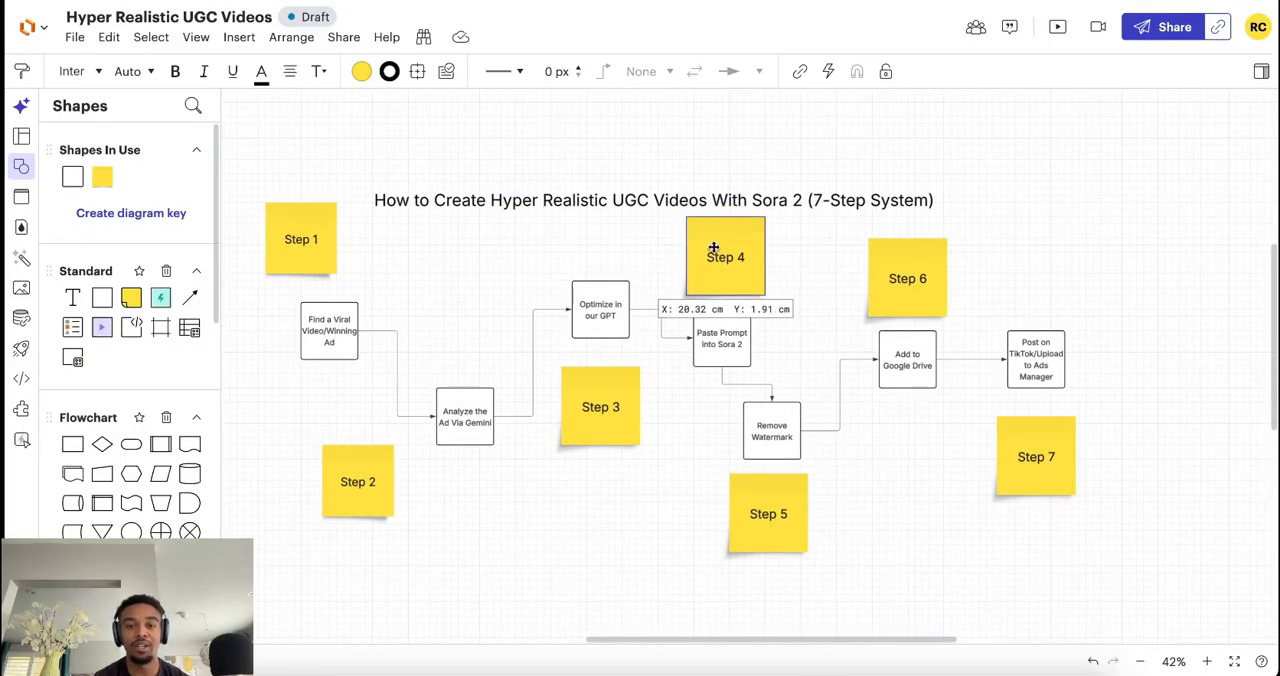
{"action": "left_click", "coordinate": [353, 173]}
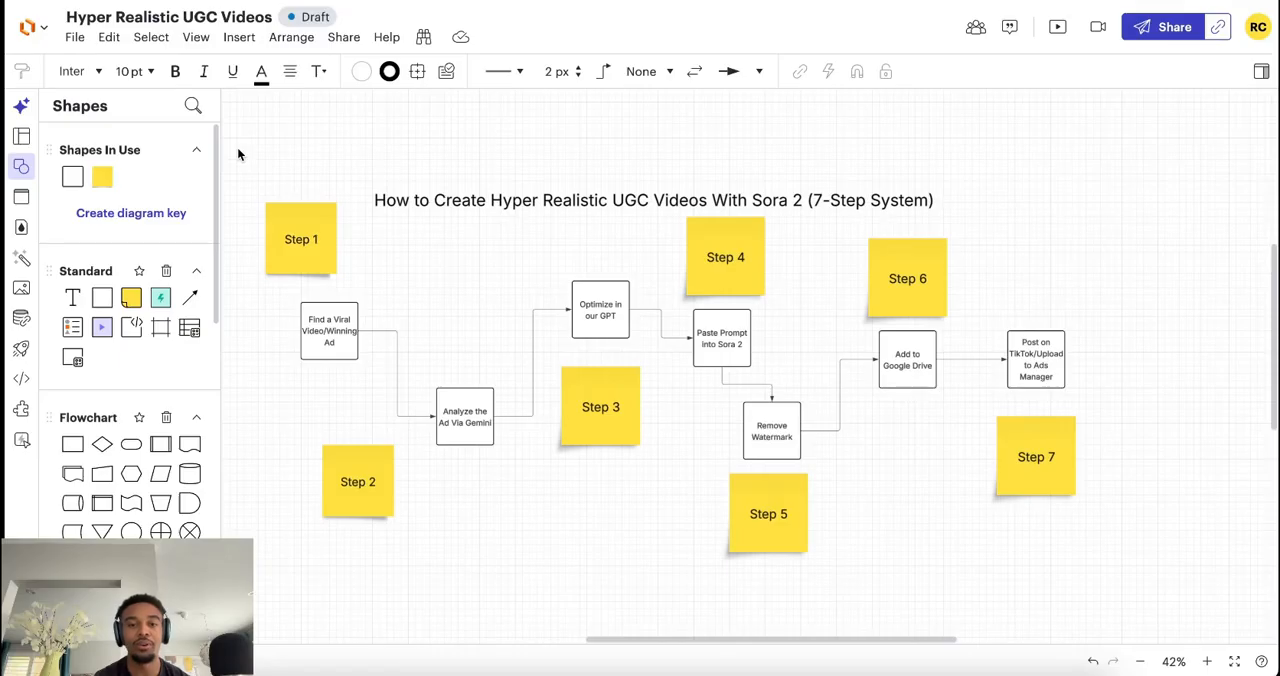
{"action": "mouse_move", "coordinate": [576, 160]}
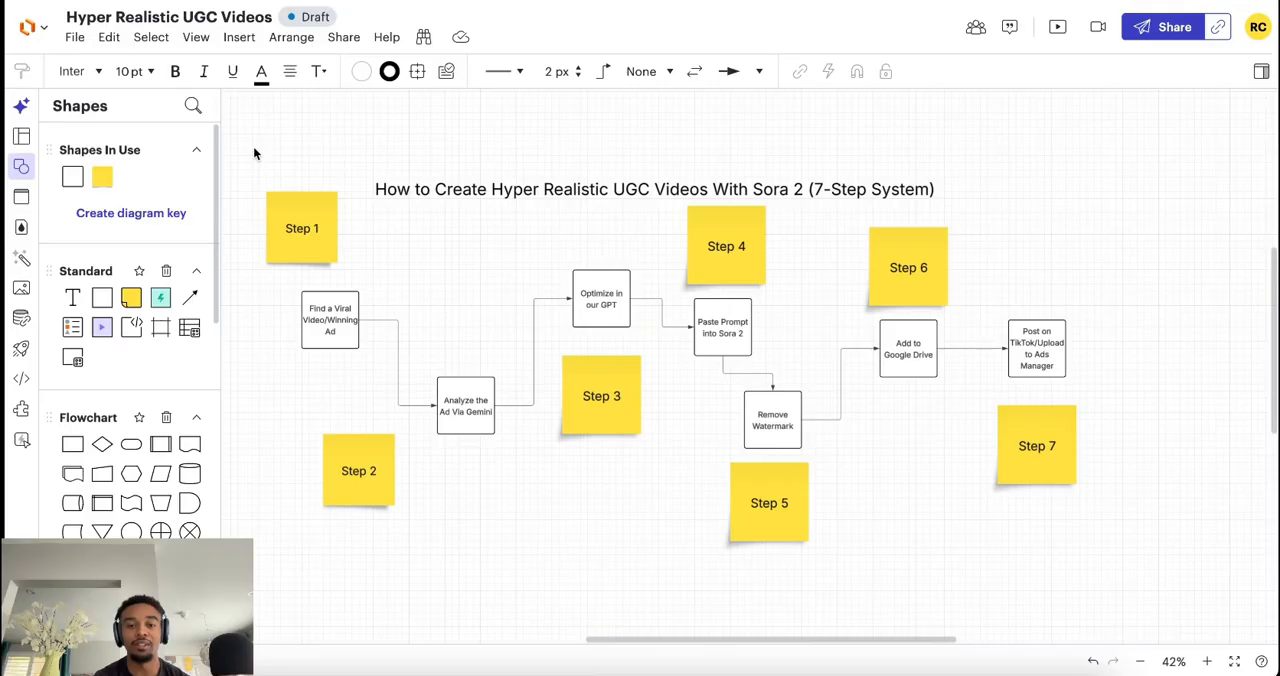
{"action": "mouse_move", "coordinate": [240, 163]}
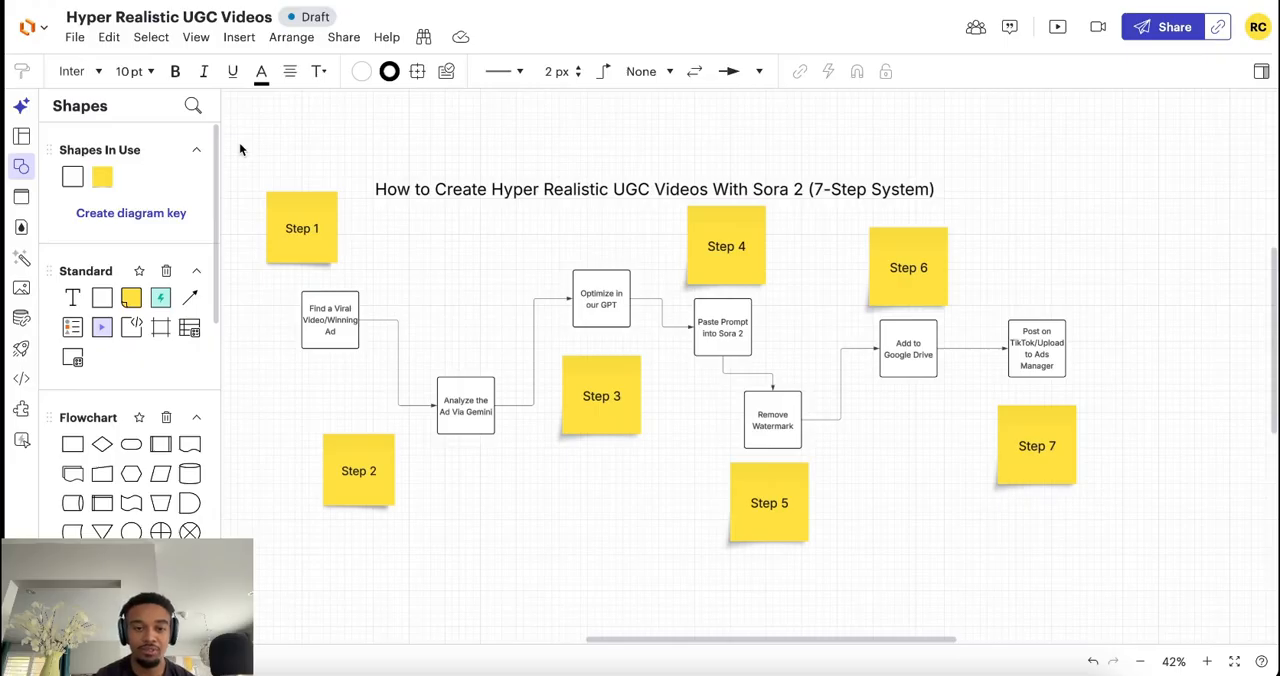
{"action": "scroll", "scroll_direction": "down", "scroll_amount": 3}
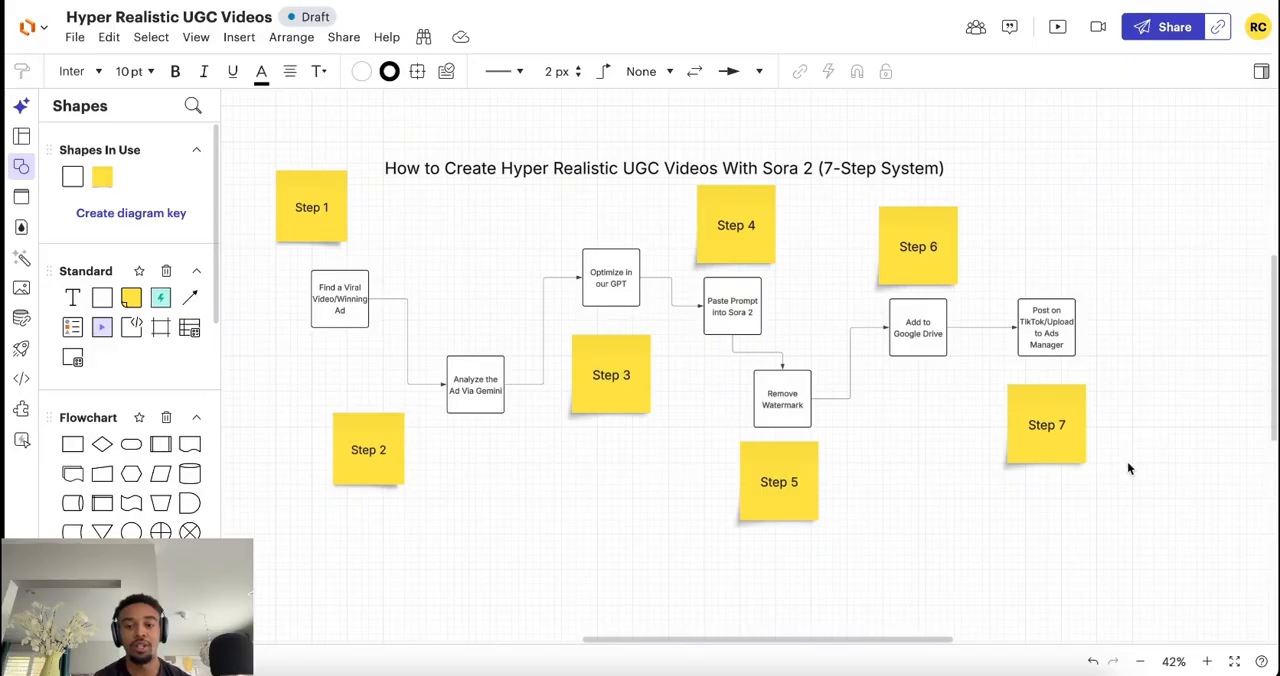
{"action": "mouse_move", "coordinate": [230, 126]}
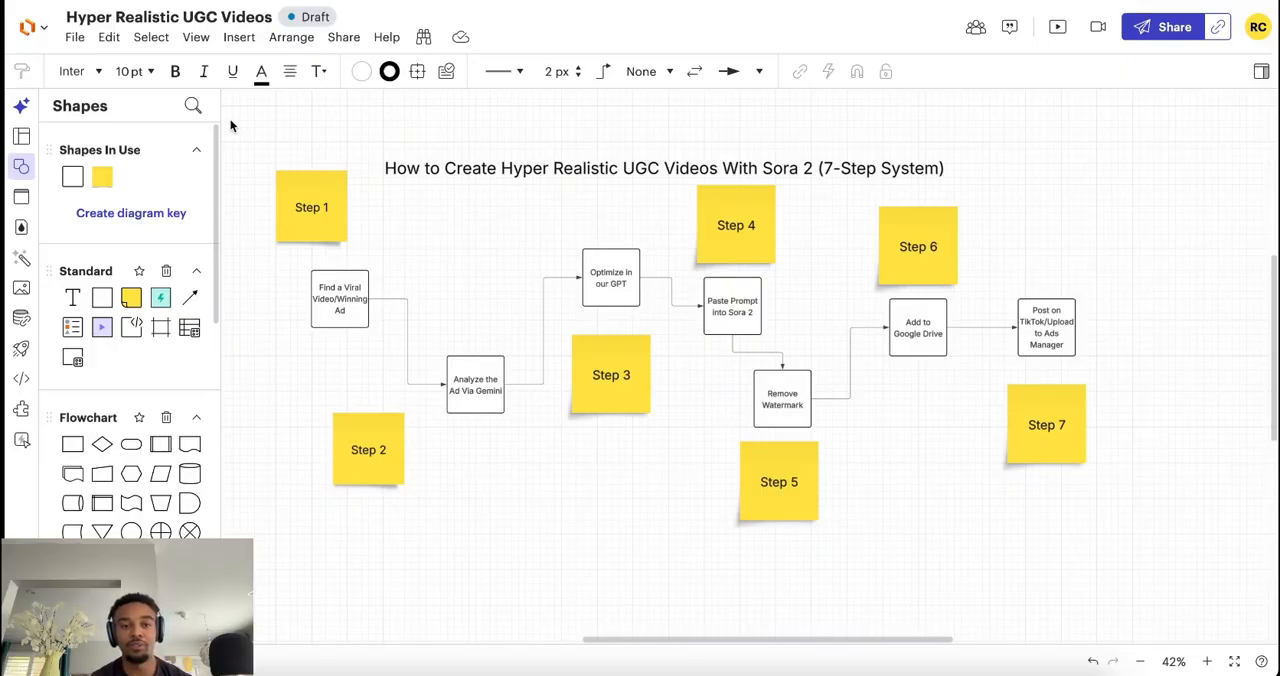